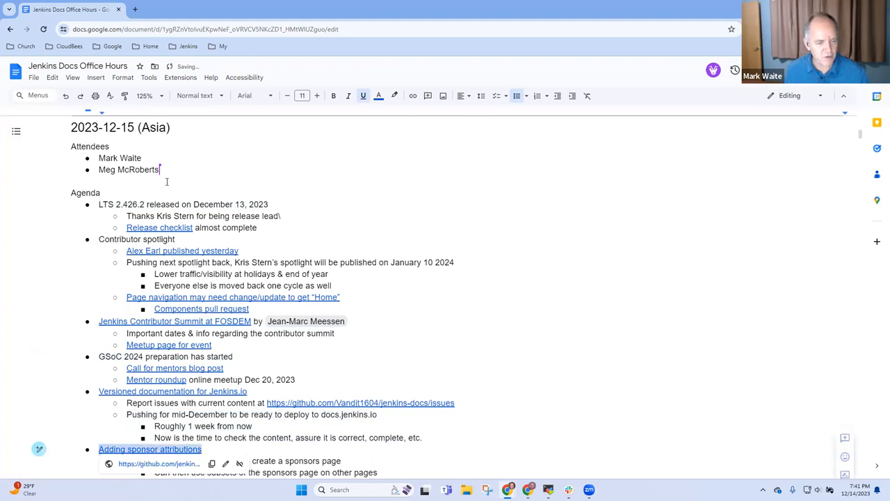
- Add 'Canceled until January' as a sub-point under the canceled Asia office hours item
scroll("down", 3)
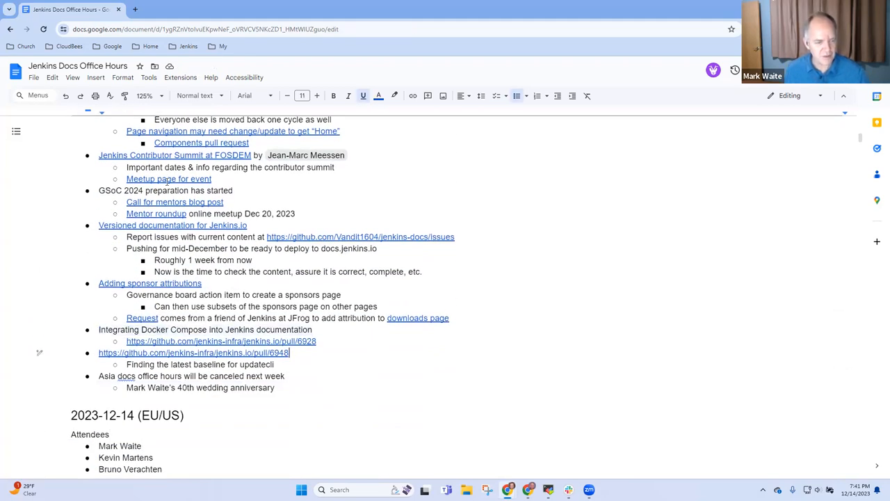
mouse_move(193, 352)
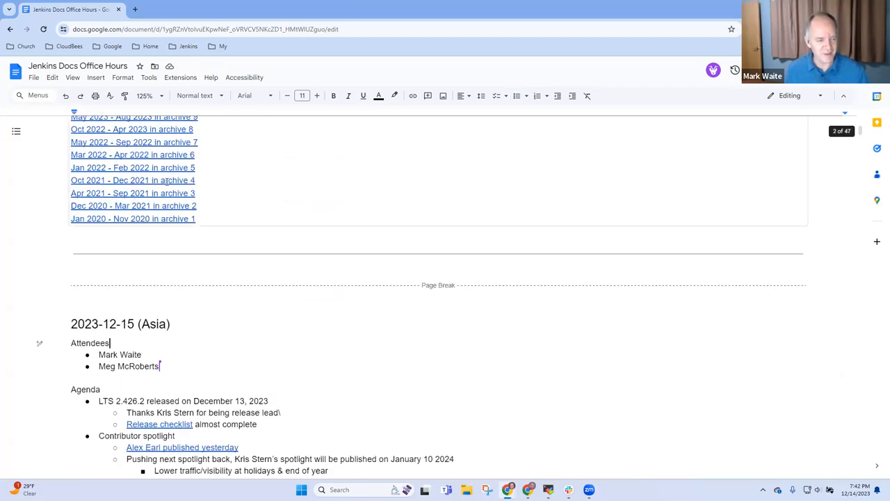
scroll("down", 3)
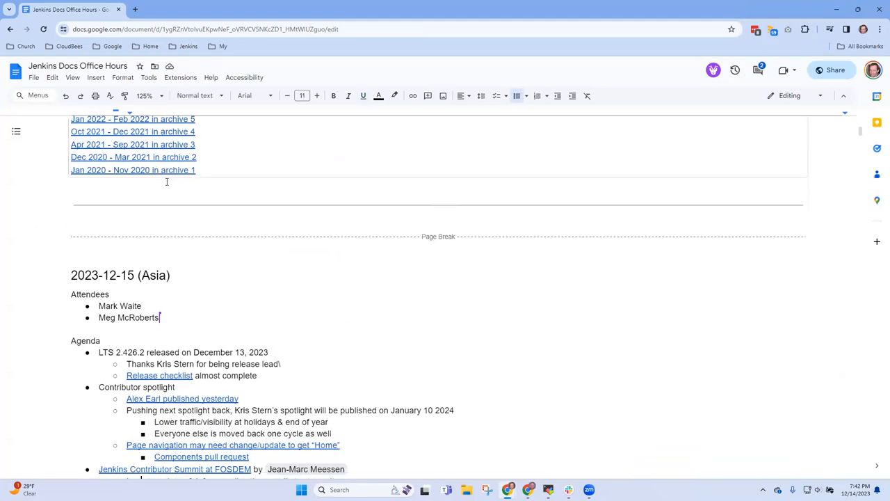
scroll("down", 3)
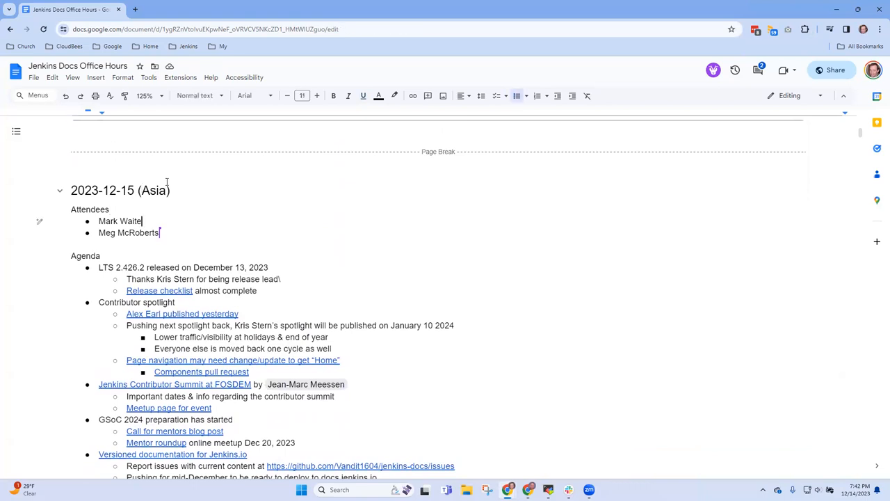
scroll("down", 3)
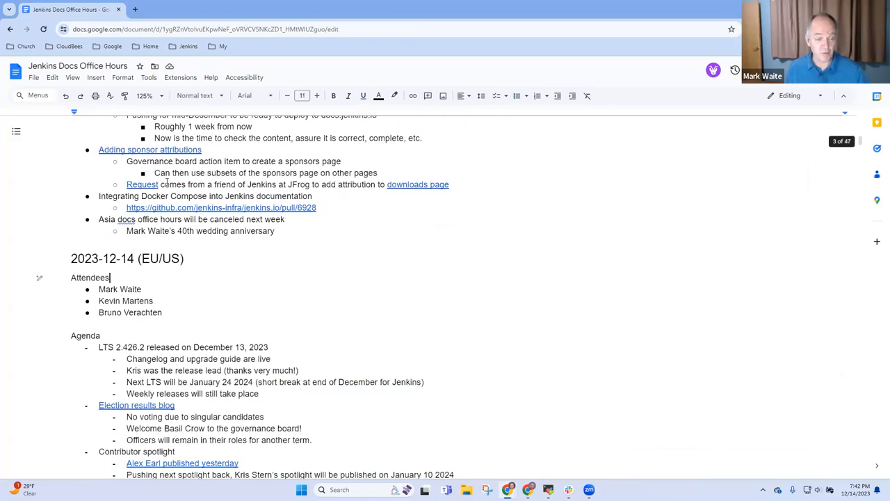
key("Enter")
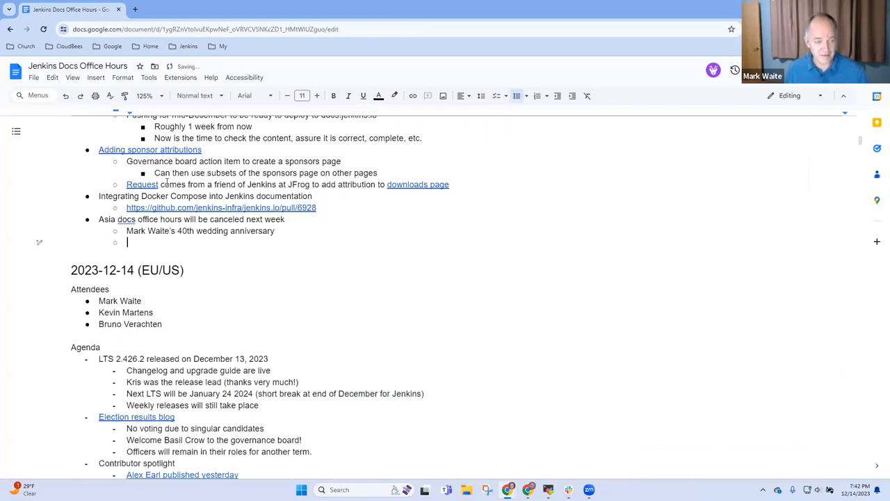
type("Canceled")
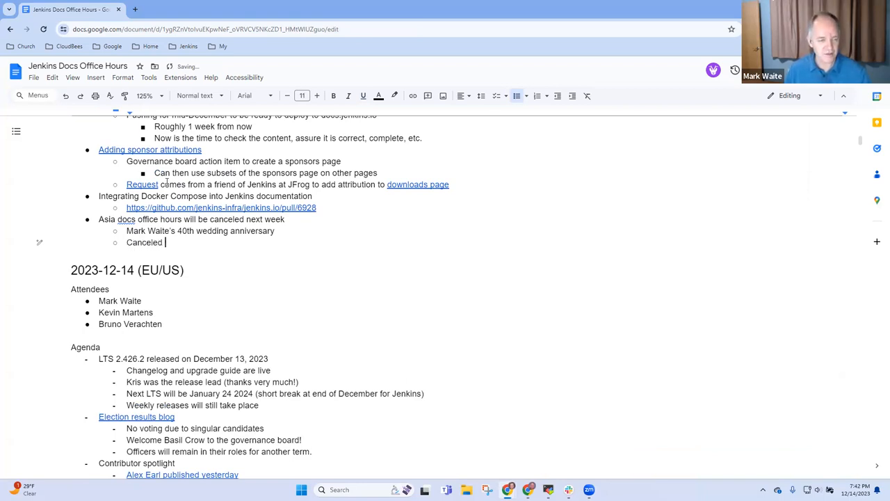
type("until Jan")
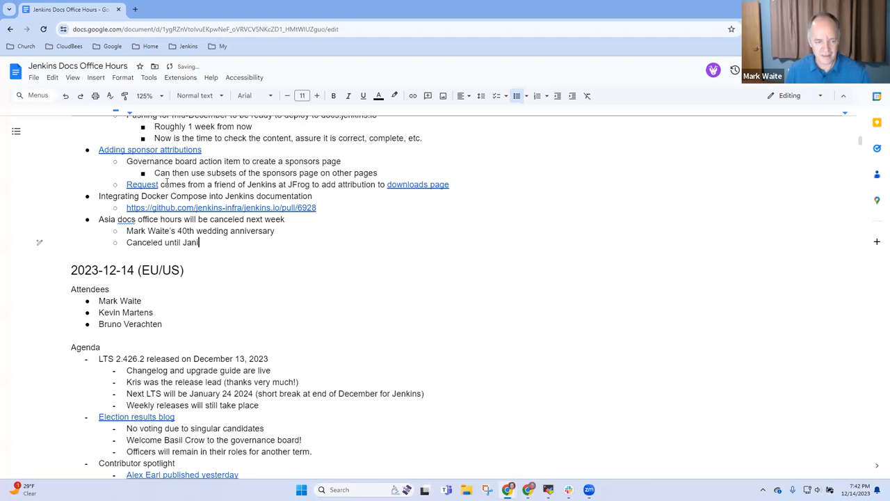
type("uary")
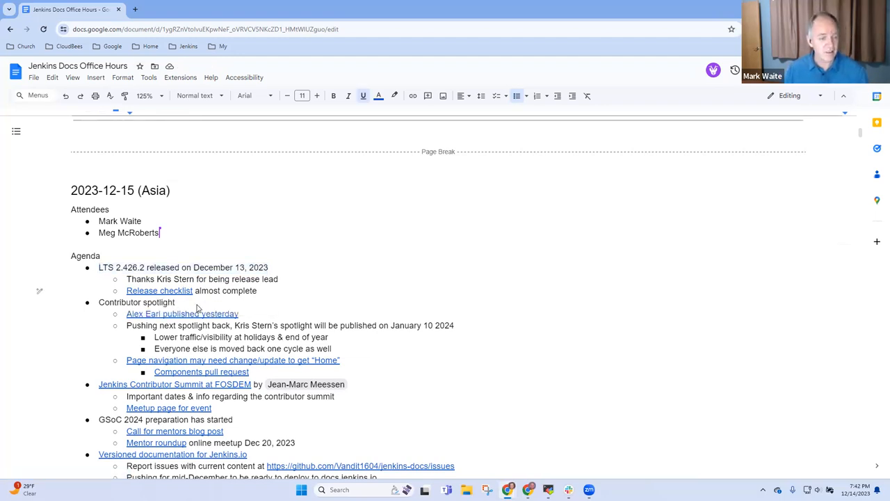
- Check the 2.426.2 Release Checklist issue's remaining unchecked tasks, then return to the notes
left_click(158, 290)
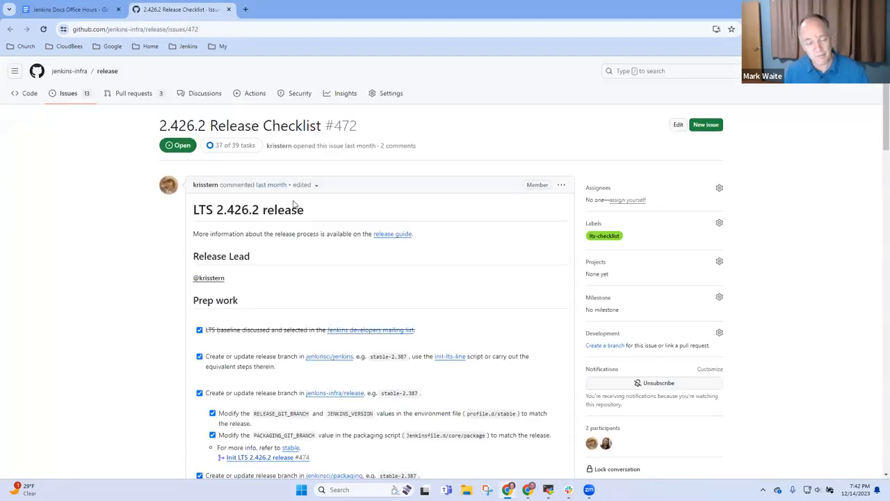
scroll("down", 3)
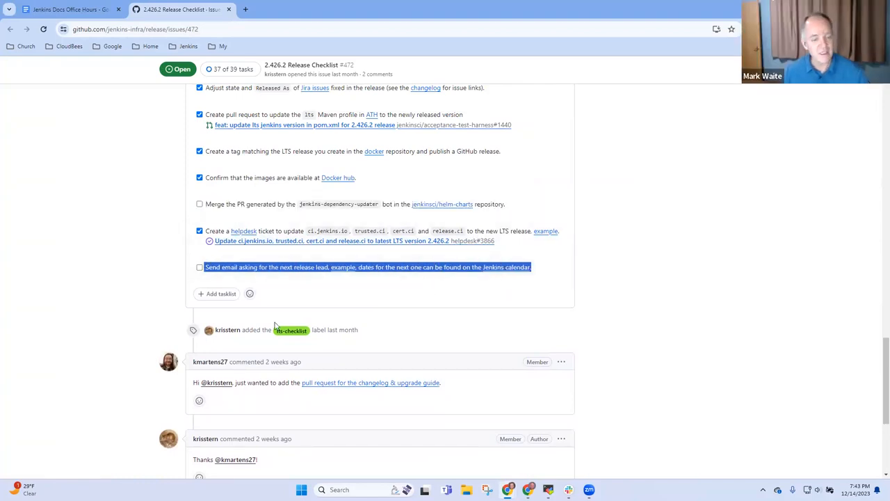
left_click(69, 10)
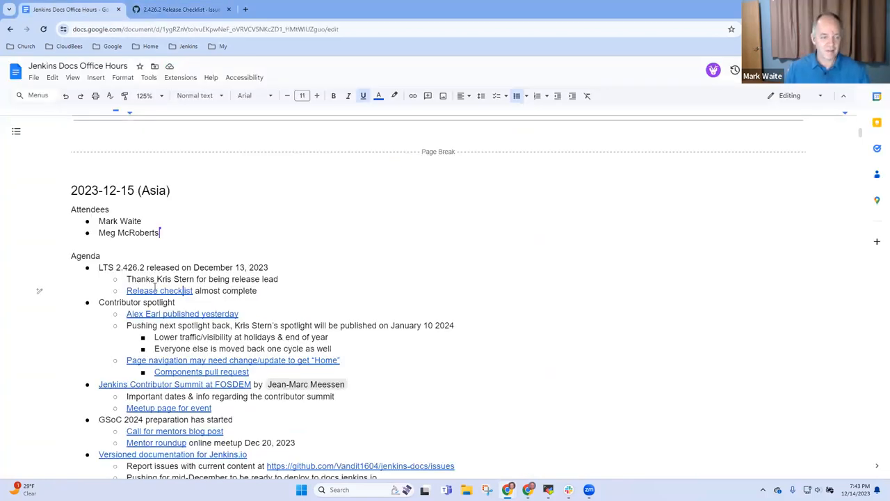
- Note that Darin Pope and Mark Waite did a 'What's new in Jenkins' today
key("enter")
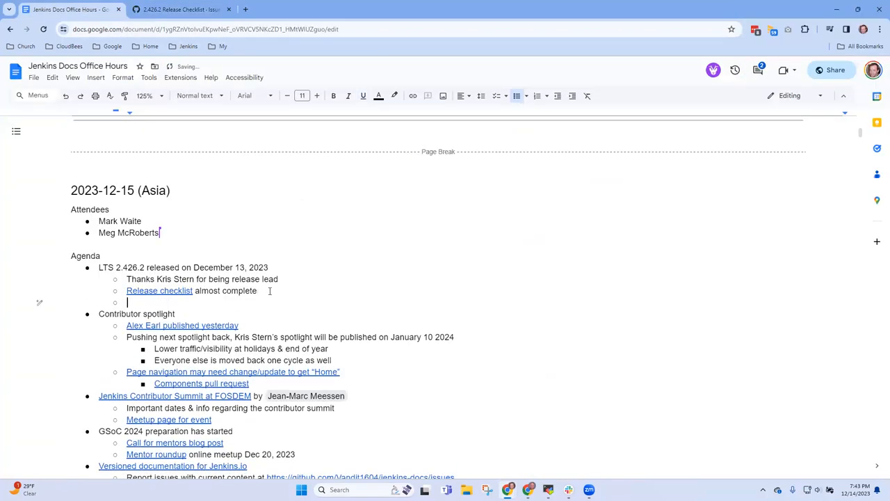
type("Darin Pope and Mark")
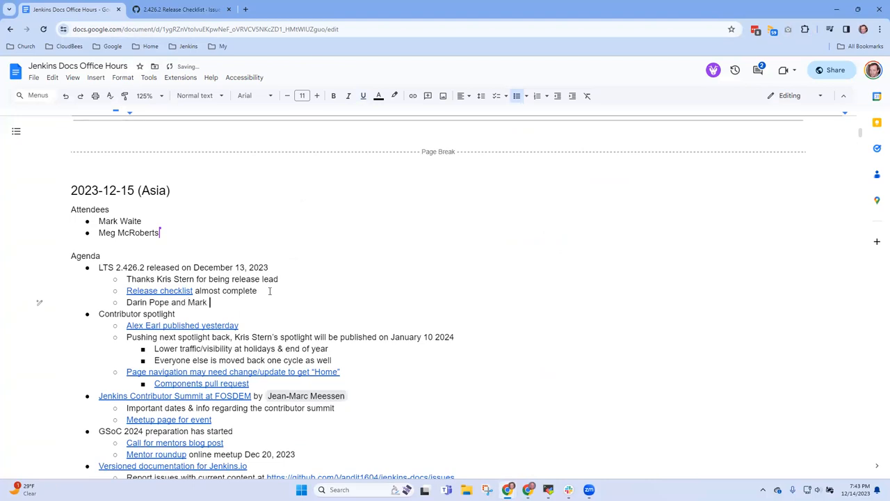
type("Waite did a \"W")
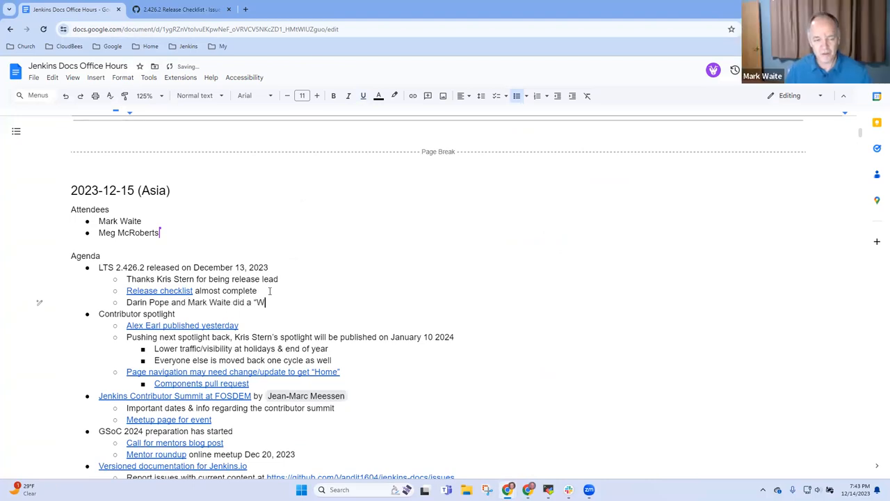
type("hat's ne")
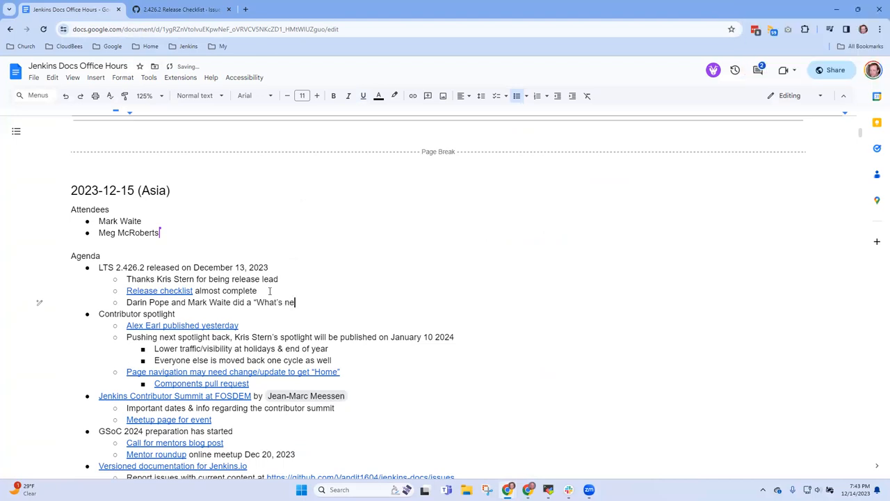
type("w in Jenkins” today")
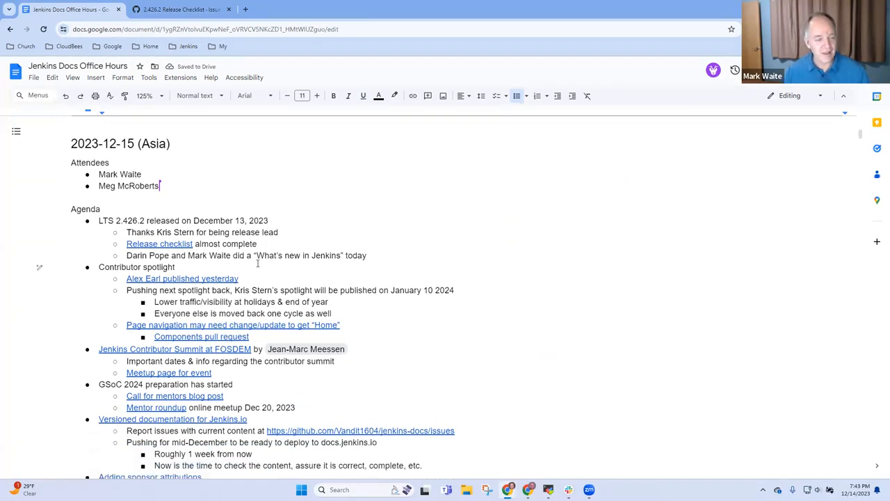
scroll("down", 3)
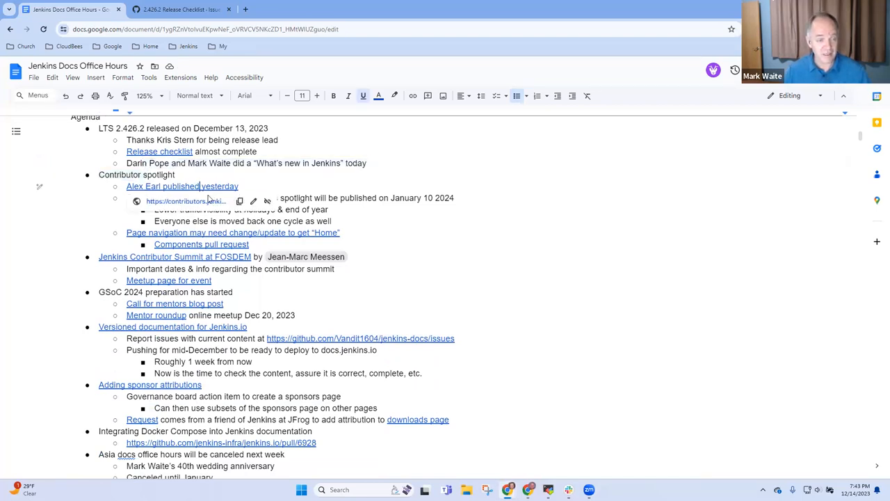
- Open Alex Earl's published spotlight and change the address to contributors.jenkins.io
left_click(186, 201)
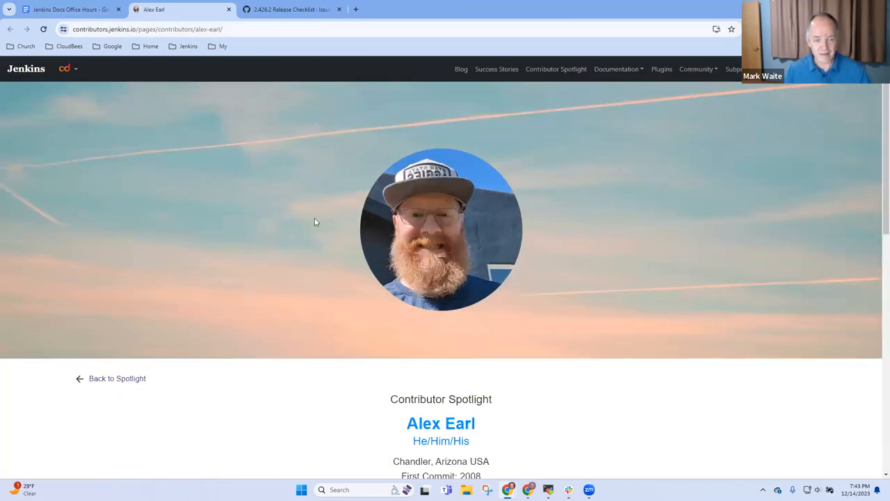
left_click(240, 29)
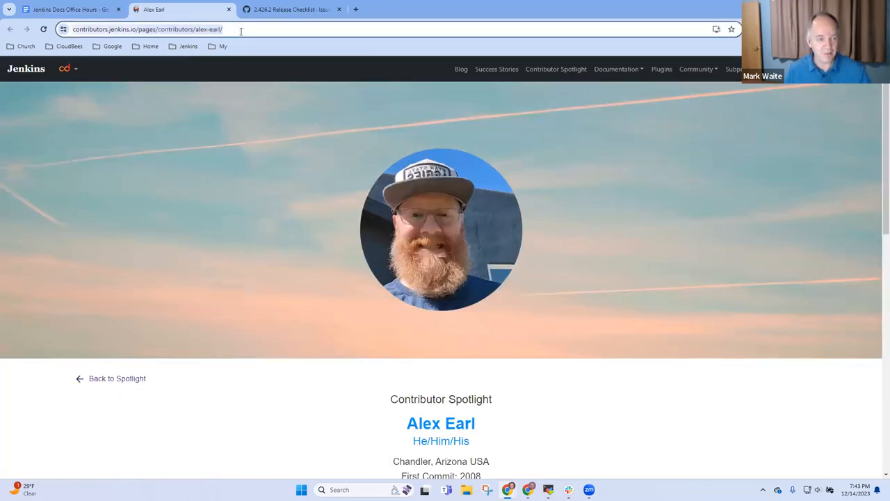
left_click(240, 30)
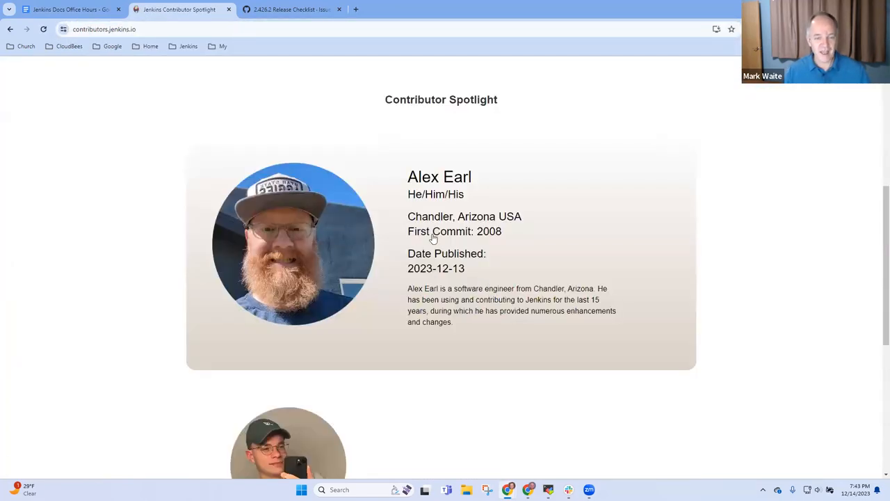
scroll("down", 3)
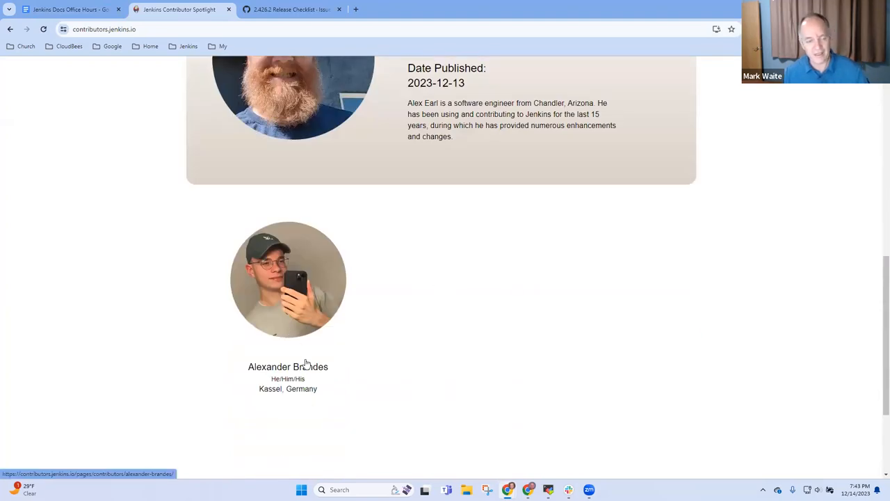
scroll("up", 3)
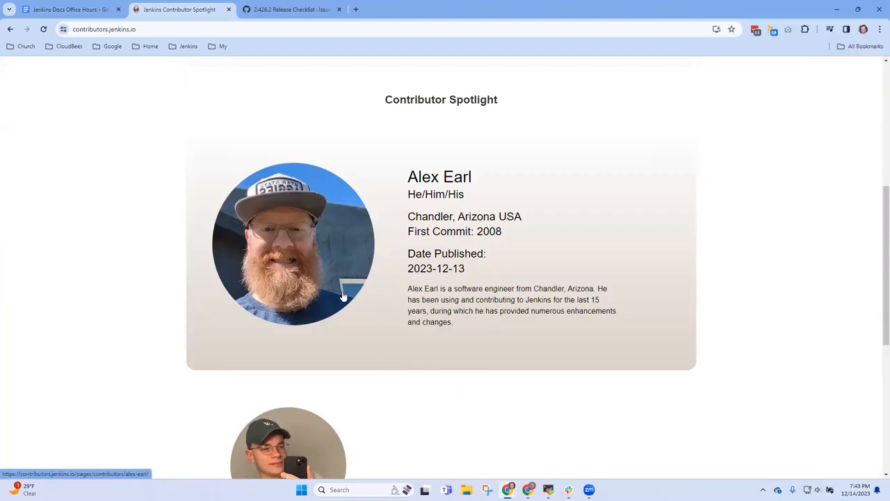
mouse_move(119, 53)
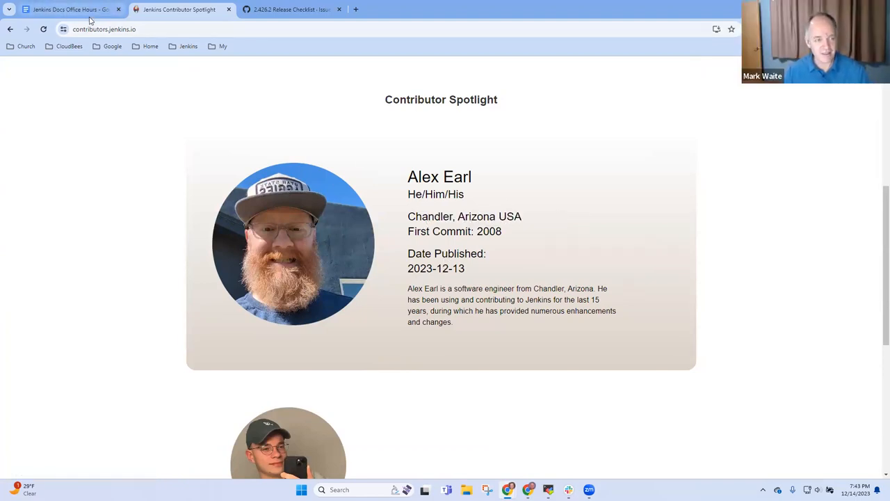
mouse_move(84, 9)
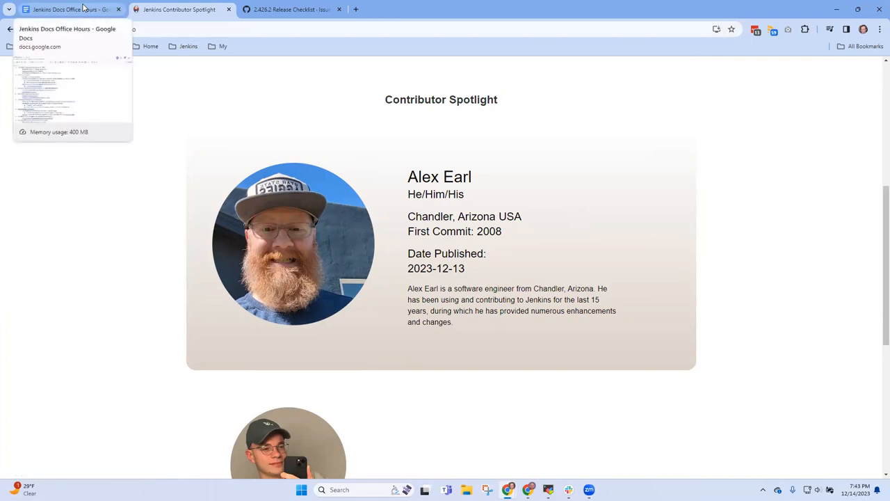
- Note in the spotlight rotation that Ulli Hafner comes after Kris, then others
left_click(70, 10)
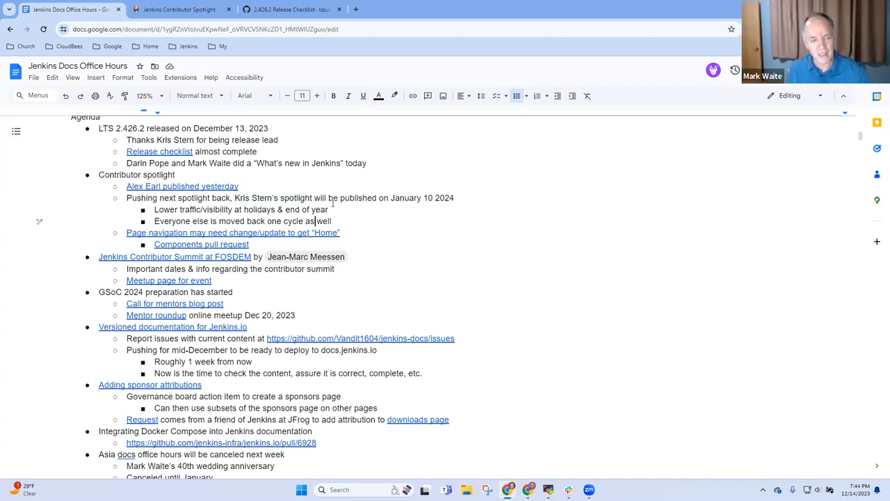
type("UI")
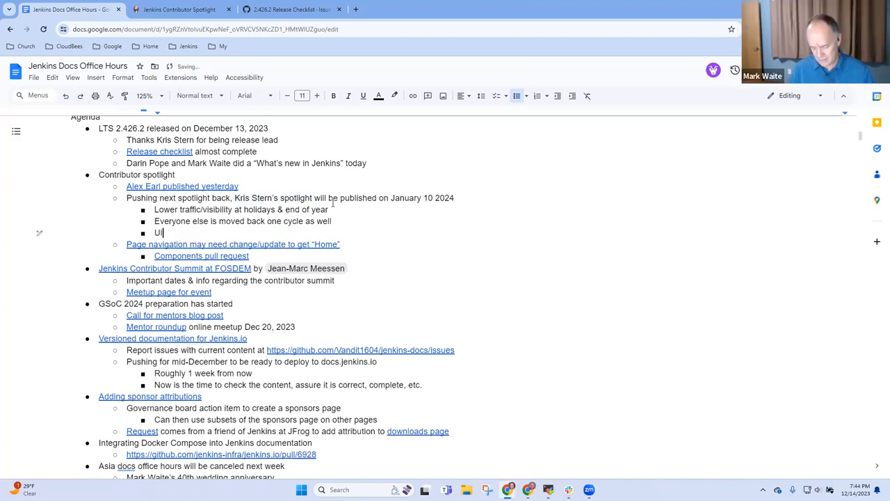
type("lli Hafner")
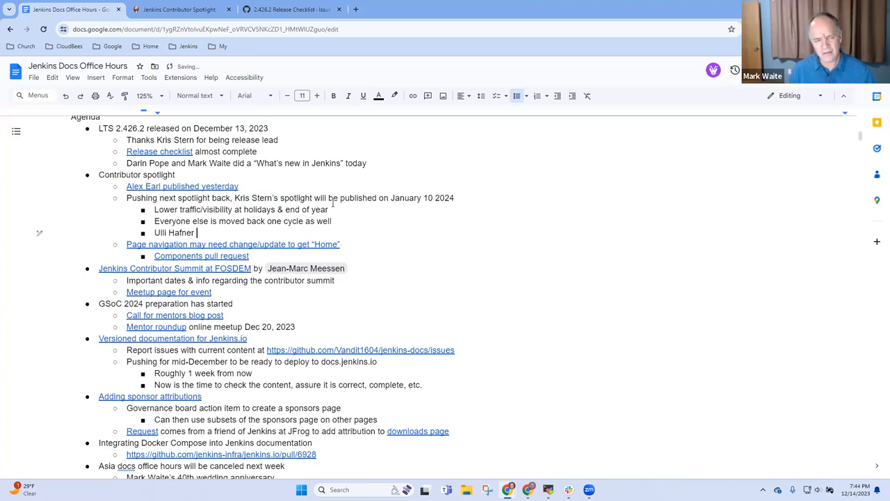
type("after Kris, then several others")
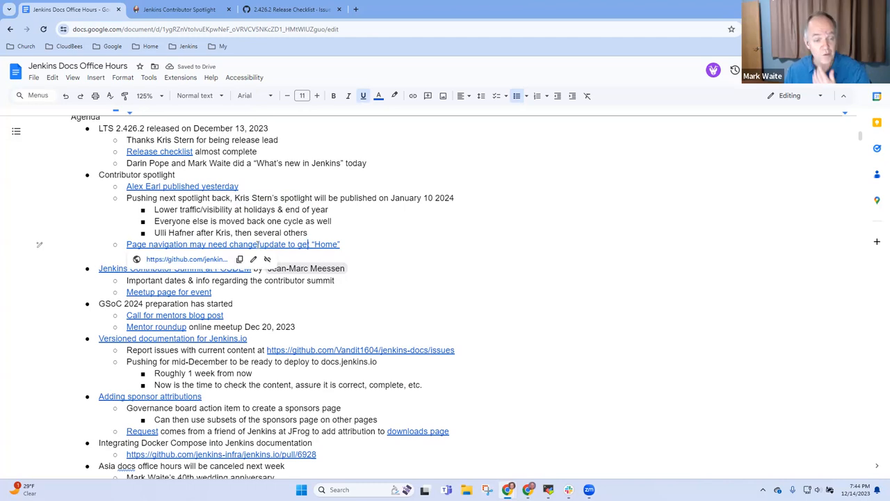
- Play GitHub issue #42's recording, then open the Jenkins Operator subproject page
left_click(185, 259)
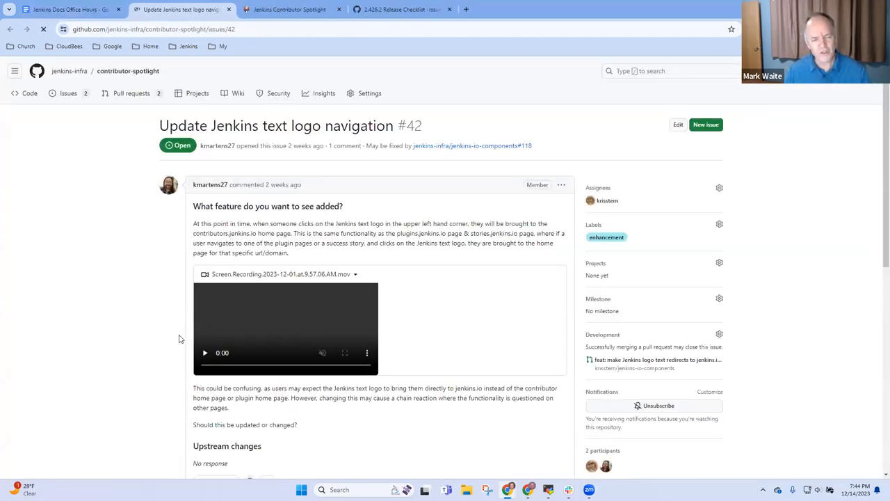
left_click(205, 353)
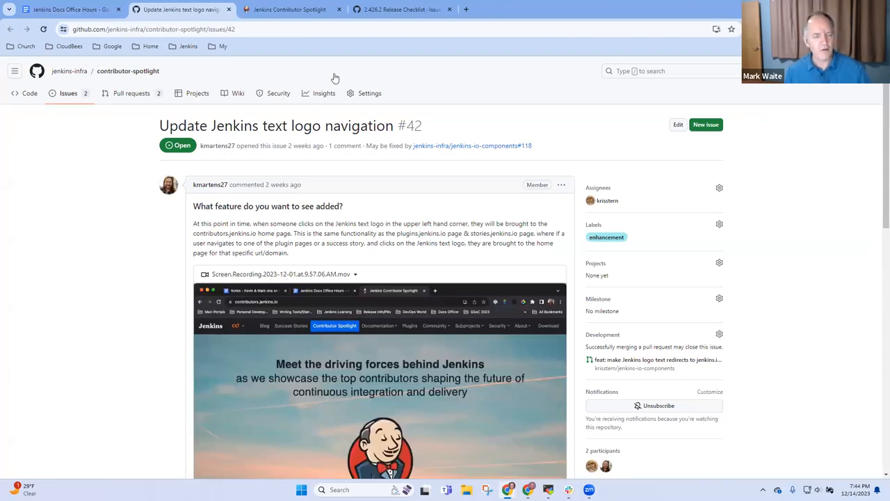
left_click(296, 10)
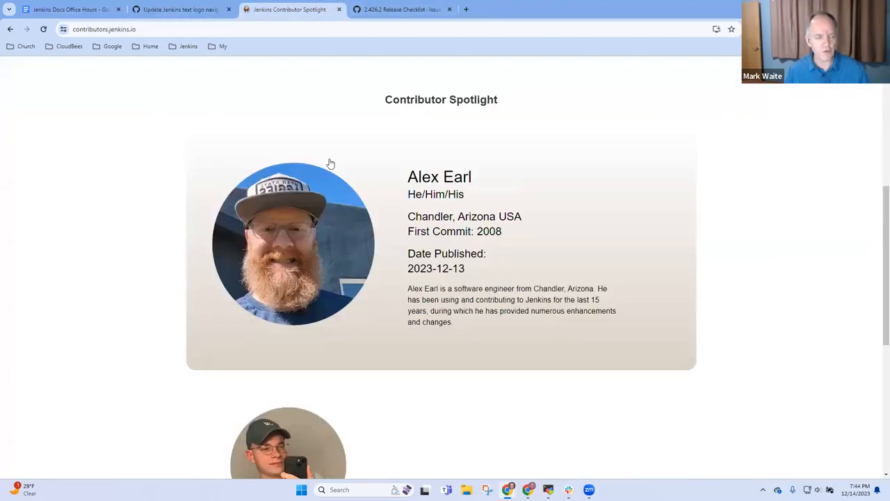
scroll("up", 3)
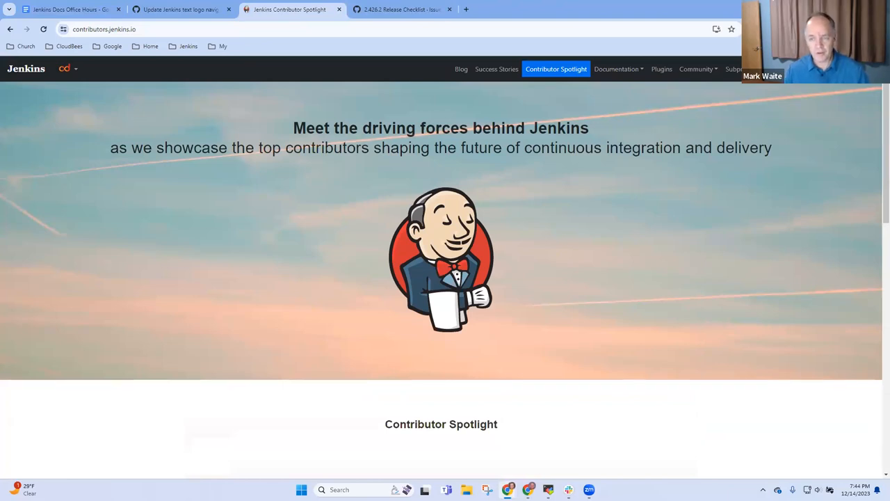
left_click(734, 69)
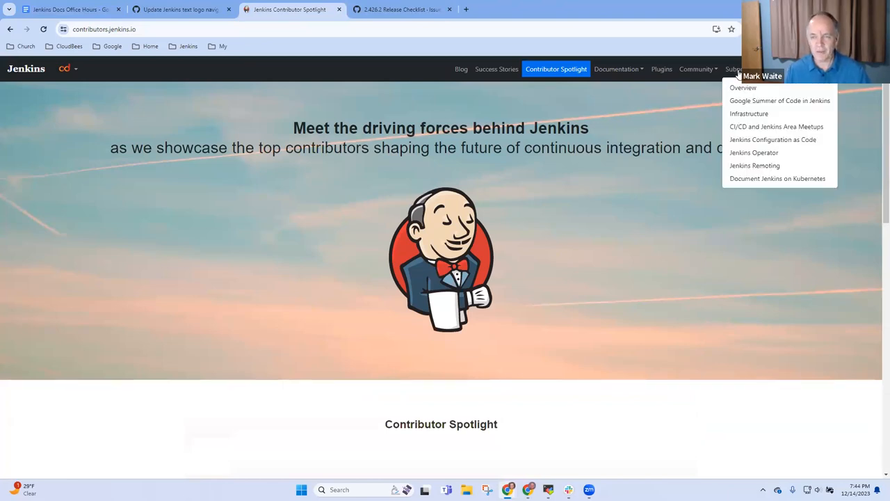
left_click(754, 152)
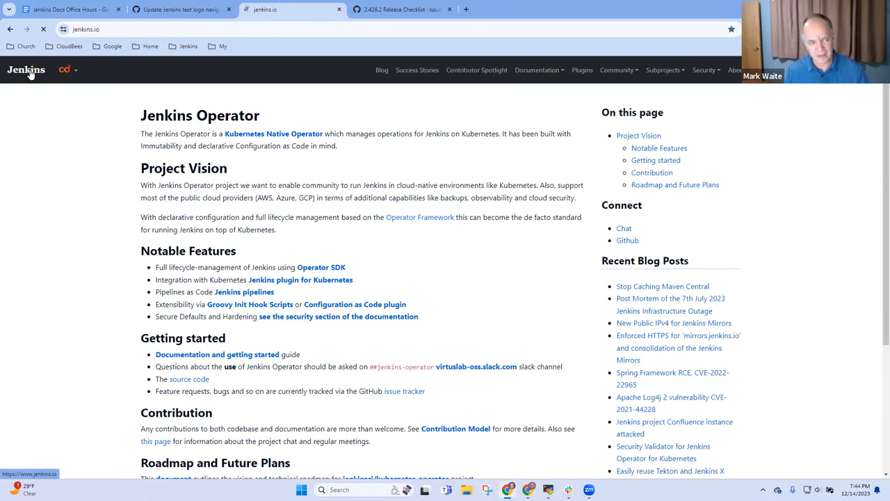
- Search plugins.jenkins.io for 'git', view the Git client plugin, and return to Plugins Index
left_click(26, 69)
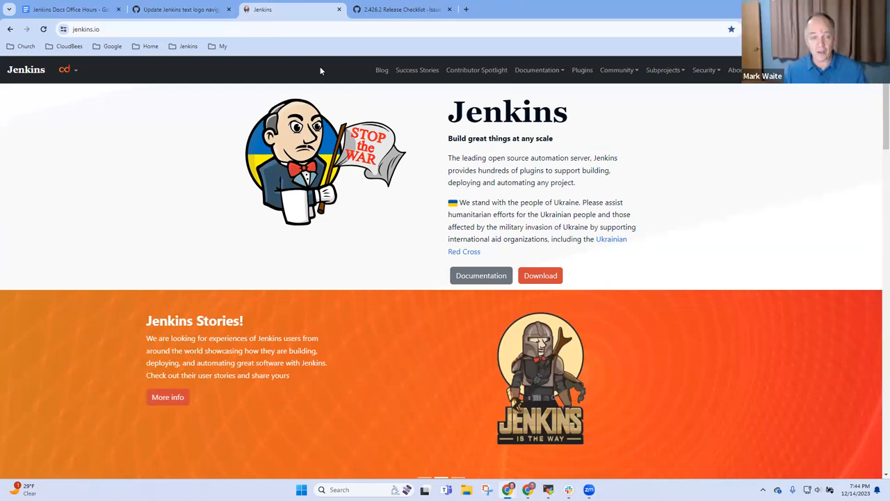
mouse_move(422, 72)
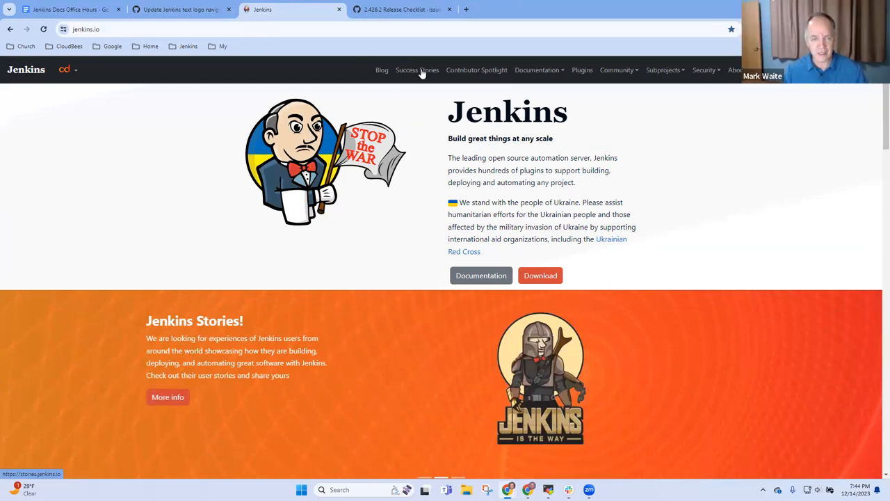
left_click(582, 69)
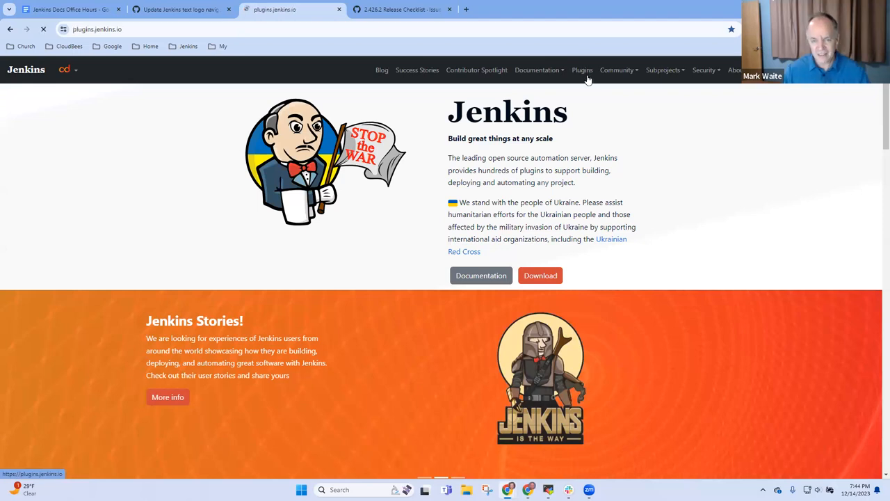
left_click(582, 69)
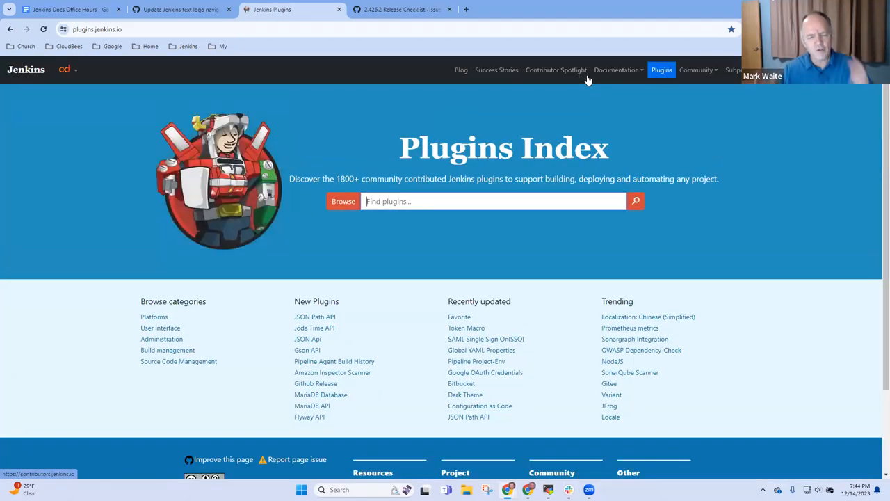
mouse_move(411, 202)
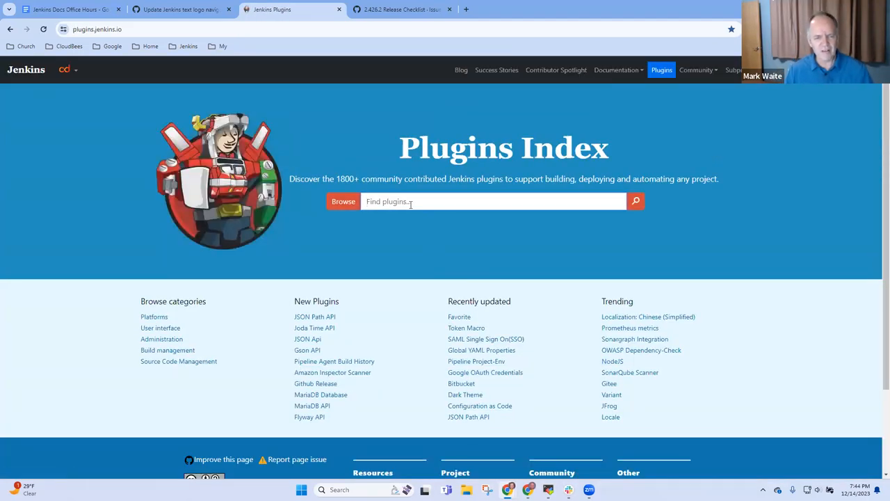
type("git")
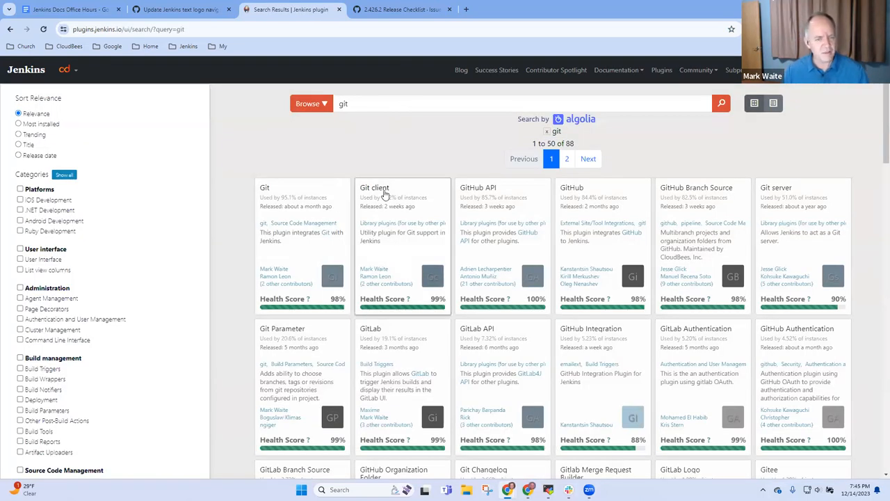
left_click(374, 187)
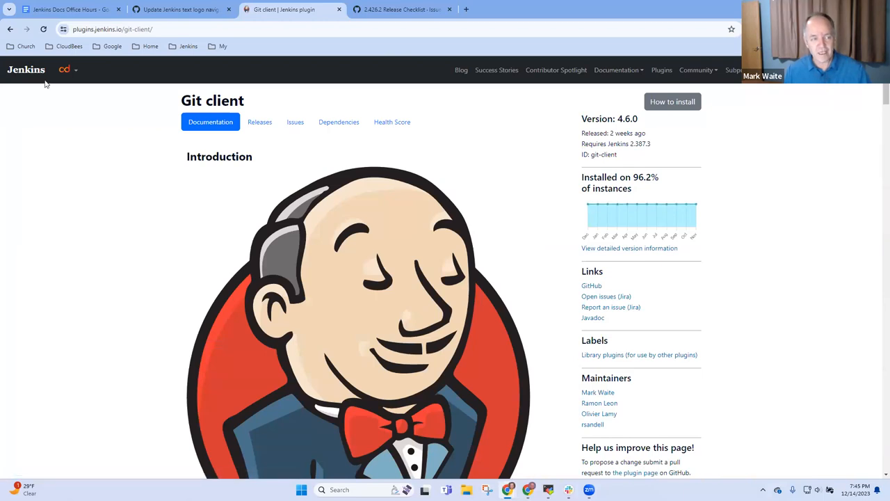
left_click(661, 70)
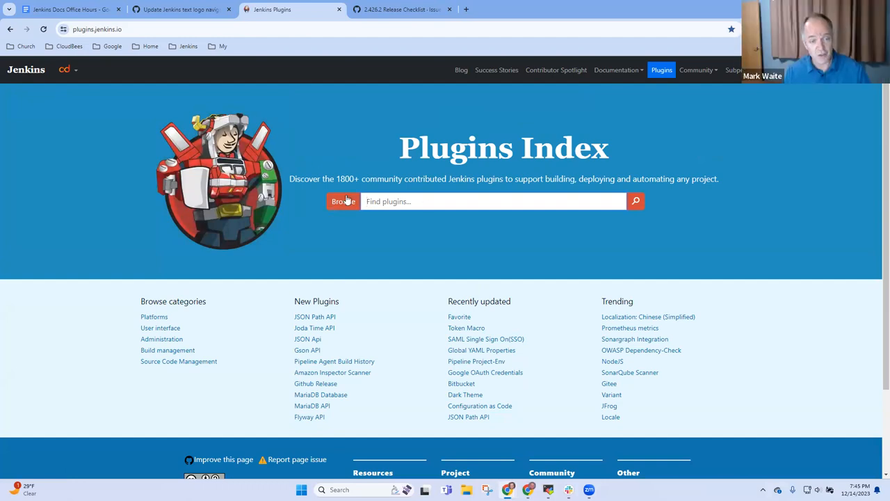
mouse_move(24, 79)
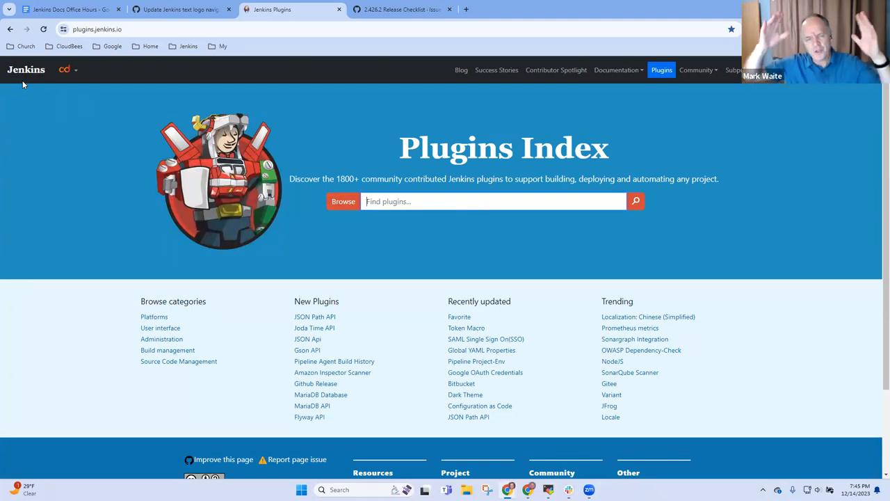
mouse_move(149, 120)
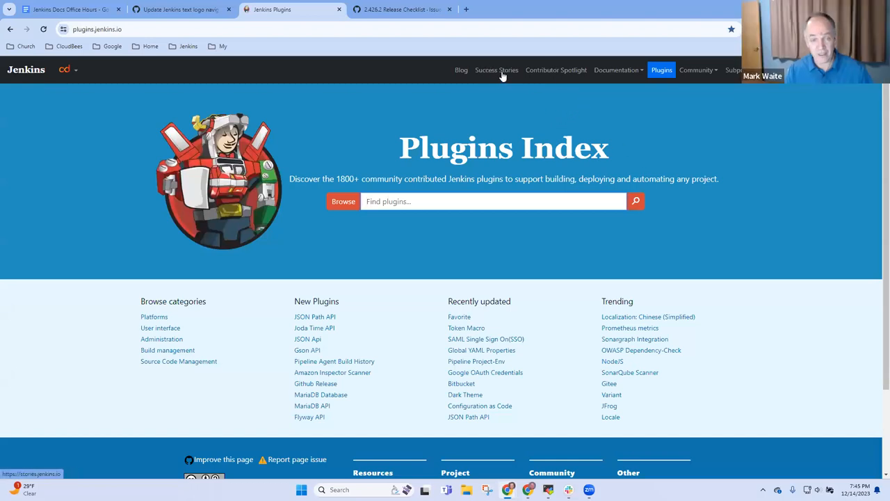
- Read the multi-platform NUT success story, then open Alexander Brandes's spotlight profile
left_click(496, 70)
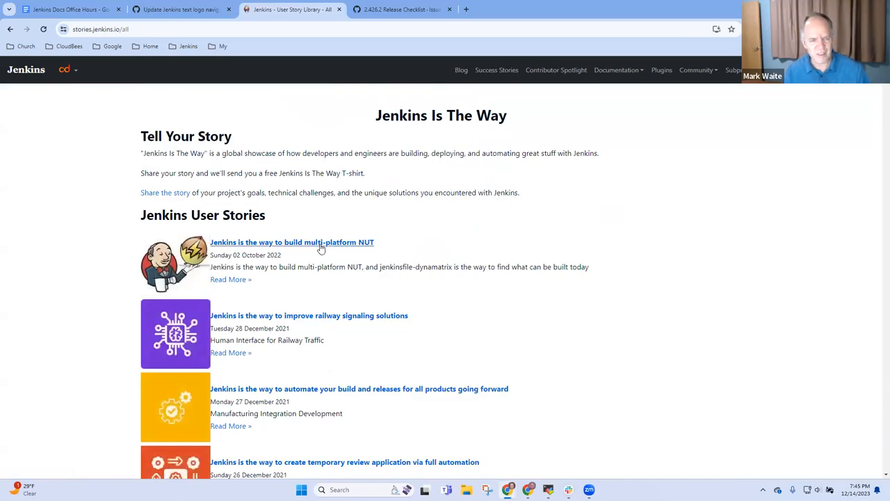
left_click(291, 242)
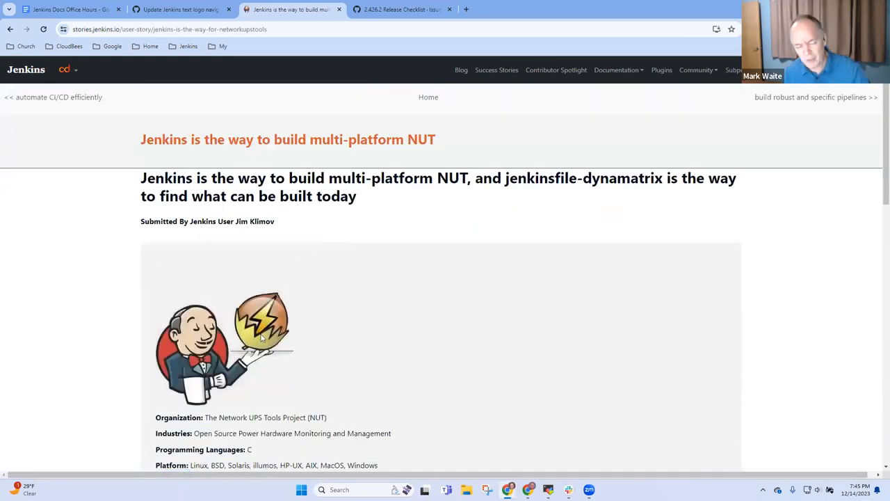
mouse_move(41, 75)
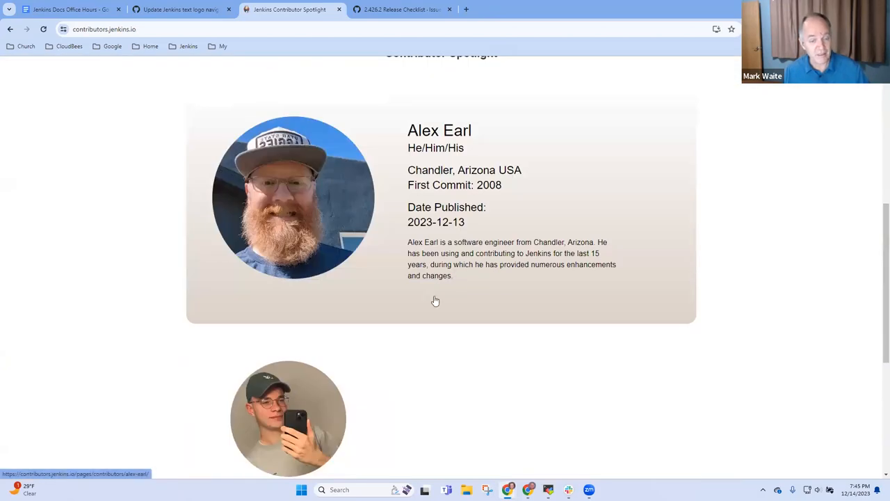
left_click(289, 417)
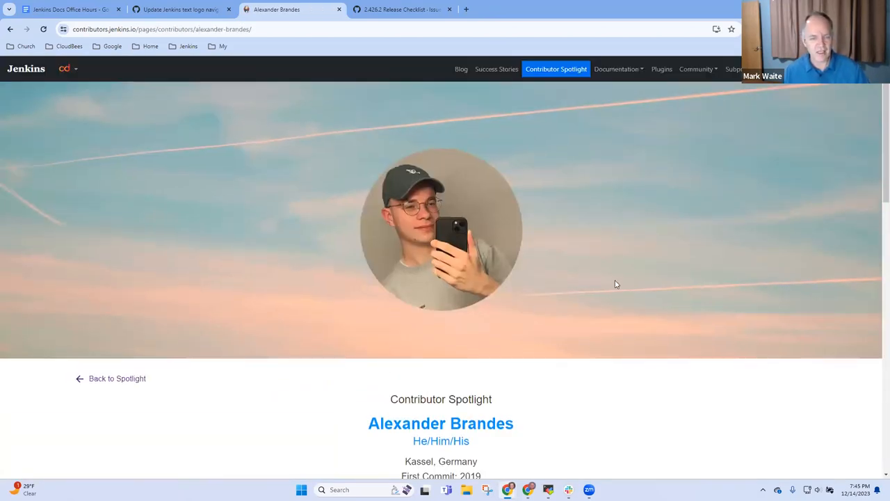
mouse_move(32, 79)
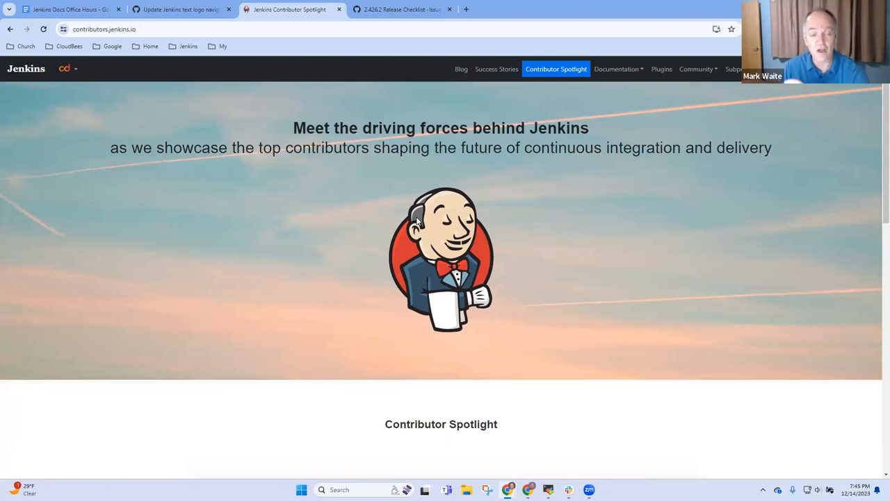
mouse_move(27, 82)
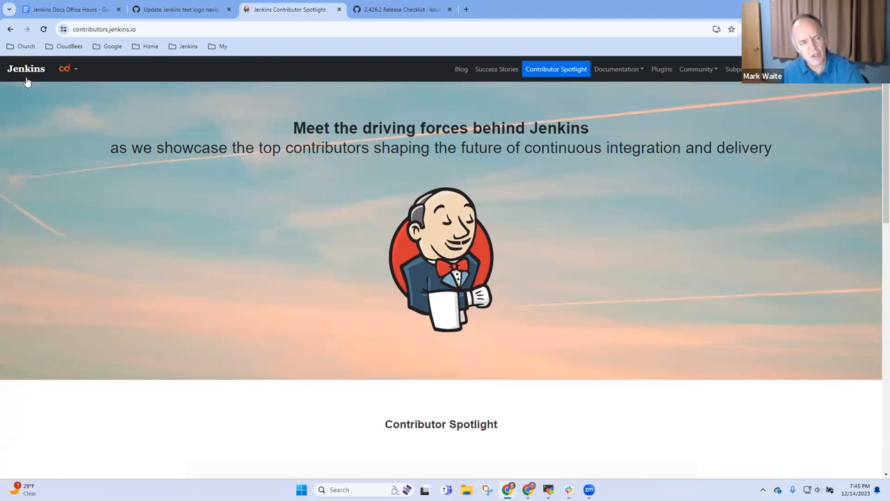
mouse_move(30, 80)
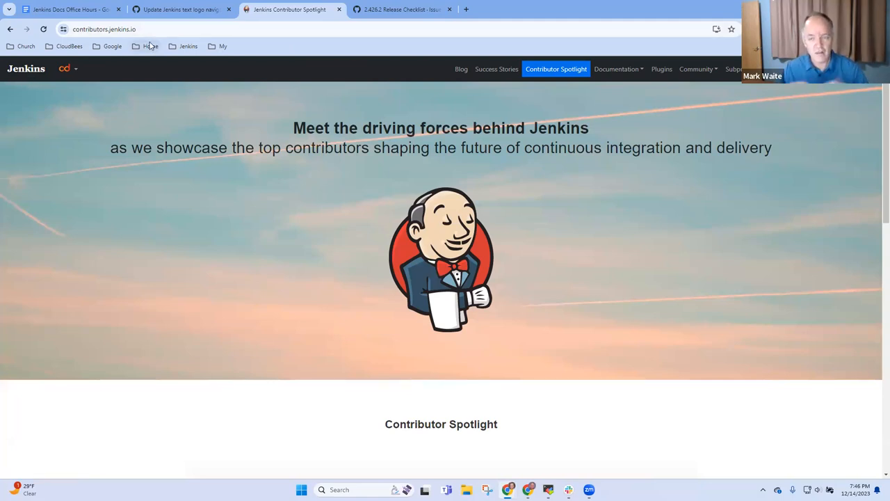
mouse_move(149, 46)
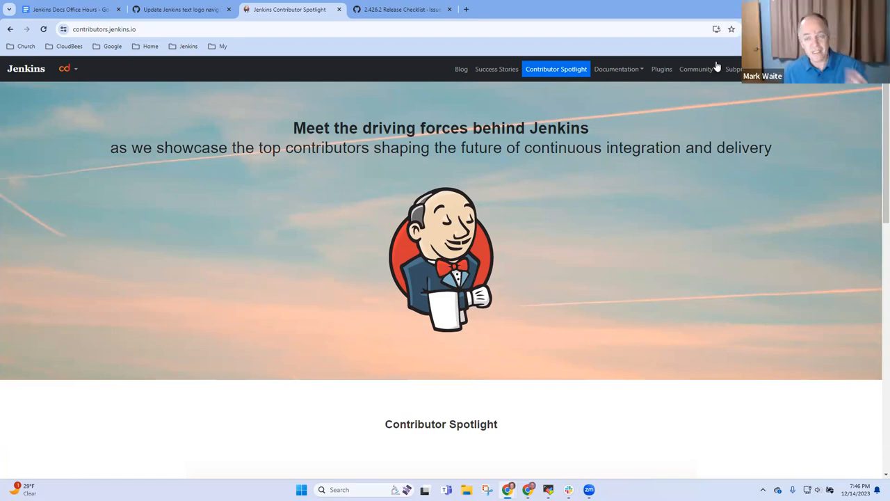
- Move between the Plugins Index and Contributor Spotlight sites, ending on Plugins Index
left_click(661, 69)
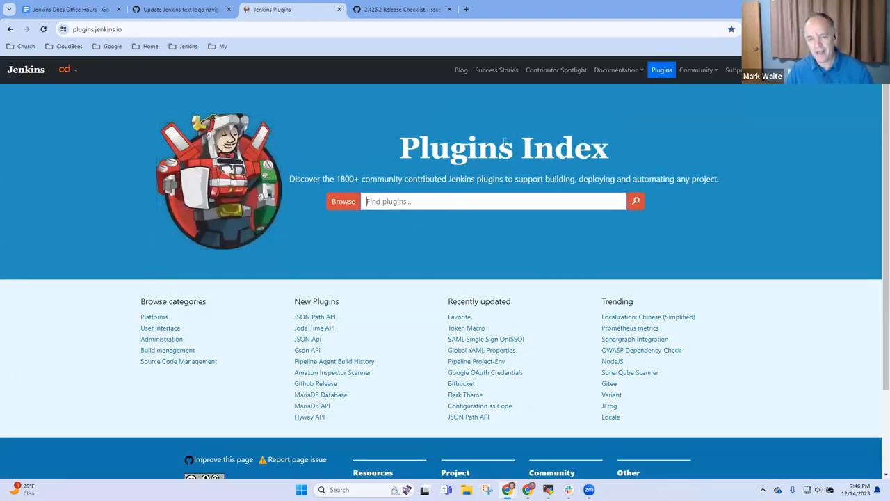
left_click(555, 70)
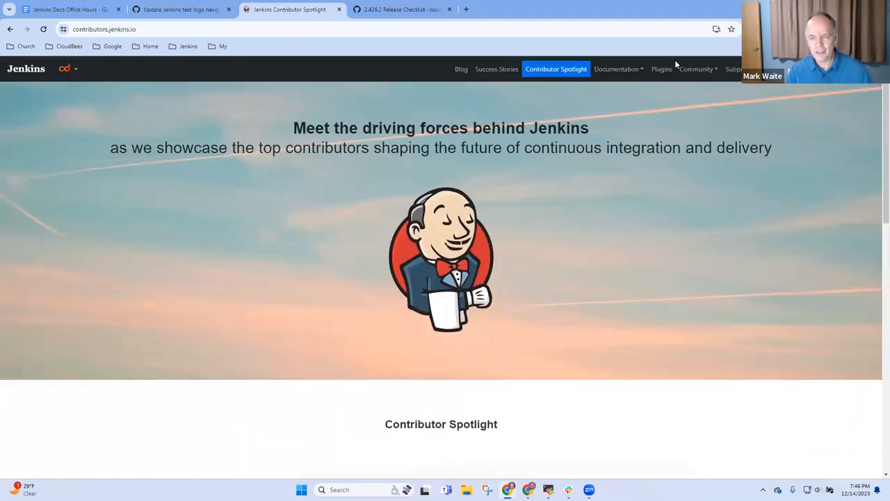
left_click(661, 69)
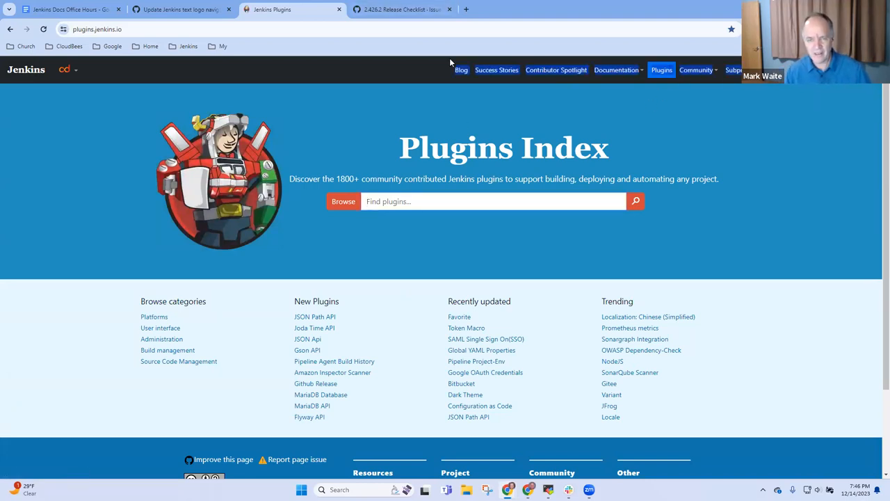
mouse_move(29, 78)
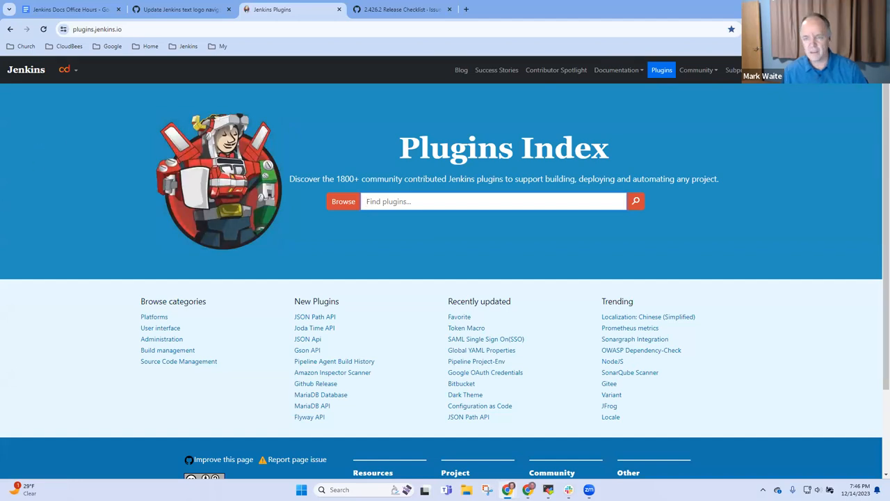
mouse_move(700, 70)
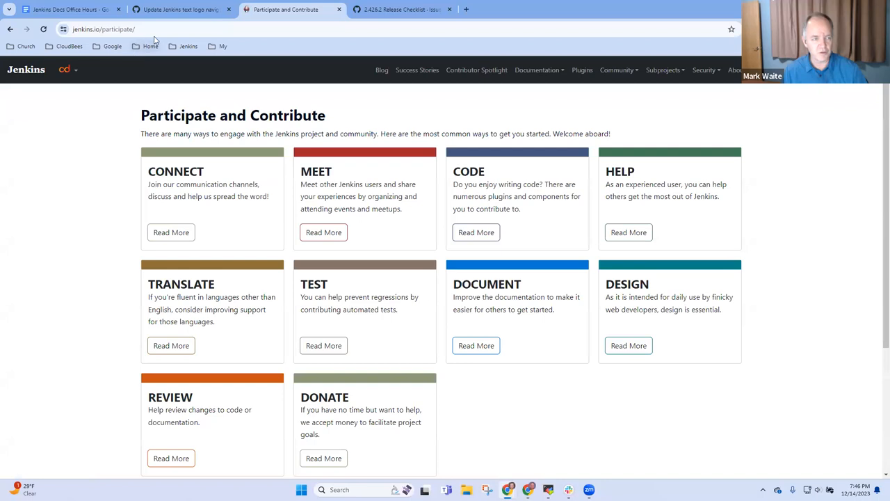
- Go to the Jenkins home page and open the CD Foundation projects dropdown
left_click(167, 30)
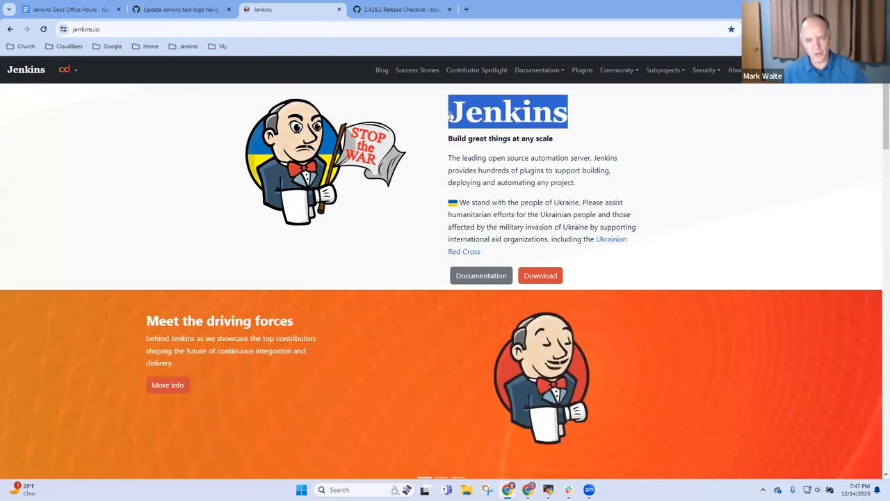
mouse_move(522, 154)
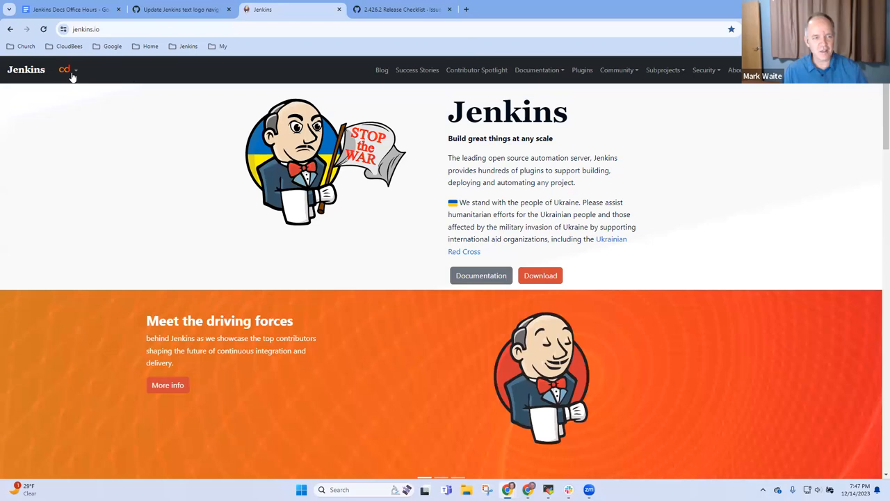
left_click(66, 69)
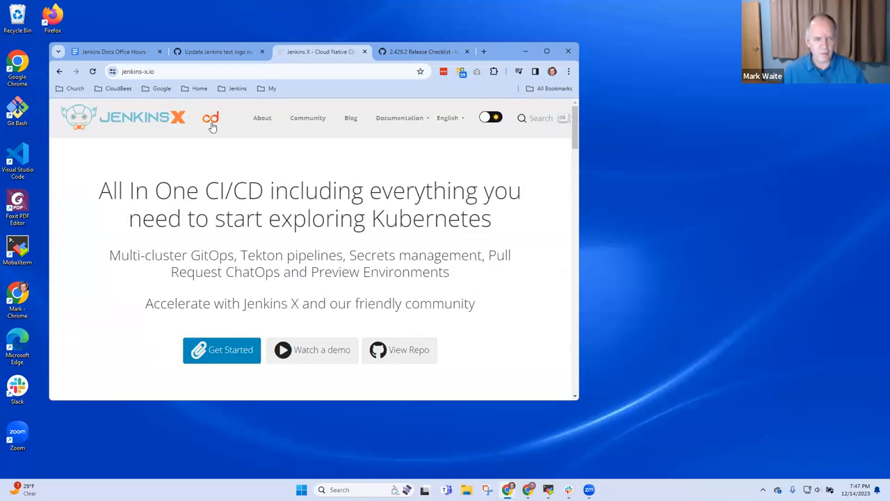
- Return to the Jenkins home page and browse the Tekton project site from the CDF menu
left_click(211, 118)
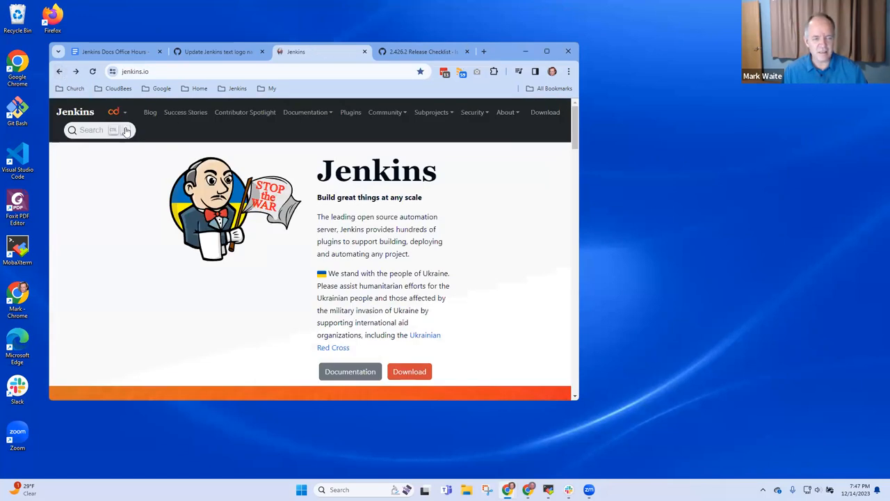
left_click(116, 112)
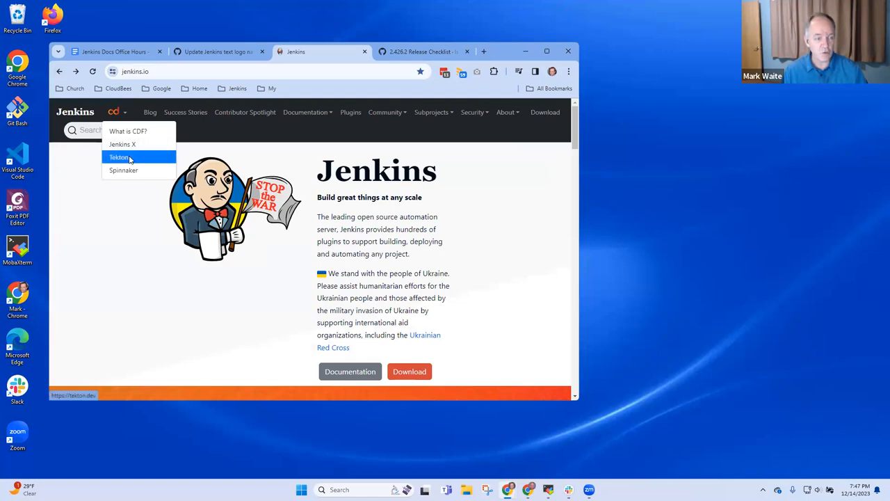
left_click(119, 157)
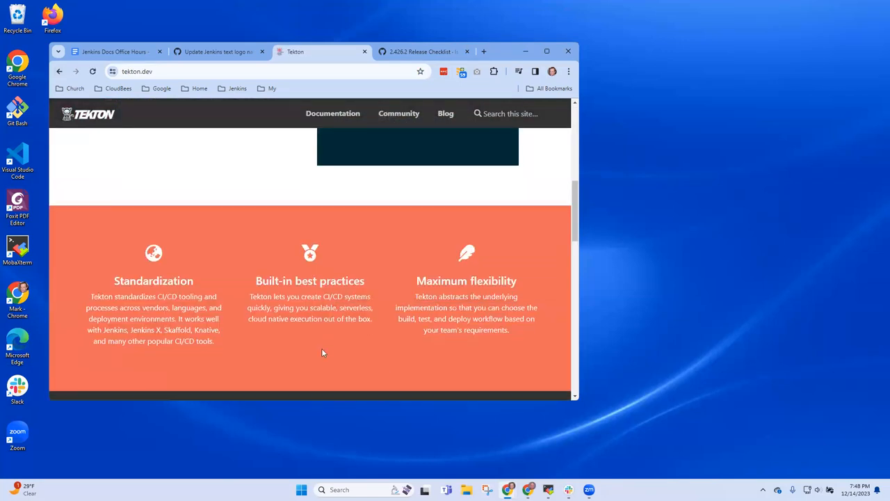
scroll("down", 3)
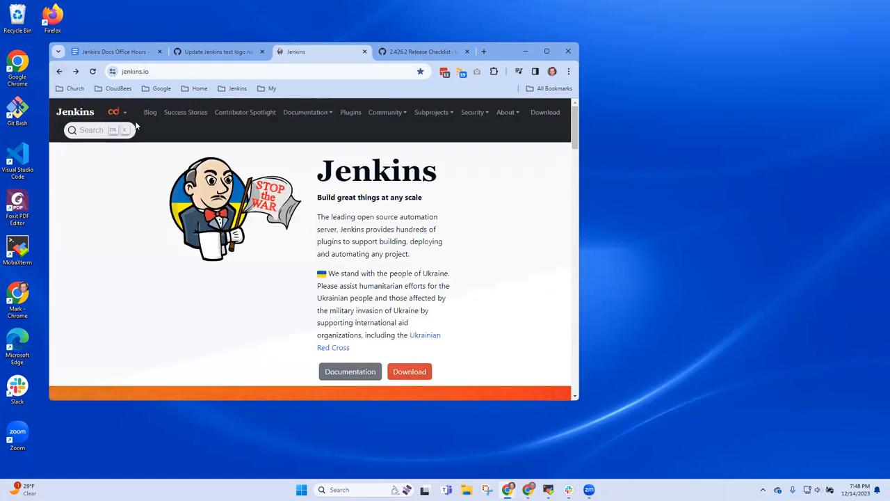
- Browse the Spinnaker project site from the CD Foundation project list
left_click(115, 112)
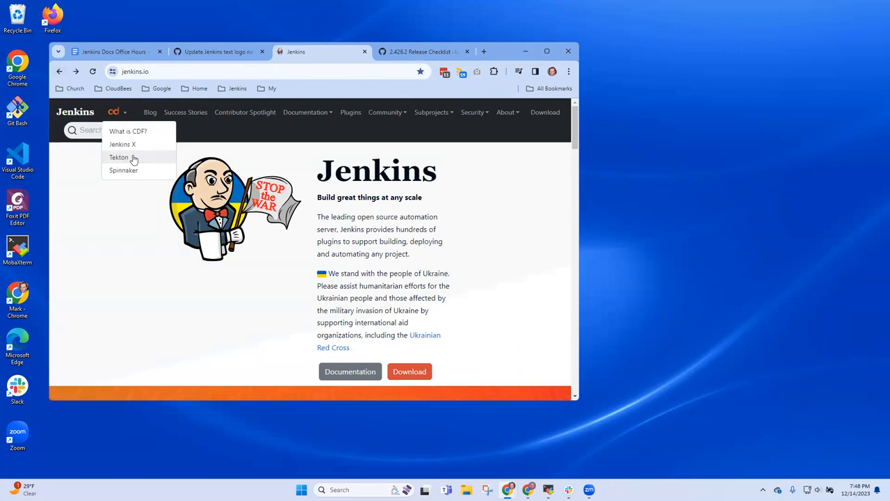
left_click(123, 169)
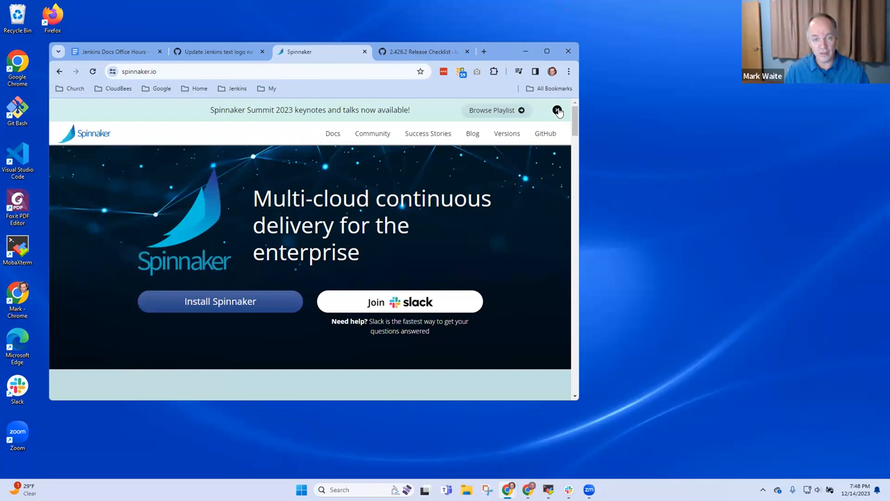
scroll("down", 3)
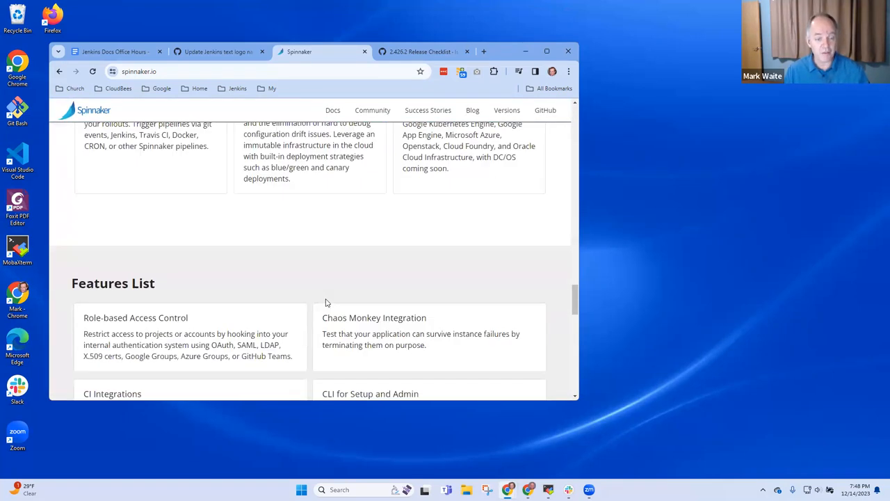
scroll("down", 3)
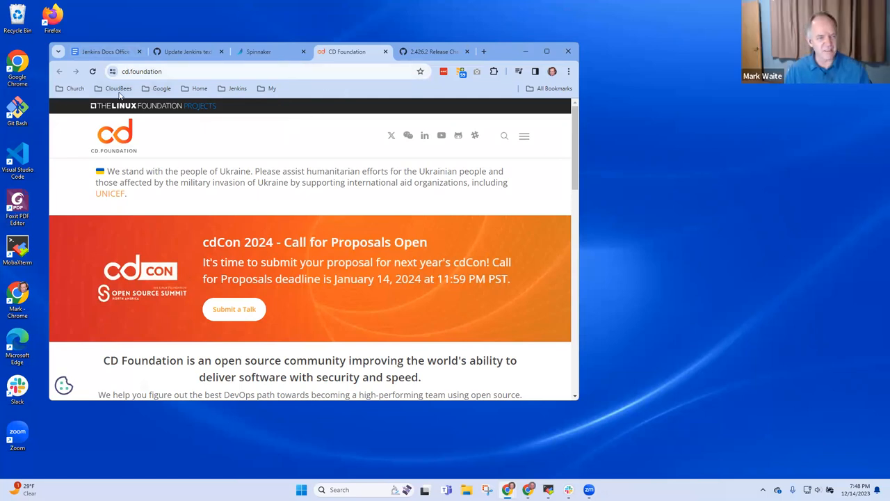
- Load jenkins.io from the saved Jenkins bookmarks folder
left_click(237, 88)
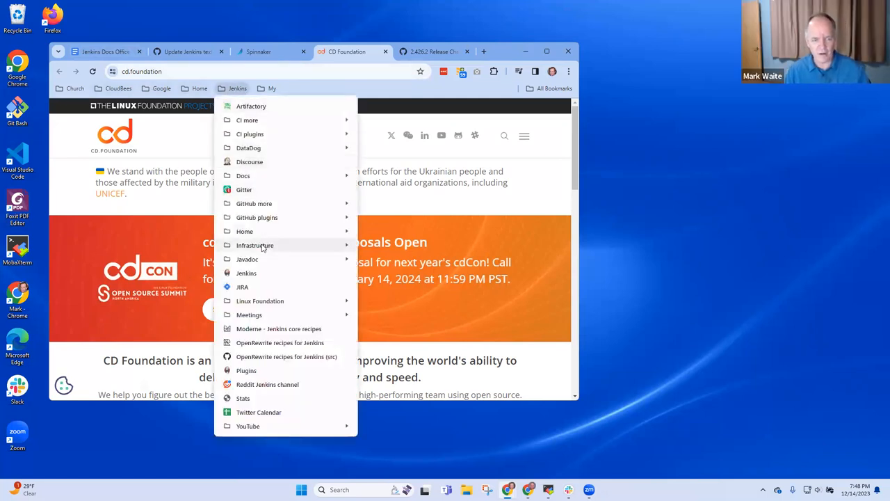
left_click(246, 272)
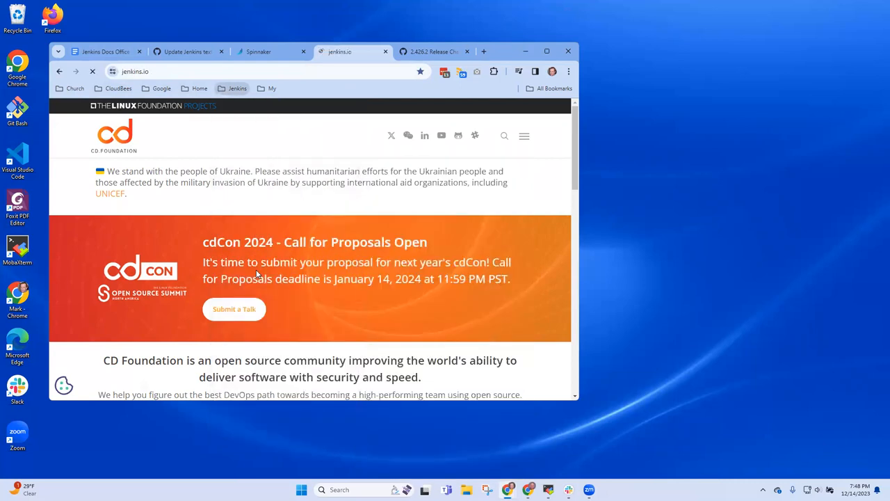
left_click(93, 71)
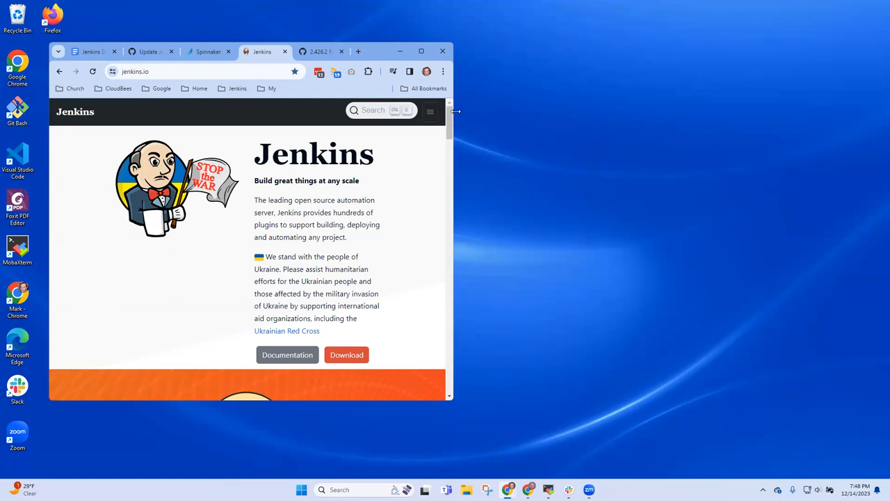
left_click(429, 110)
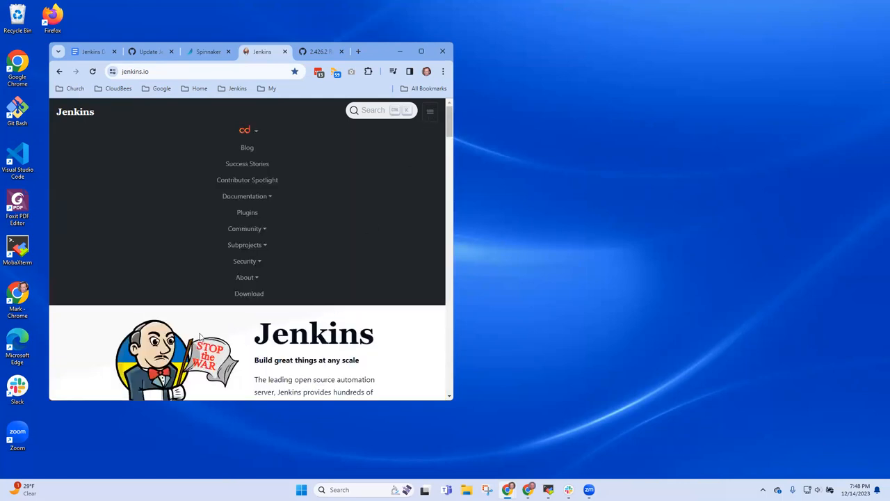
left_click(247, 213)
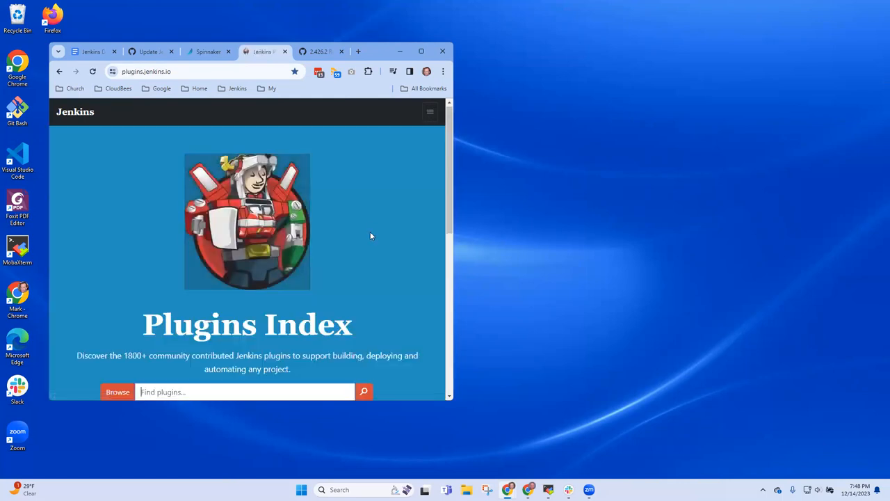
mouse_move(384, 260)
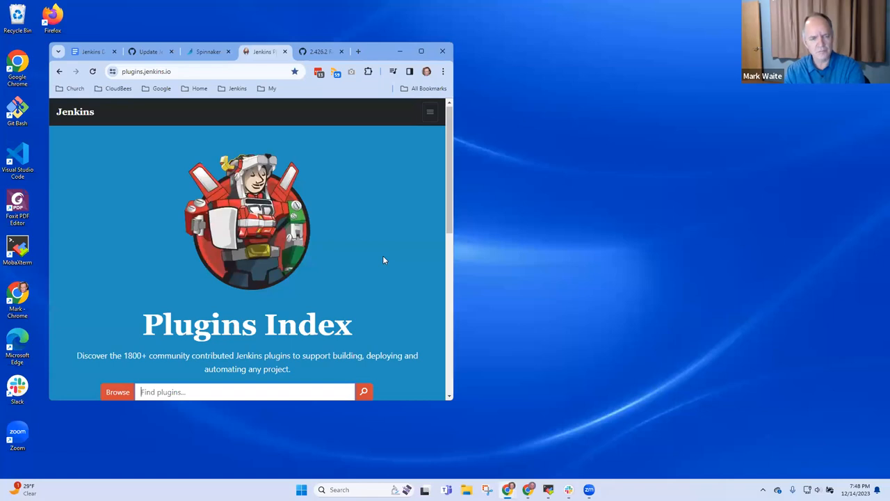
mouse_move(352, 244)
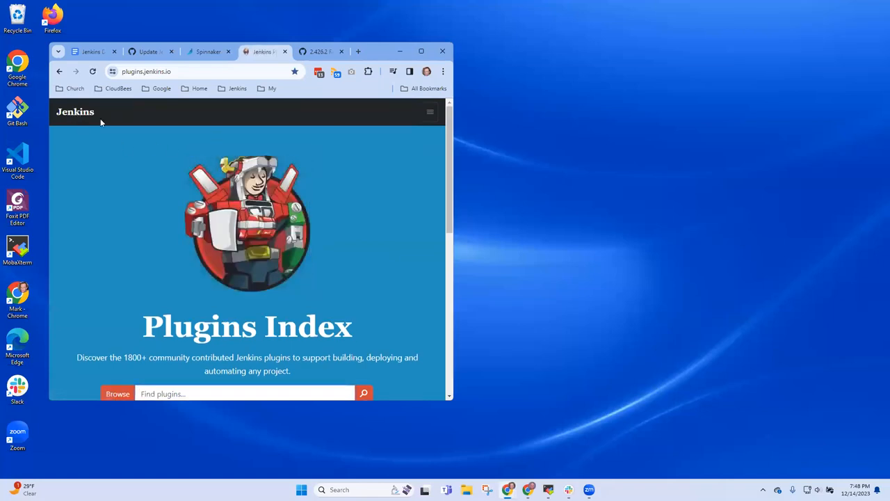
left_click(429, 112)
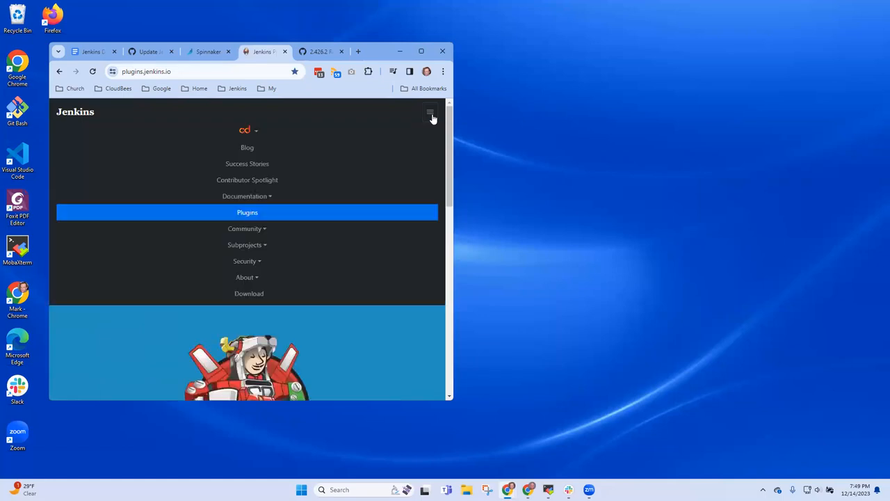
mouse_move(68, 116)
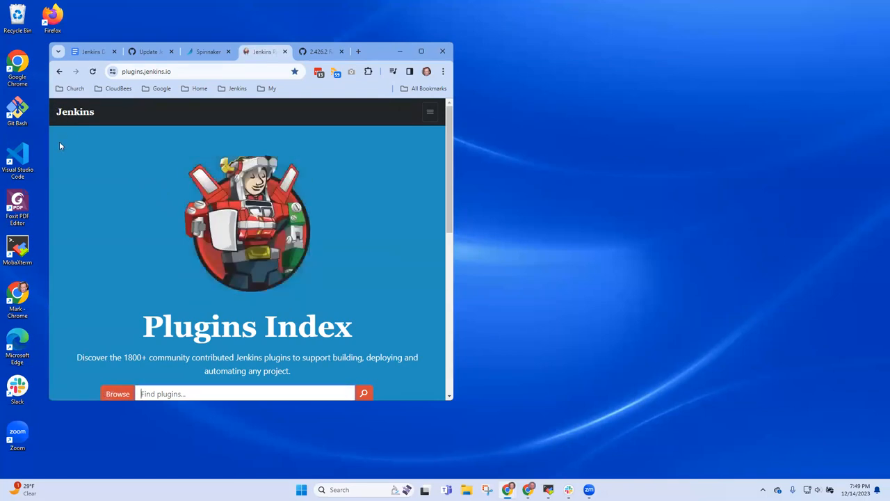
mouse_move(66, 157)
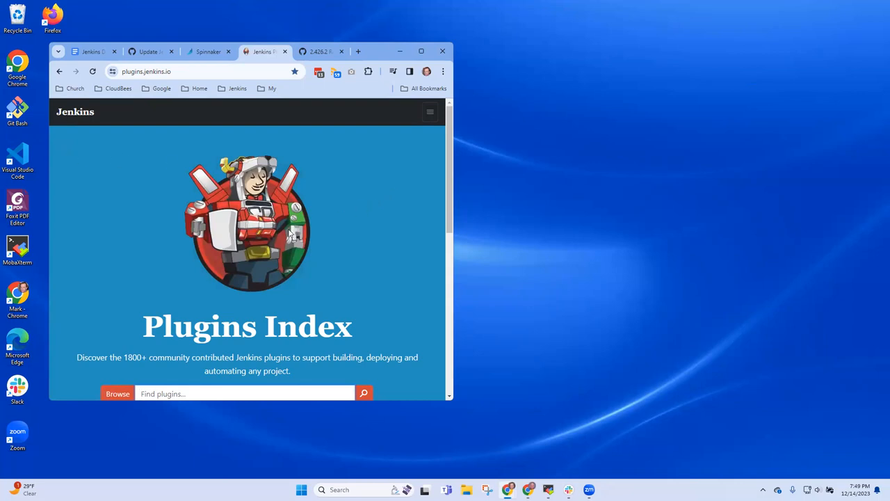
mouse_move(276, 234)
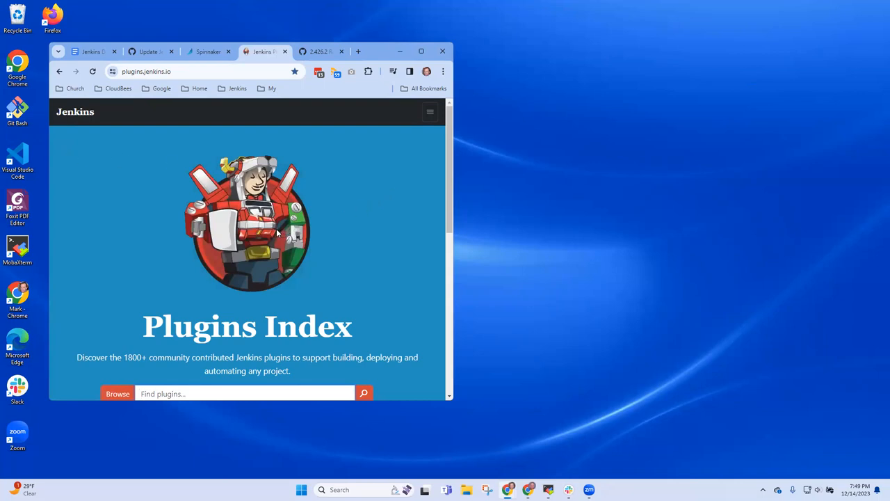
mouse_move(83, 114)
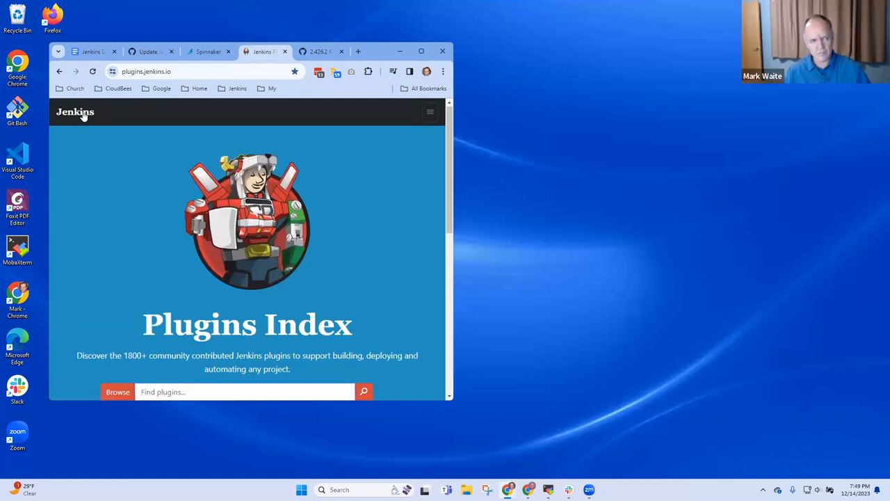
mouse_move(96, 118)
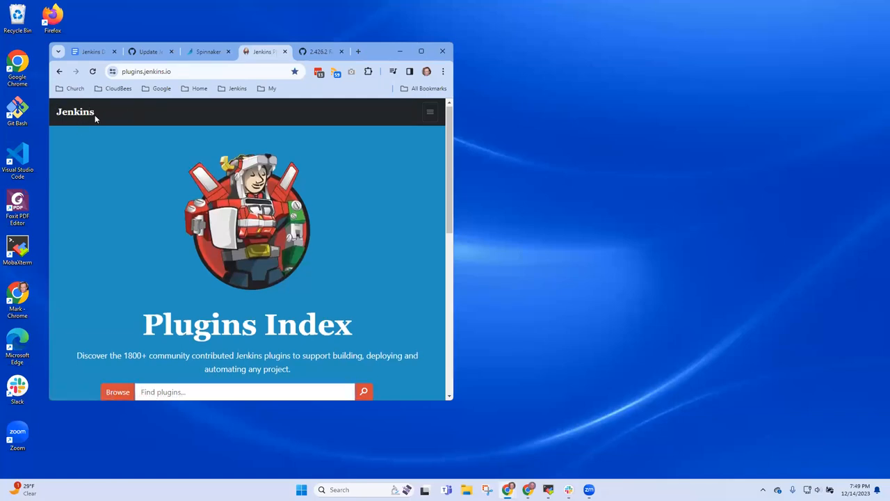
mouse_move(428, 112)
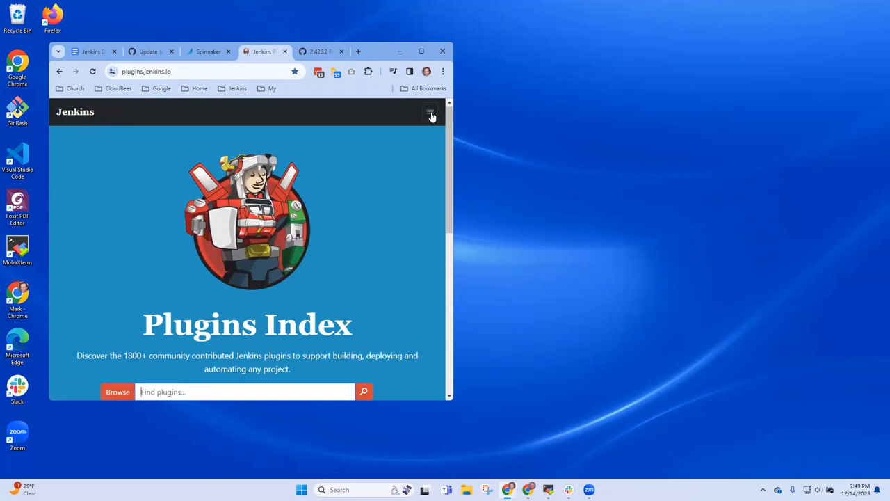
left_click(429, 112)
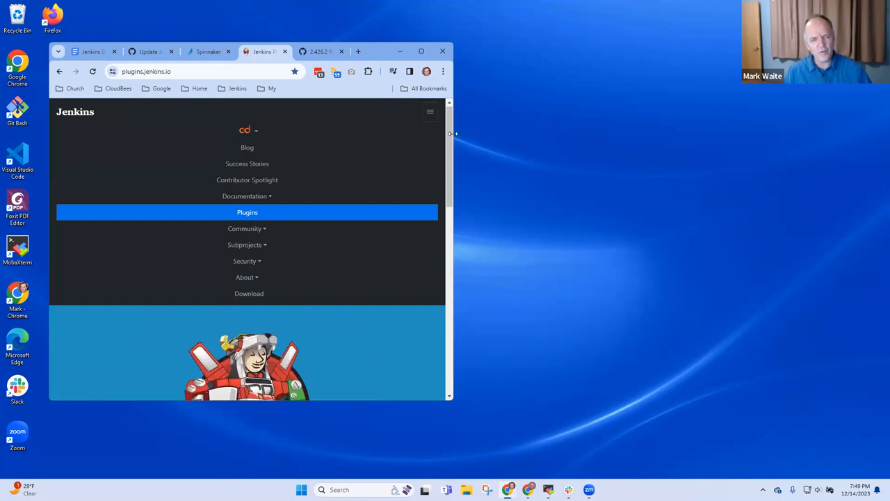
mouse_move(44, 210)
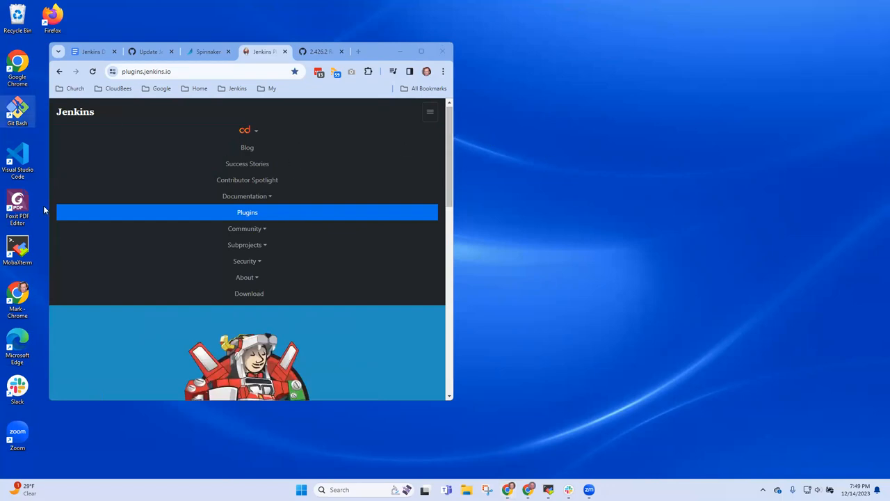
mouse_move(75, 123)
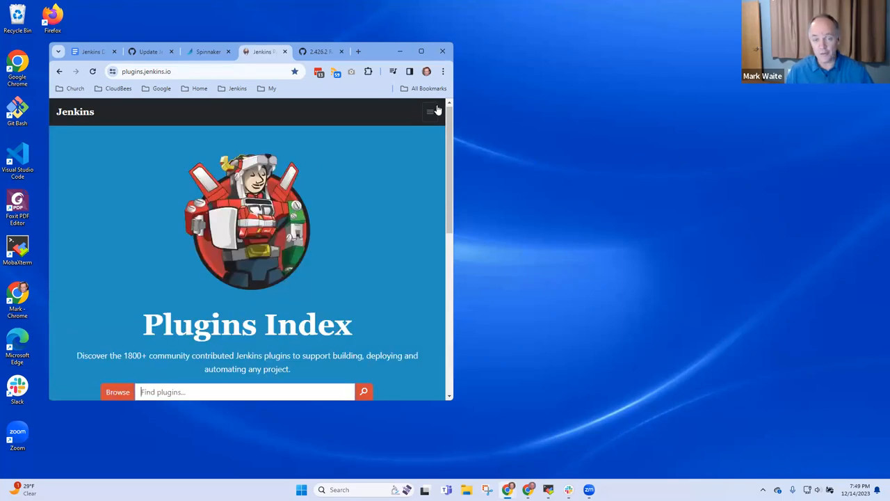
left_click(431, 112)
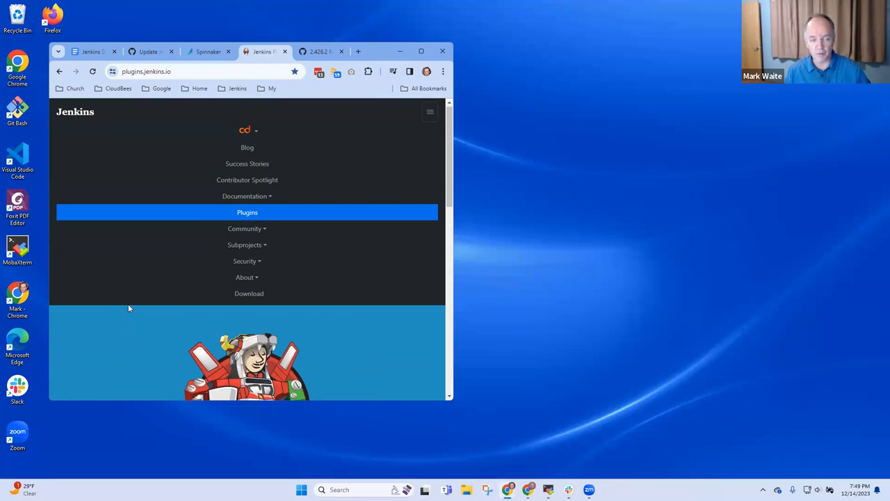
mouse_move(400, 145)
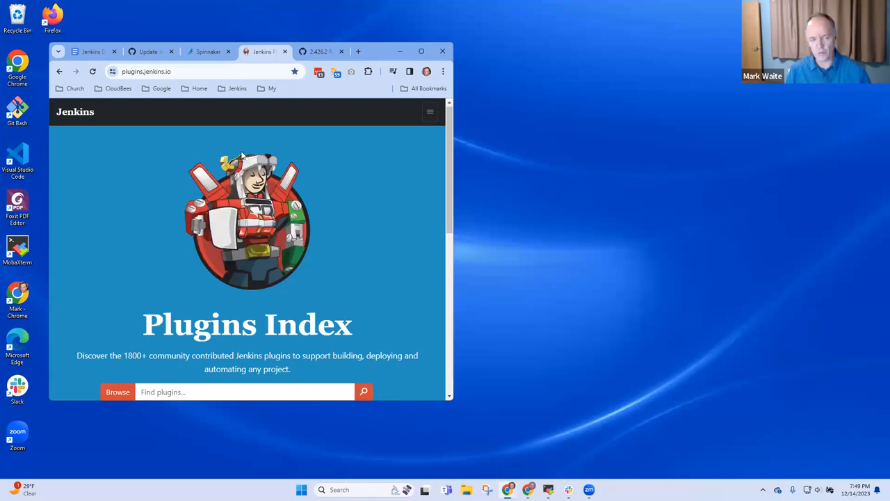
mouse_move(429, 110)
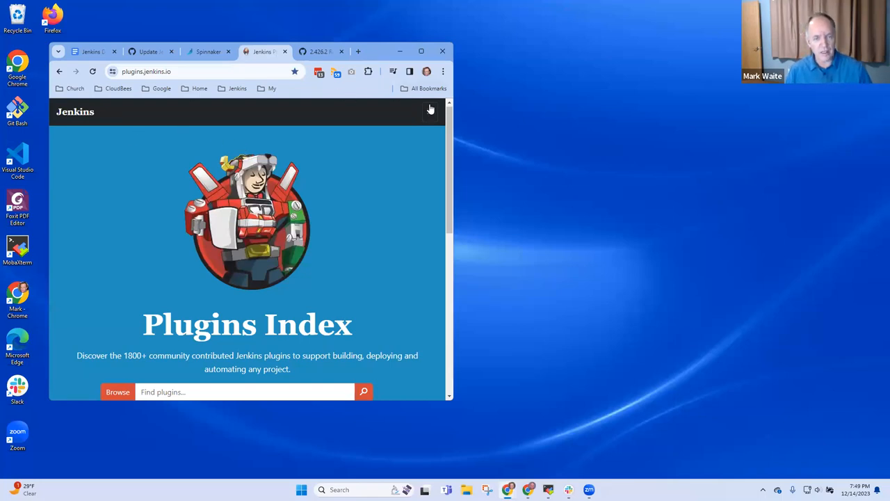
left_click(430, 111)
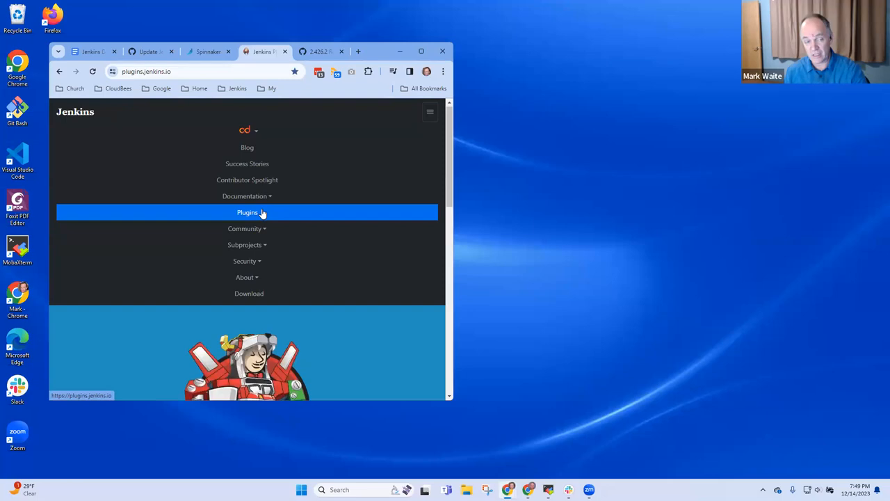
mouse_move(310, 211)
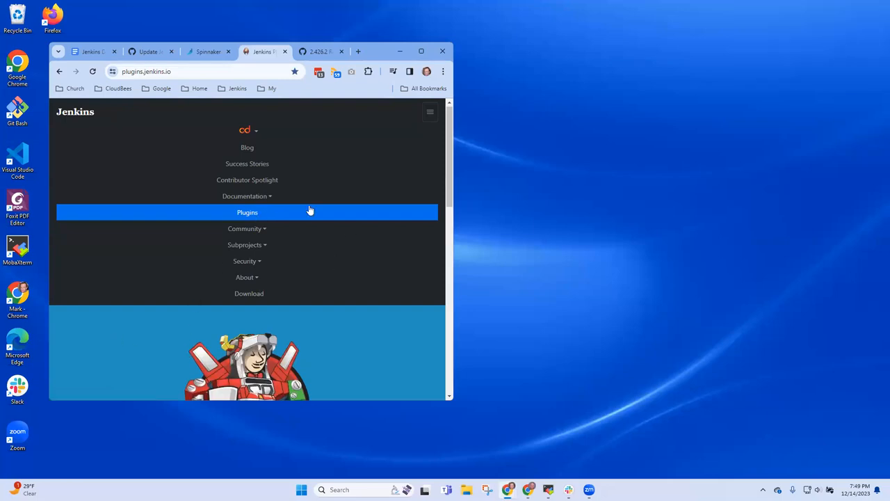
left_click(247, 212)
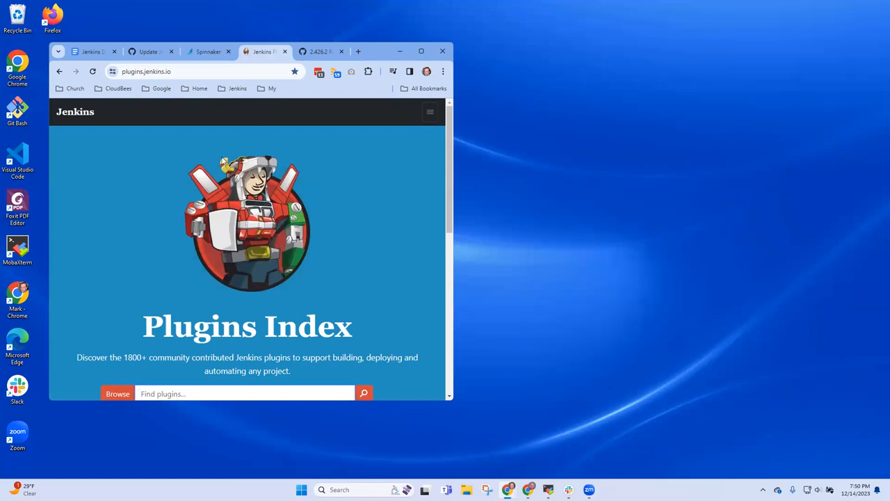
mouse_move(406, 167)
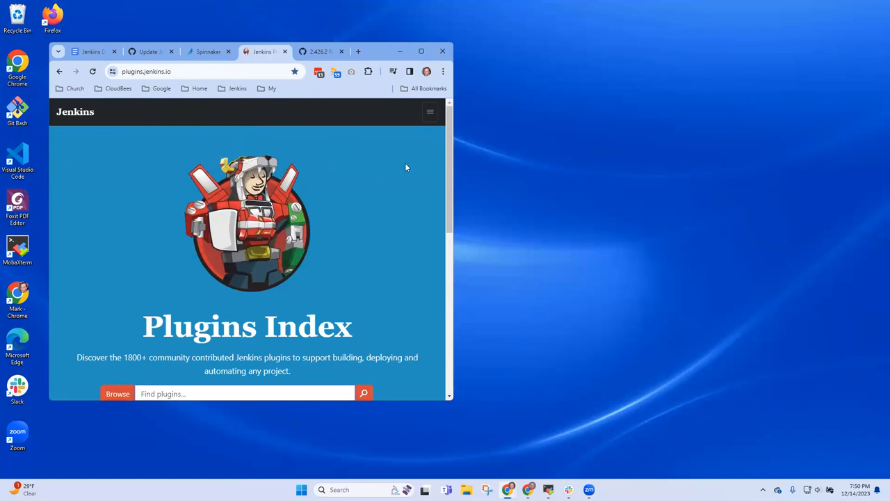
- Go through Pipeline Syntax to the Pipeline Steps Reference and filter steps by 'ch'
left_click(244, 393)
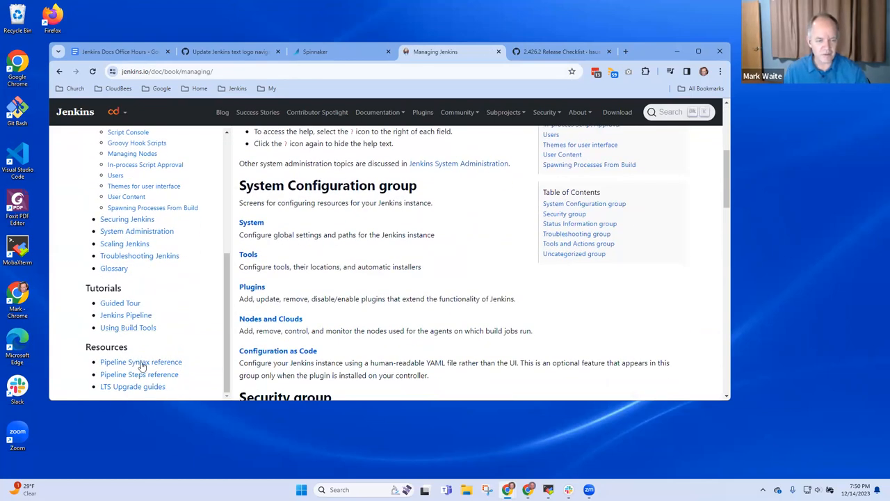
left_click(141, 361)
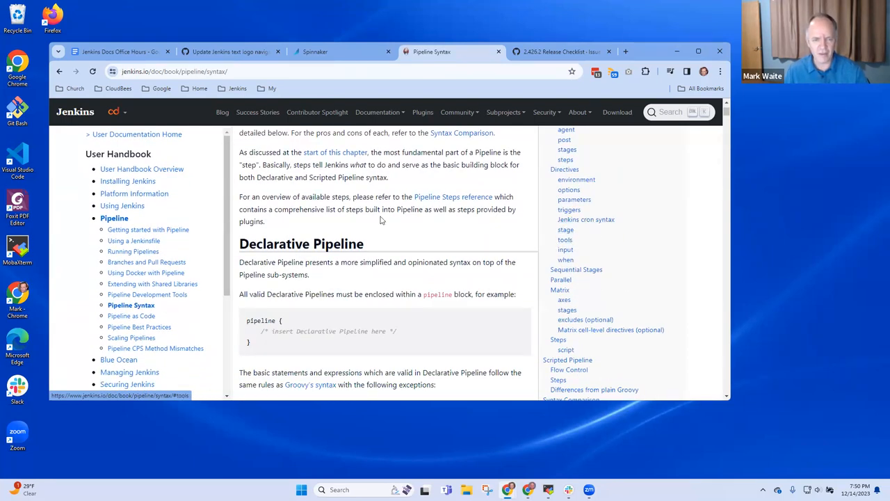
left_click(454, 197)
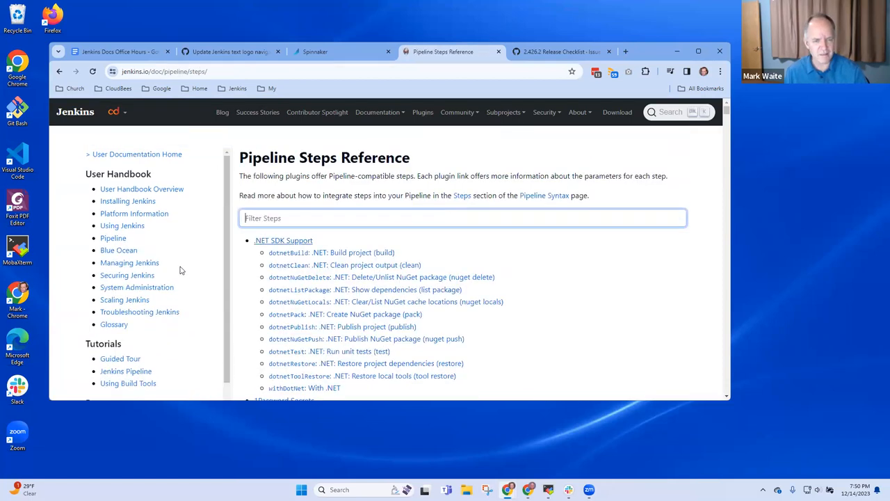
type("ch")
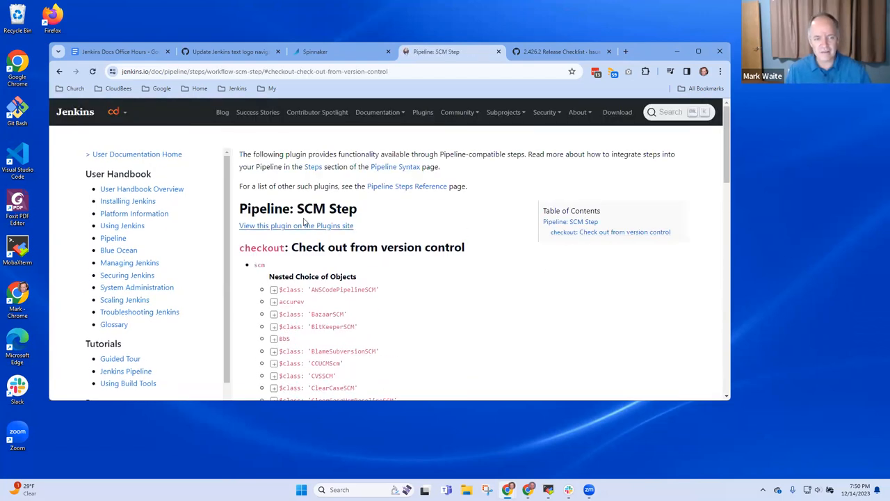
- Open plugins.jenkins.io/workflow-scm-step, then move on to the Plugins Index home page
left_click(296, 225)
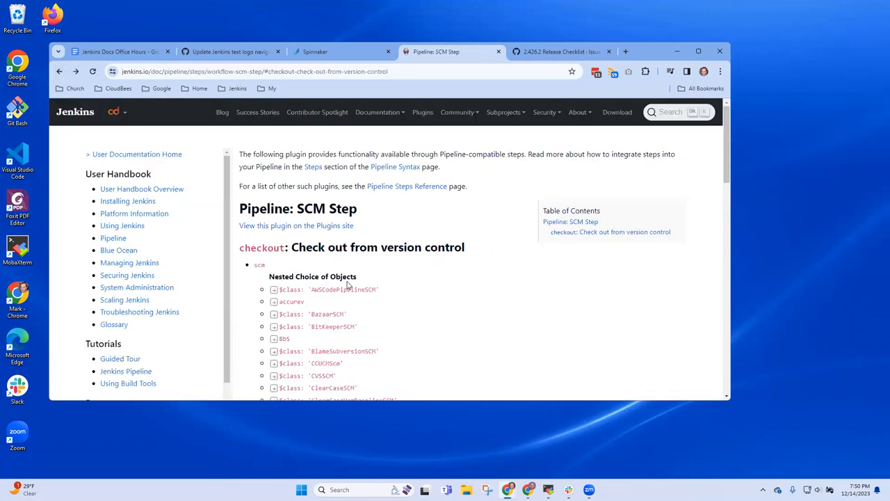
mouse_move(338, 194)
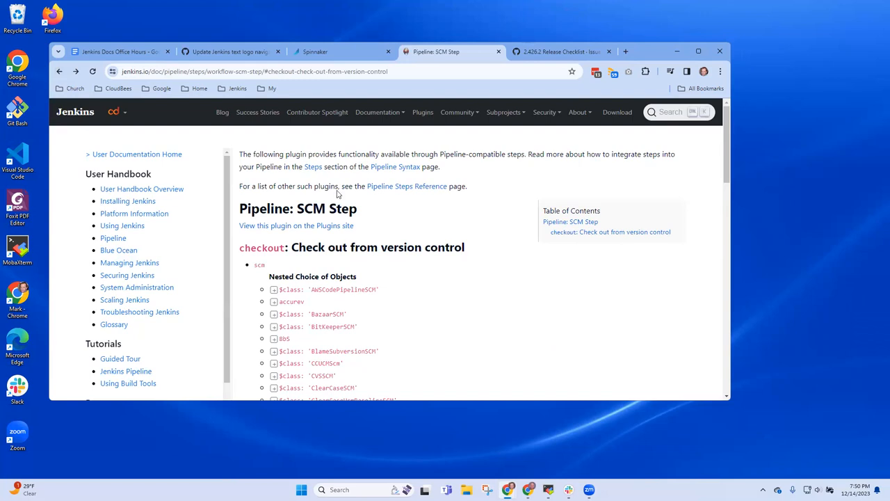
mouse_move(314, 238)
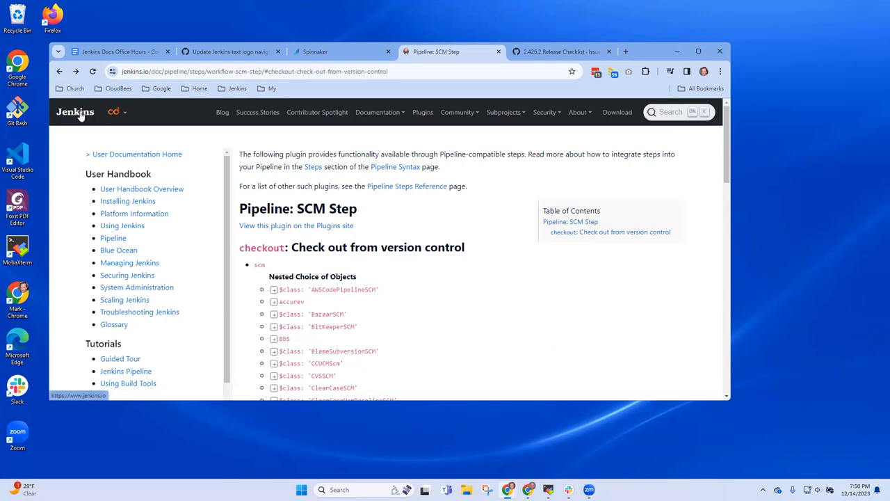
left_click(75, 112)
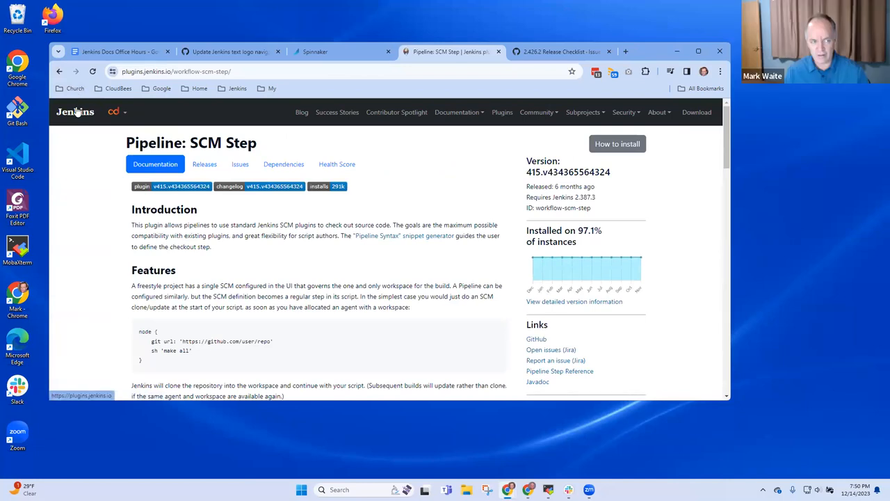
left_click(502, 112)
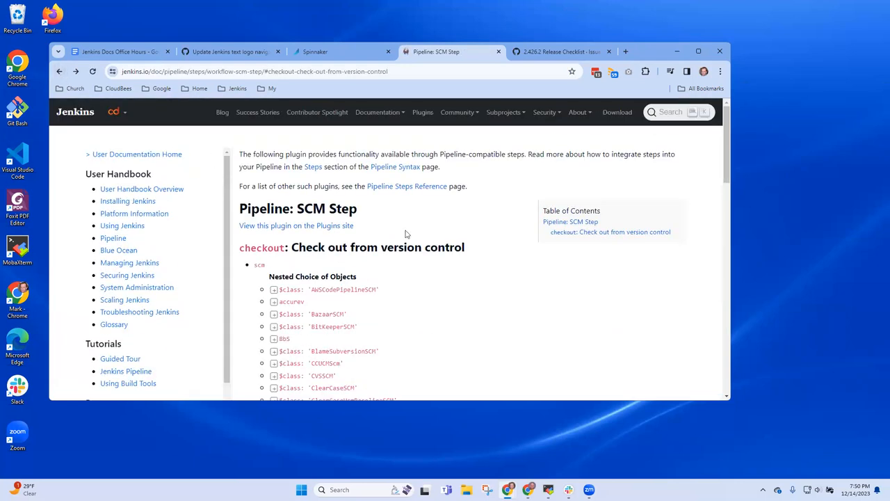
mouse_move(435, 234)
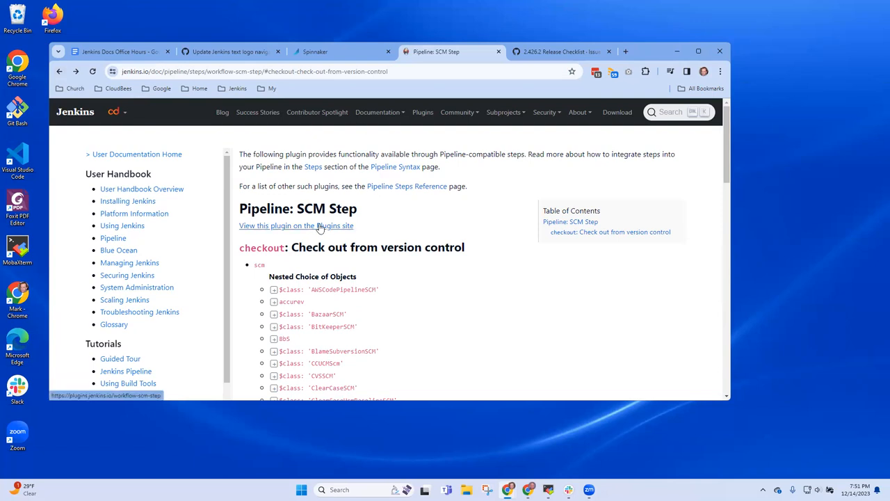
mouse_move(359, 221)
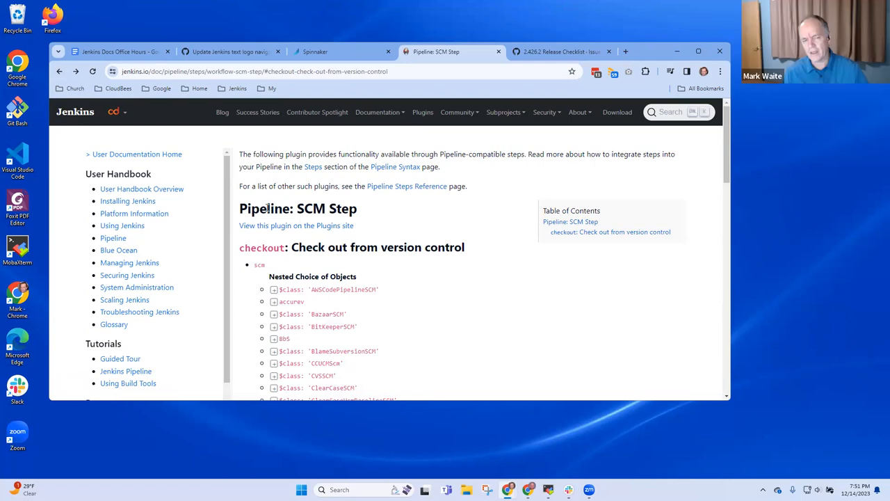
right_click(292, 226)
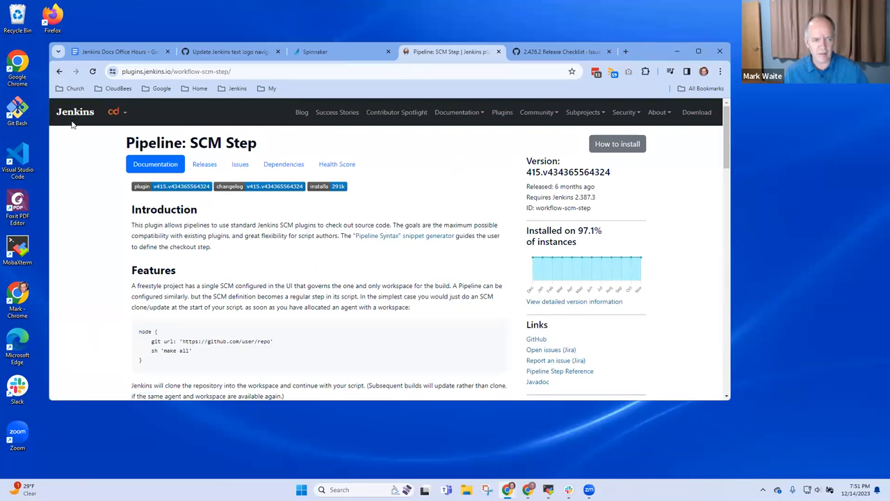
left_click(501, 112)
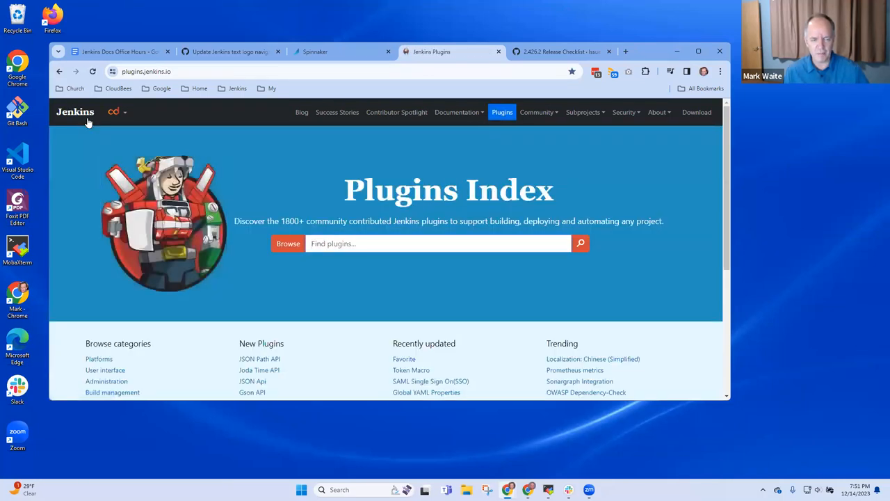
mouse_move(74, 116)
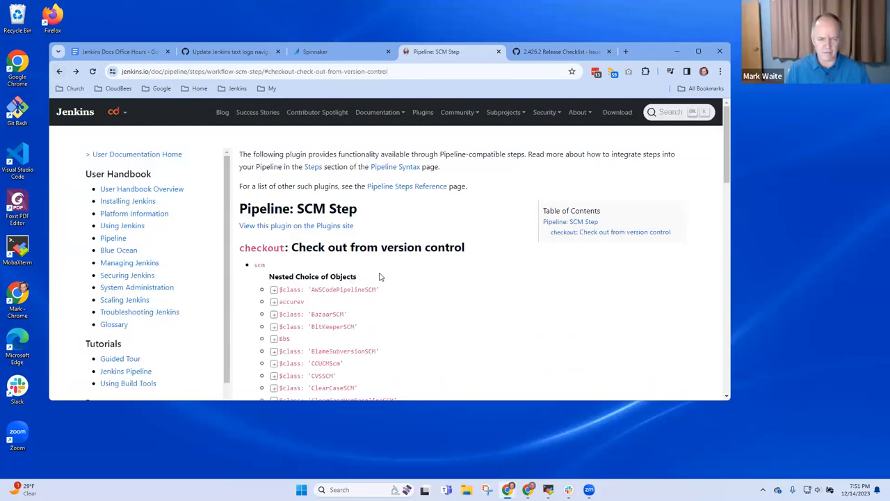
mouse_move(371, 309)
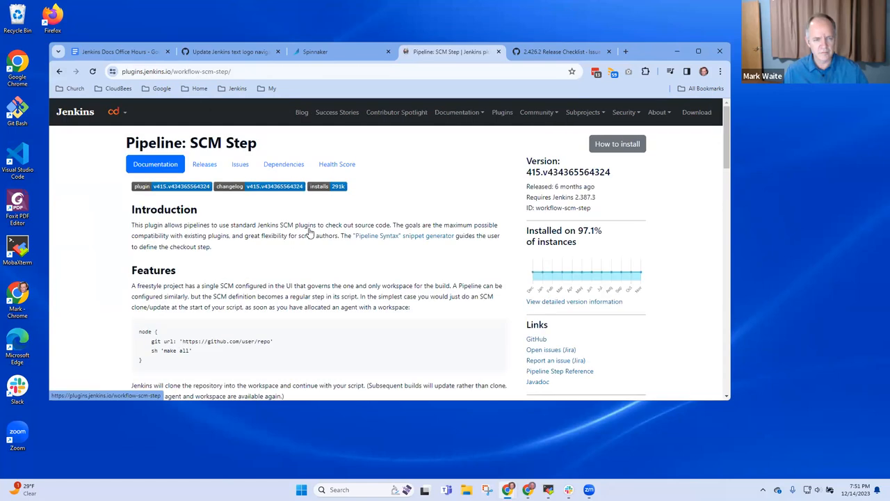
- Scroll the Pipeline: SCM Step plugin page down to its Version History and footer
scroll("down", 3)
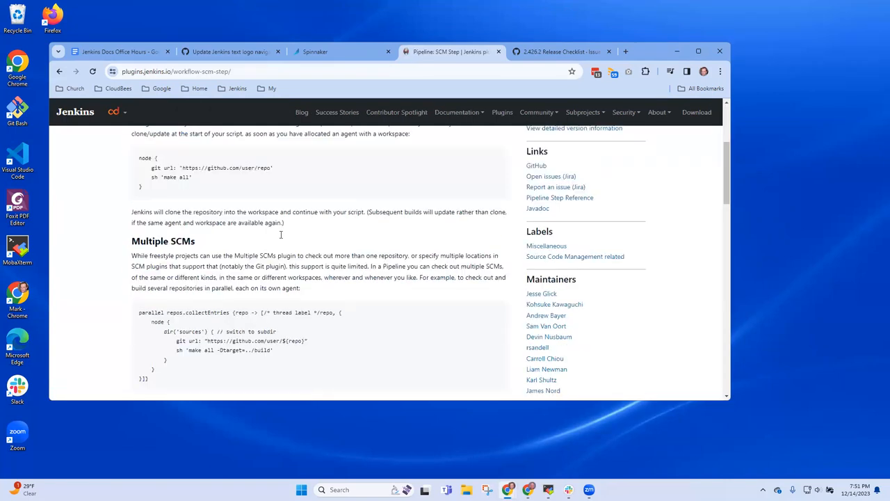
scroll("down", 3)
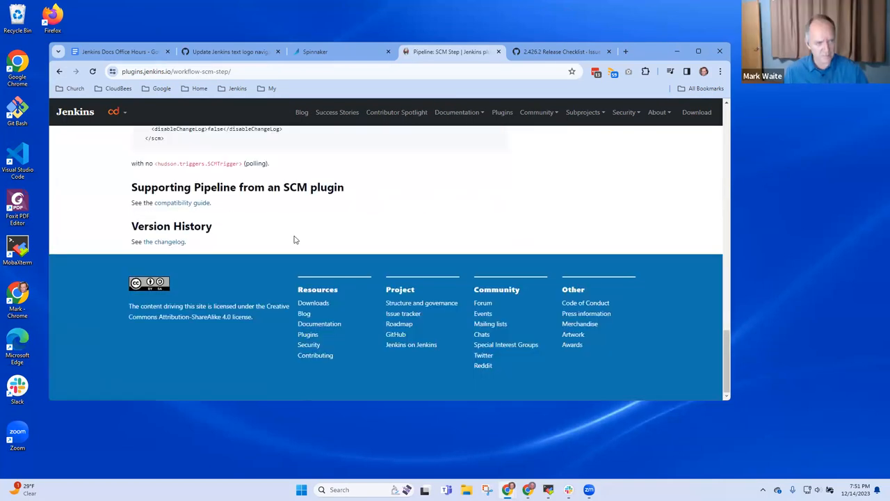
scroll("up", 3)
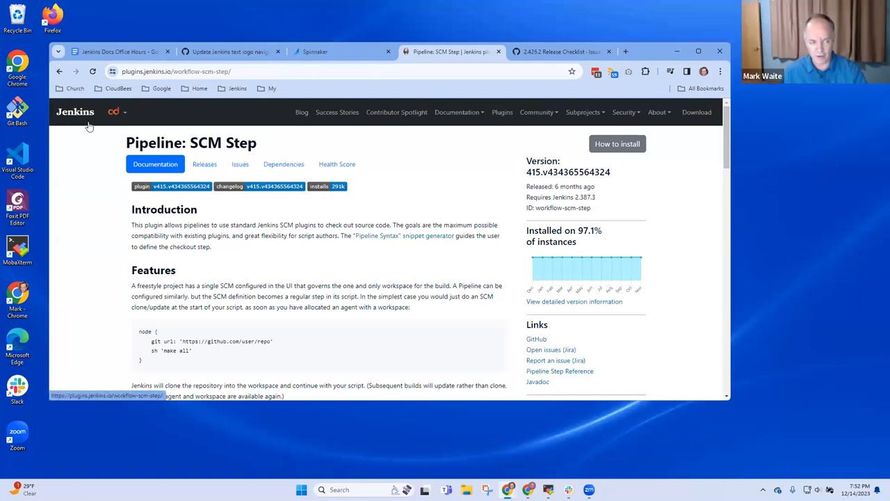
mouse_move(58, 72)
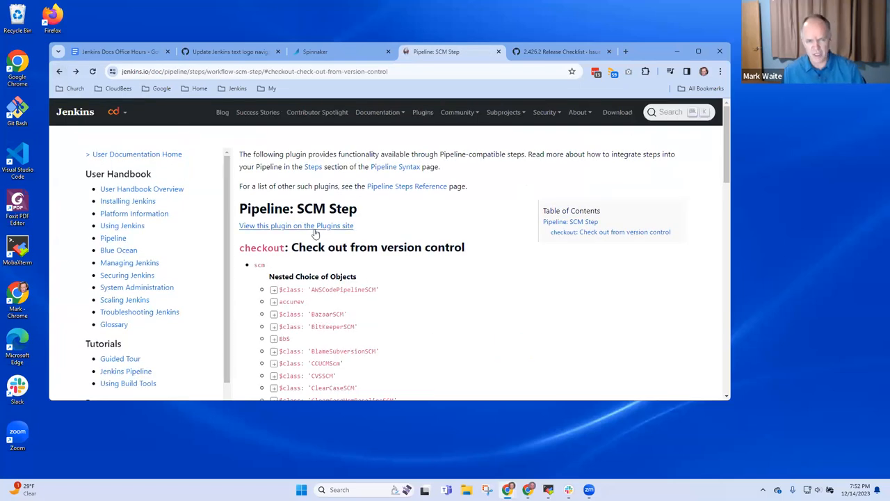
mouse_move(159, 118)
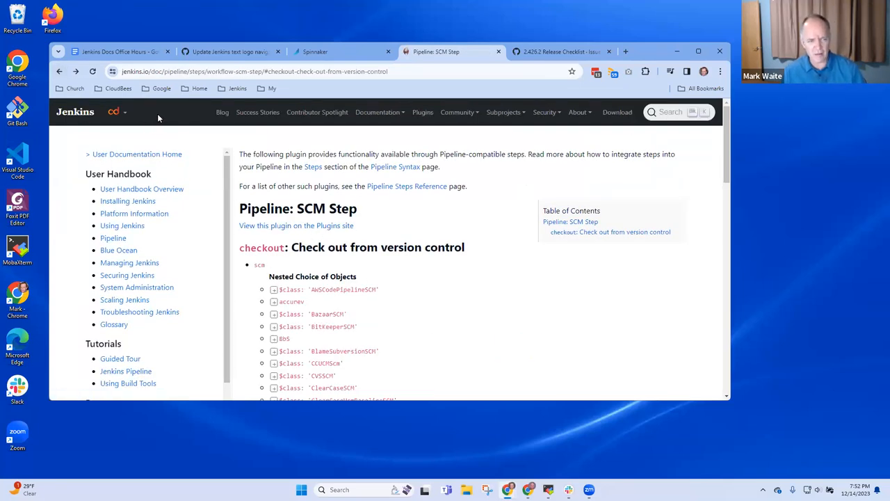
mouse_move(59, 121)
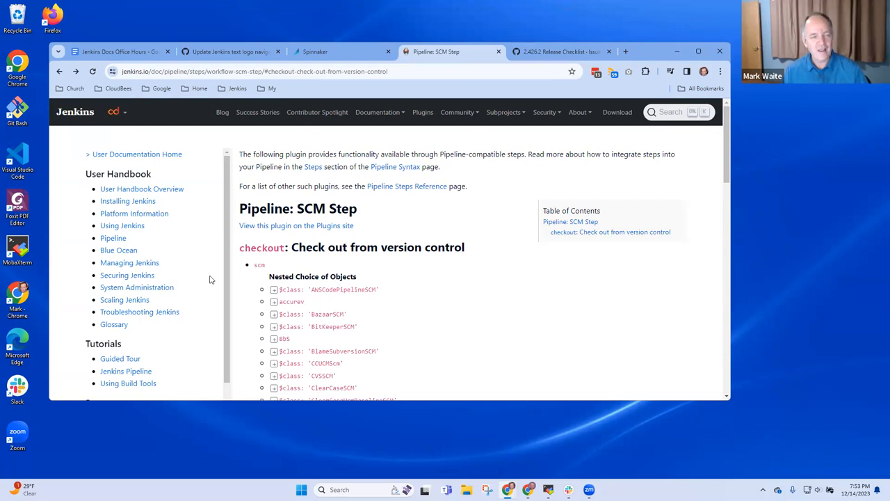
mouse_move(215, 303)
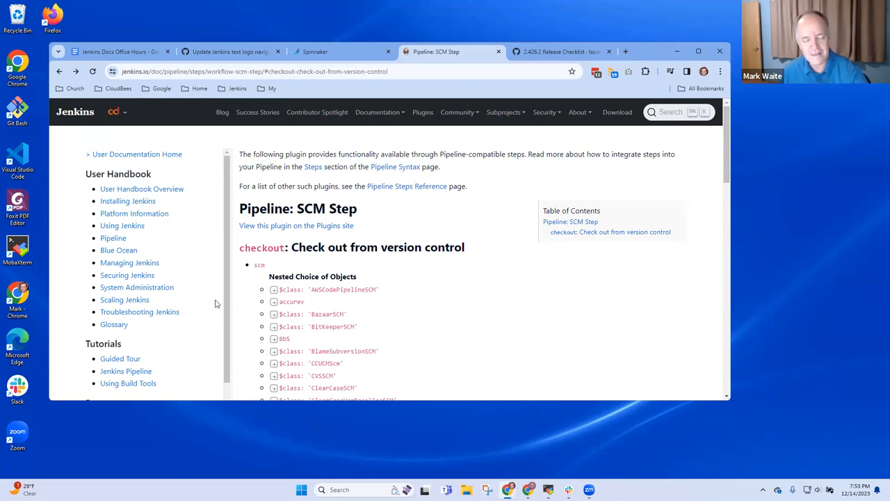
mouse_move(208, 310)
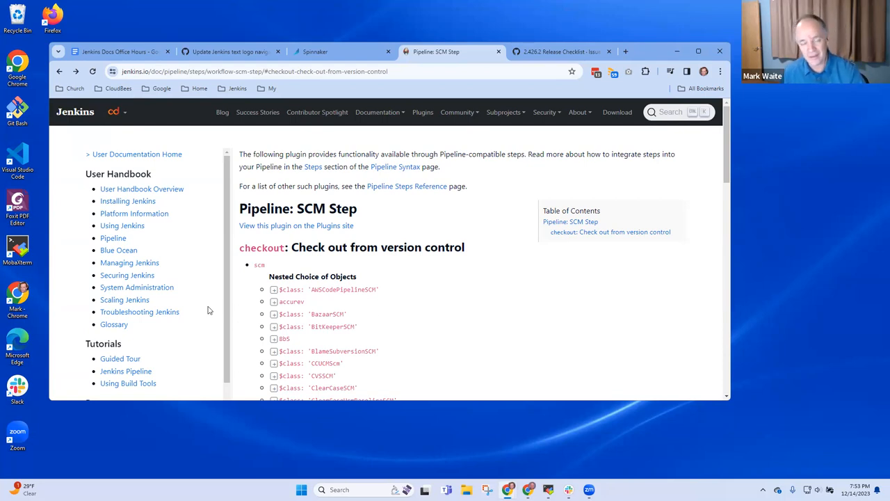
mouse_move(82, 121)
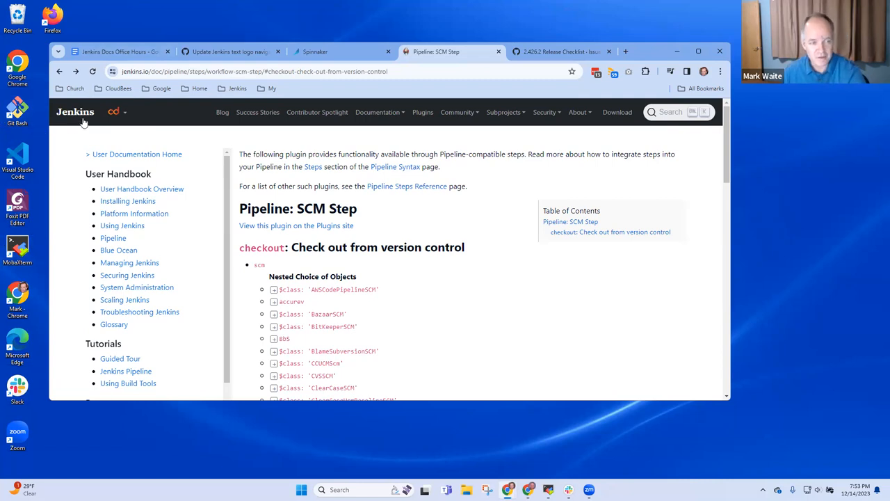
- From the jenkins.io home, visit Success Stories and the Jenkins Remoting subproject page
left_click(75, 112)
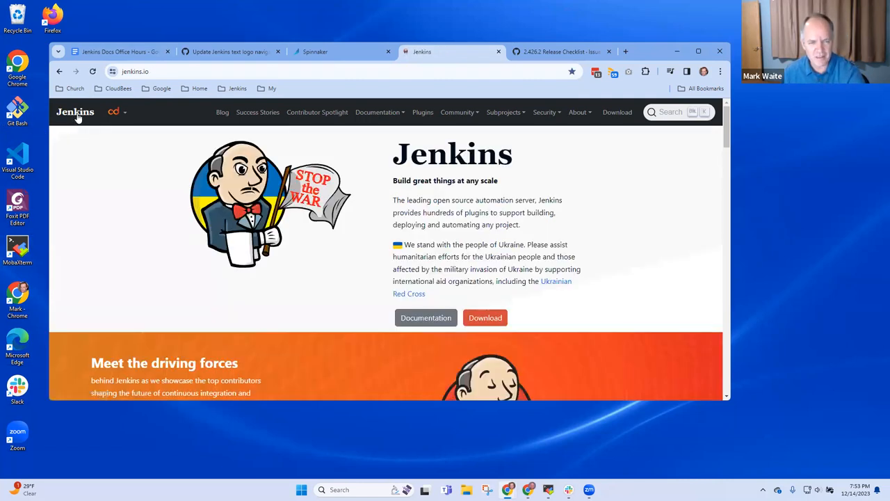
mouse_move(238, 123)
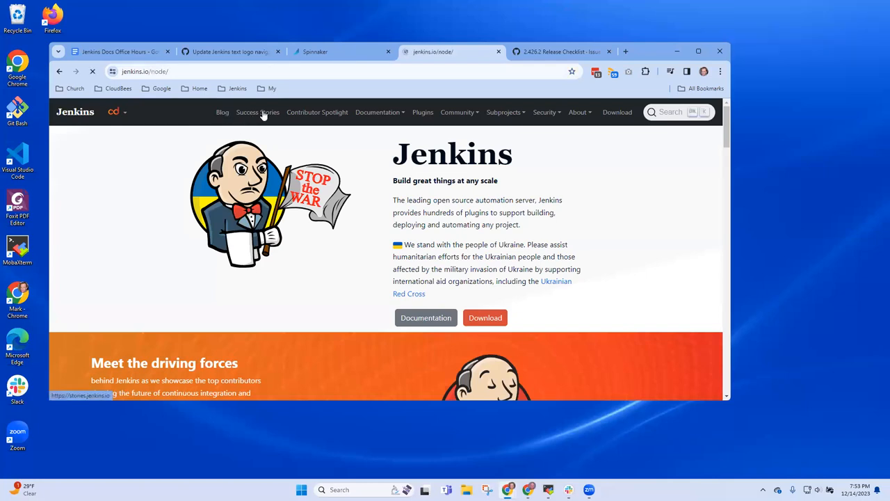
left_click(257, 112)
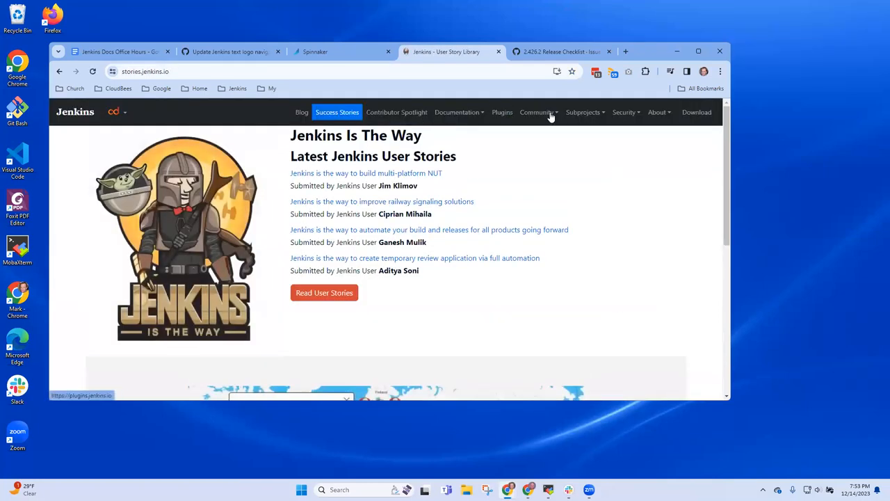
left_click(582, 112)
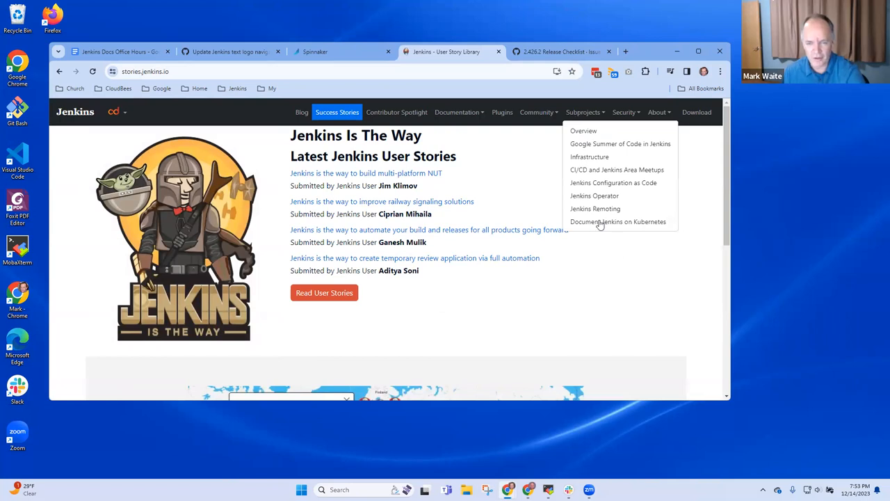
left_click(594, 208)
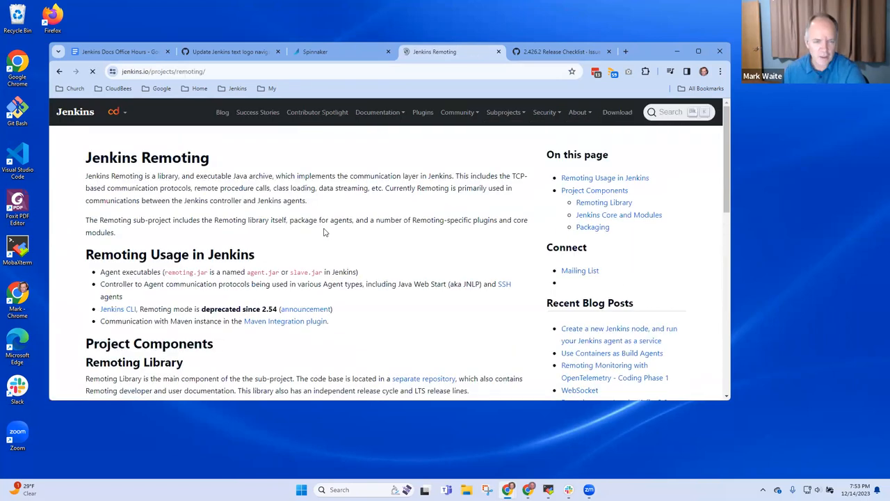
- Visit the About section, Plugins Index, Contributor Spotlight, and Success Stories again
left_click(75, 112)
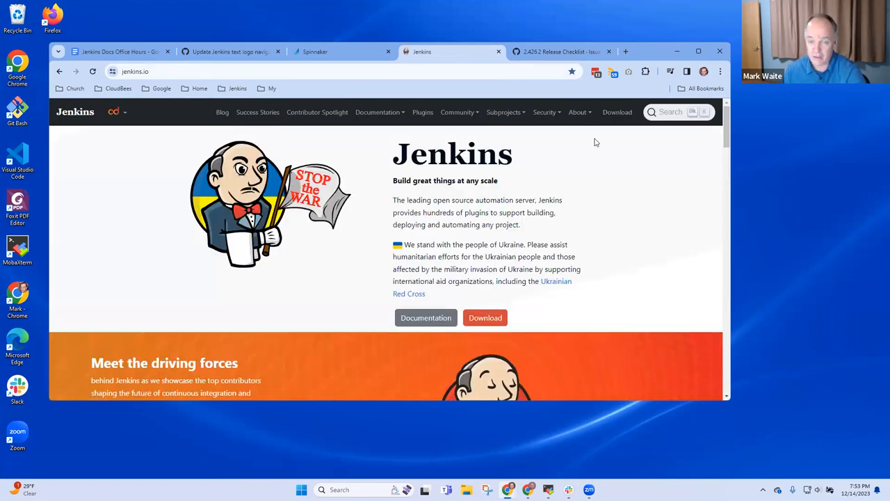
left_click(580, 112)
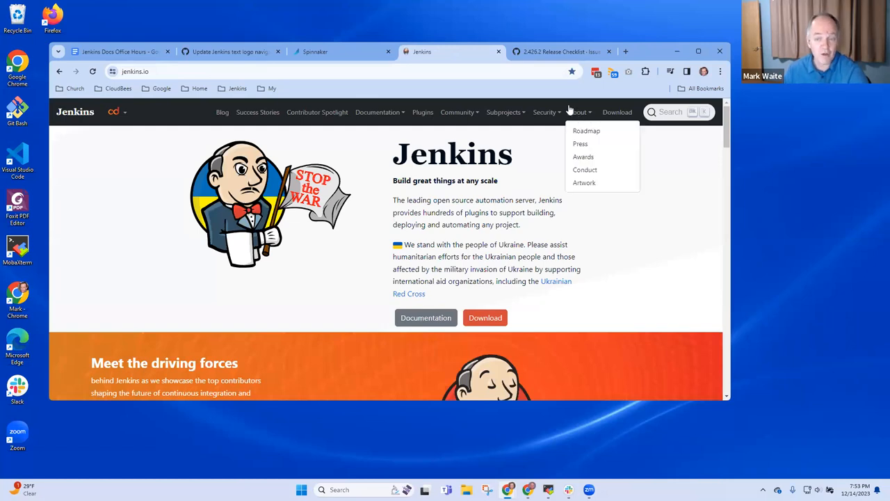
mouse_move(423, 112)
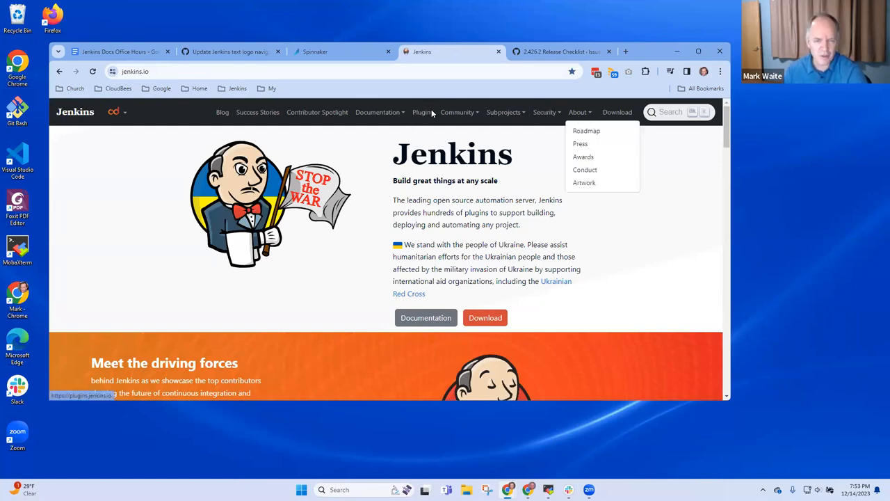
left_click(420, 112)
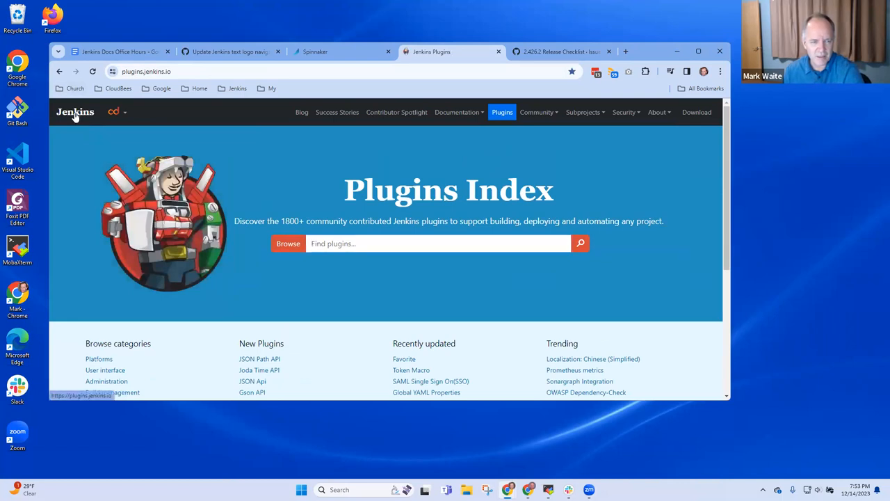
left_click(397, 112)
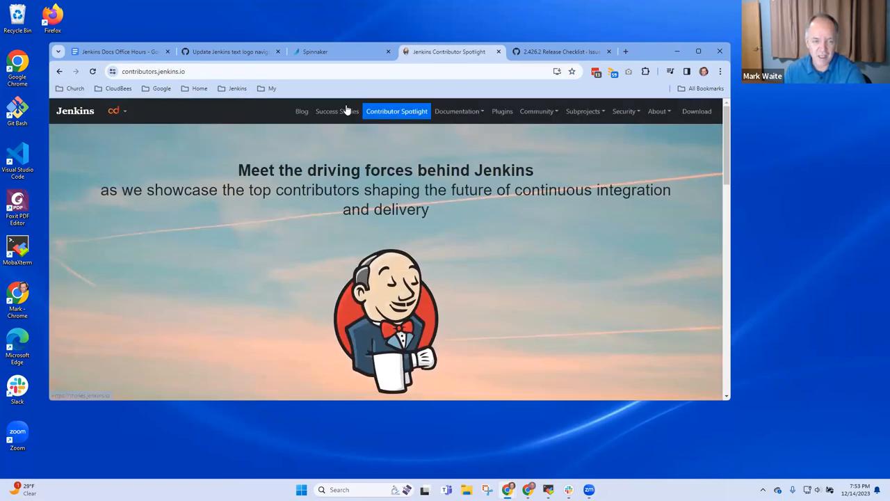
left_click(338, 111)
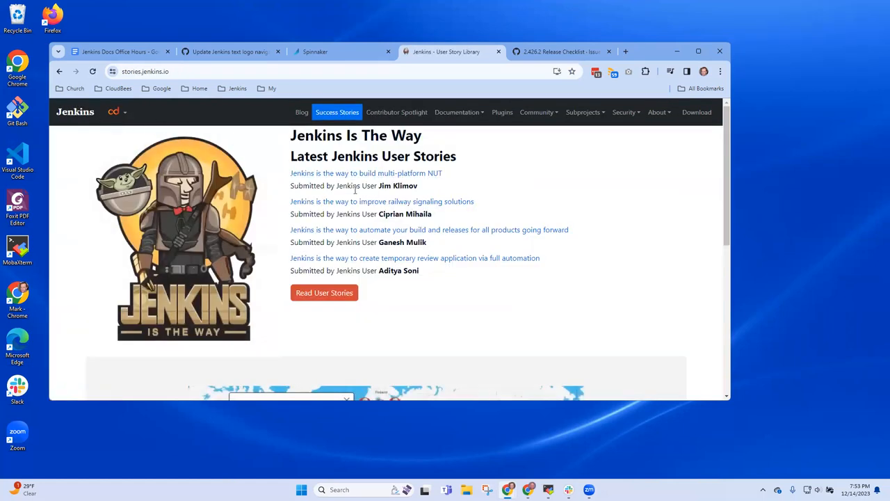
mouse_move(605, 118)
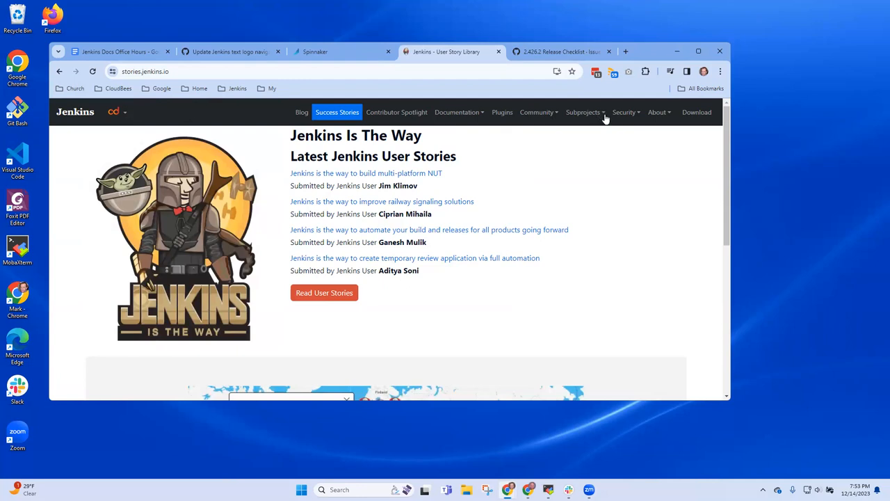
left_click(657, 112)
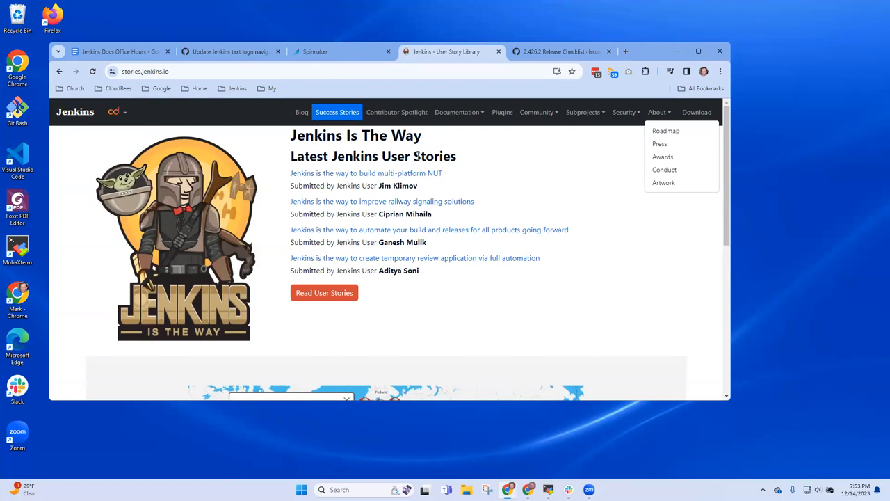
mouse_move(494, 264)
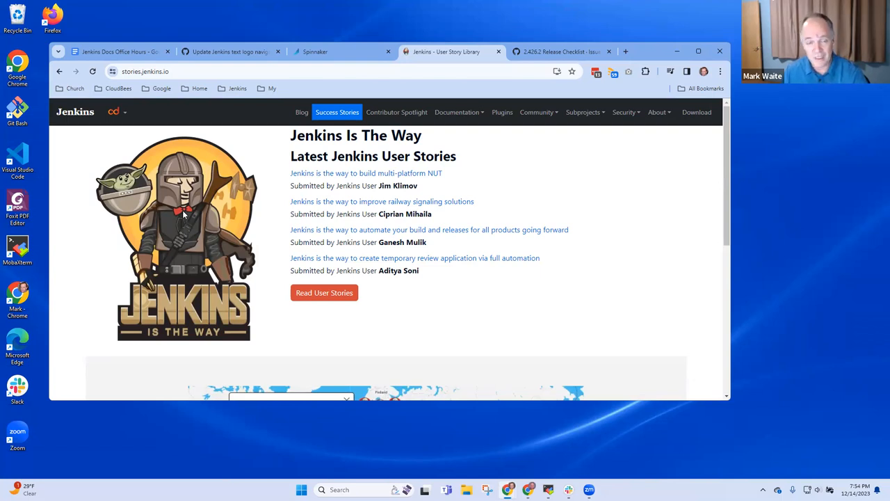
mouse_move(71, 112)
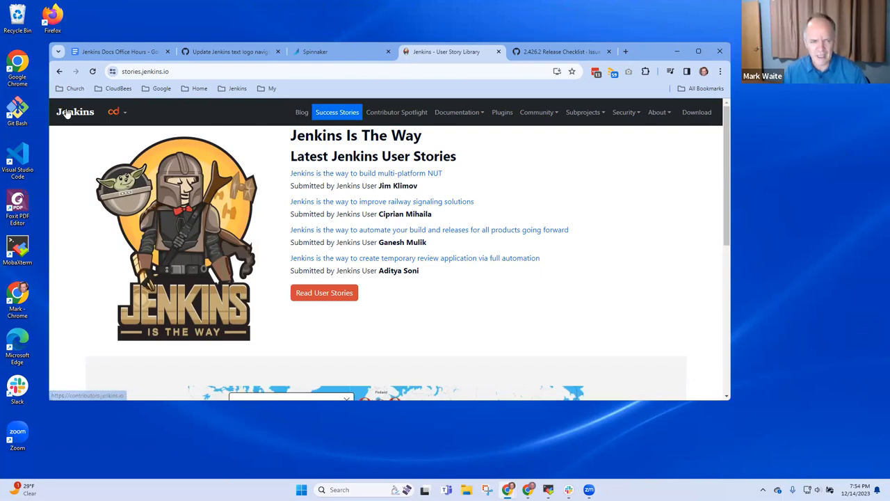
mouse_move(275, 126)
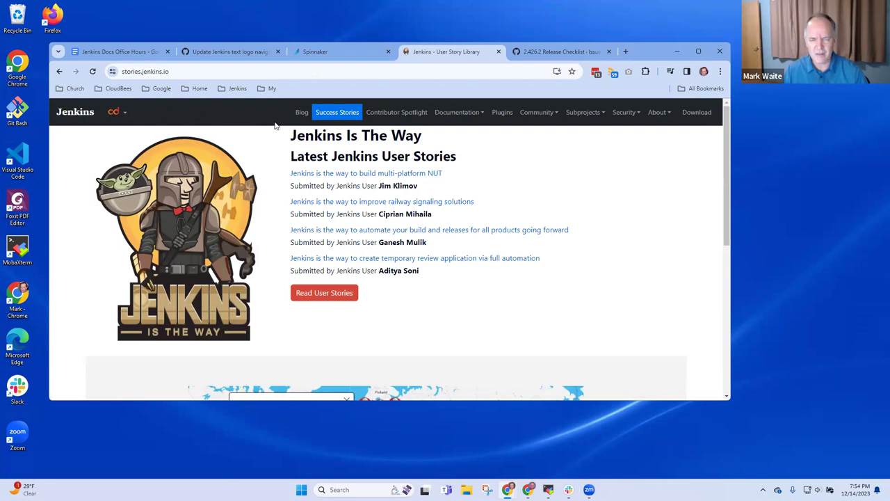
mouse_move(258, 126)
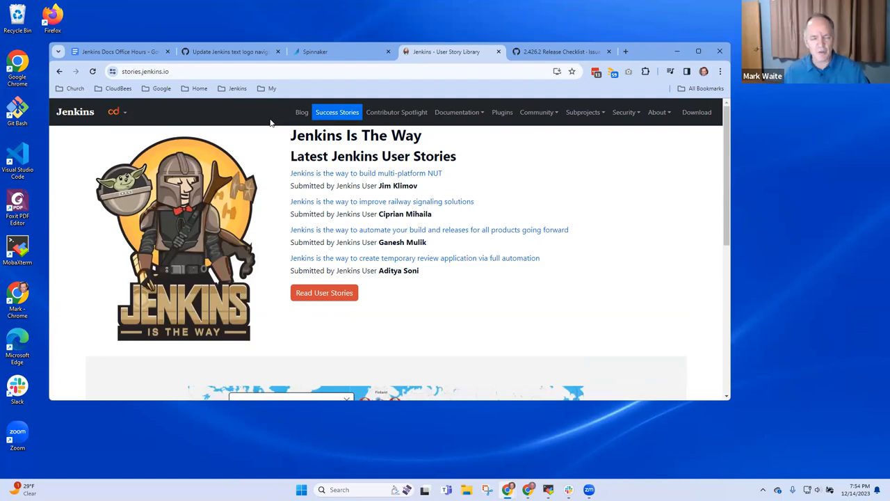
mouse_move(691, 118)
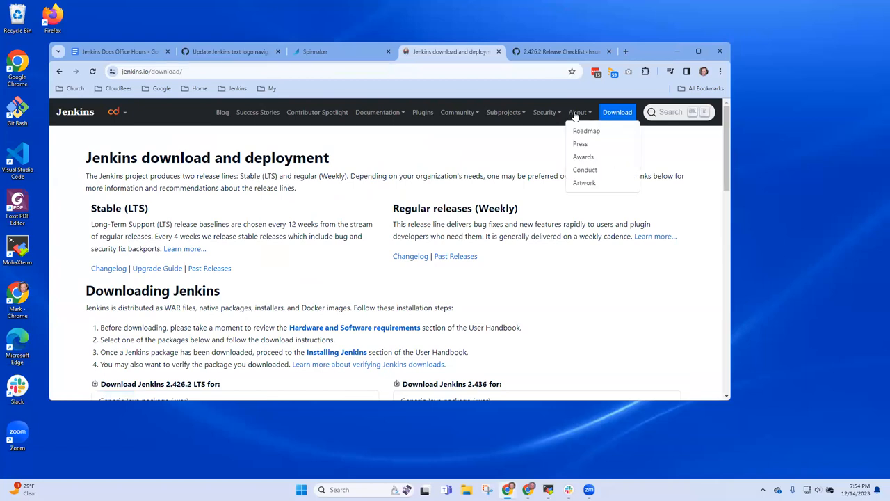
- View The Jenkins Blog, then return to the jenkins.io home page via the logo
left_click(222, 112)
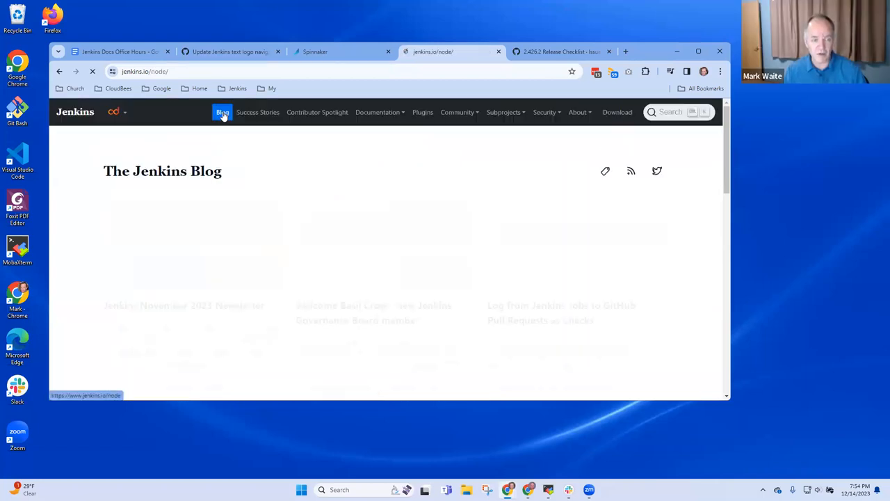
left_click(222, 112)
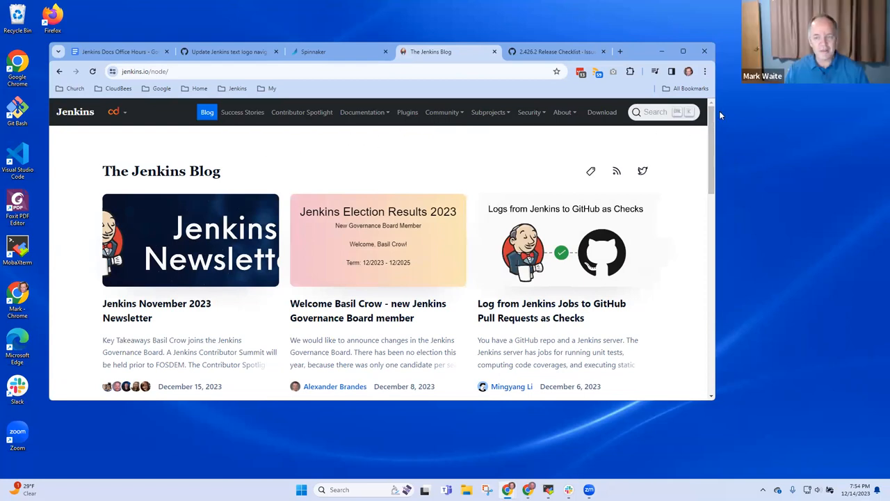
mouse_move(718, 113)
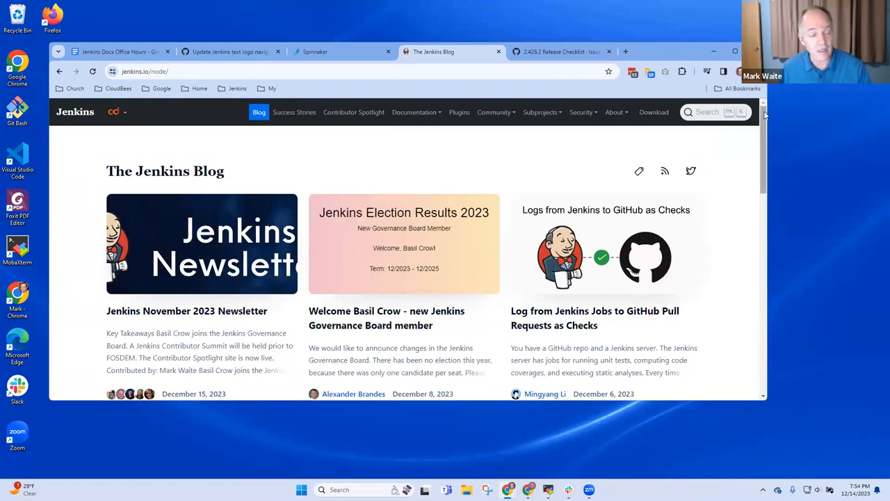
mouse_move(361, 122)
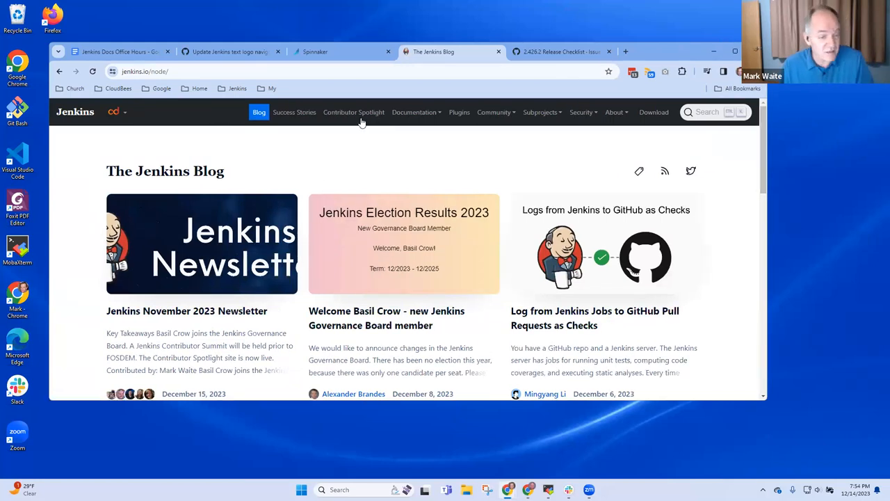
mouse_move(62, 122)
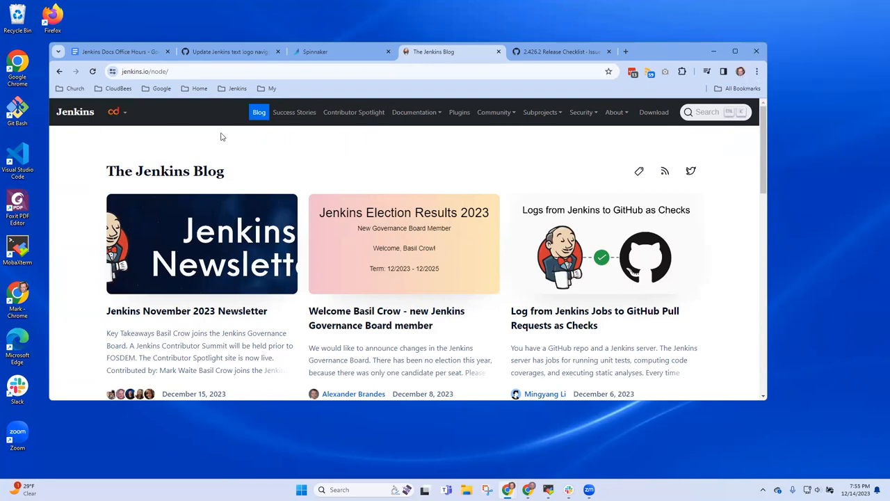
mouse_move(599, 133)
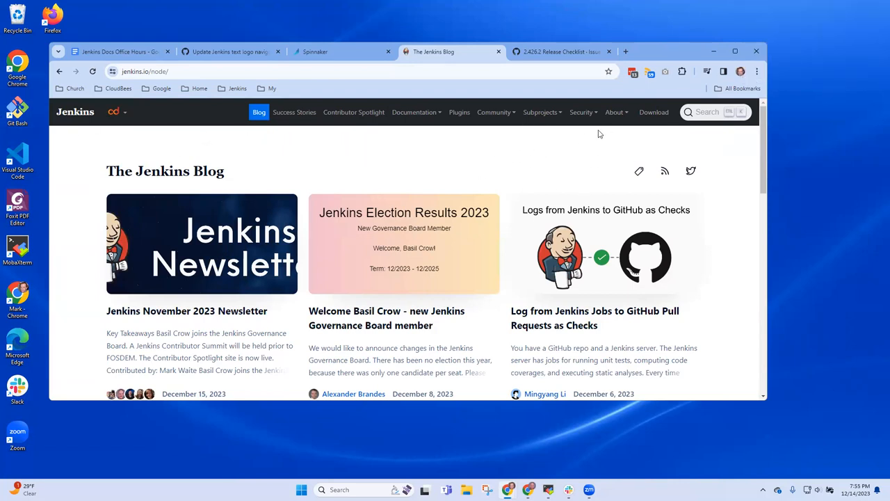
mouse_move(506, 161)
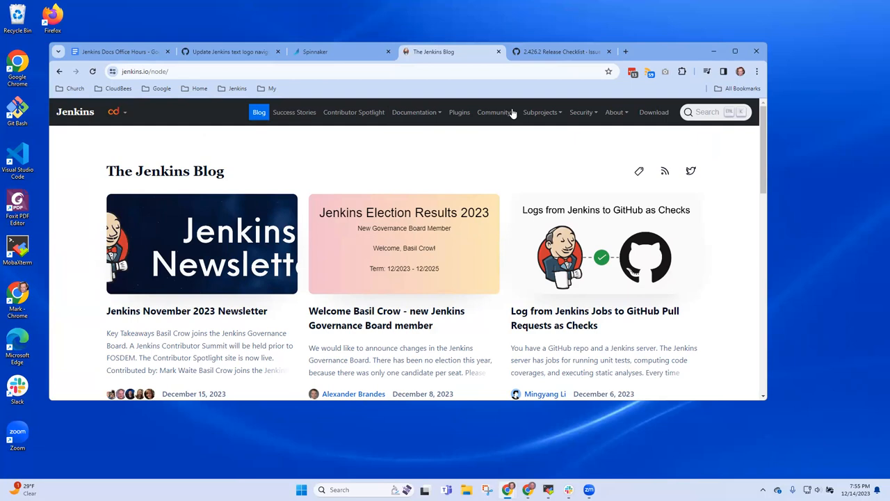
mouse_move(67, 118)
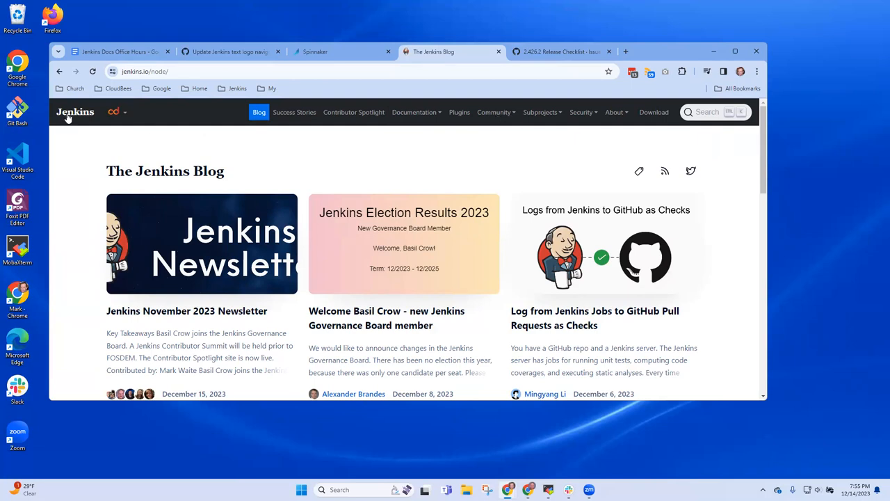
left_click(74, 111)
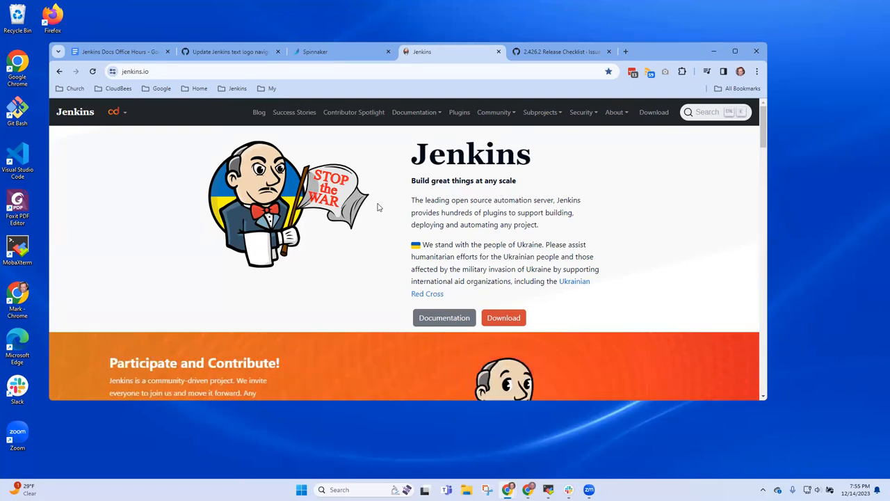
mouse_move(623, 158)
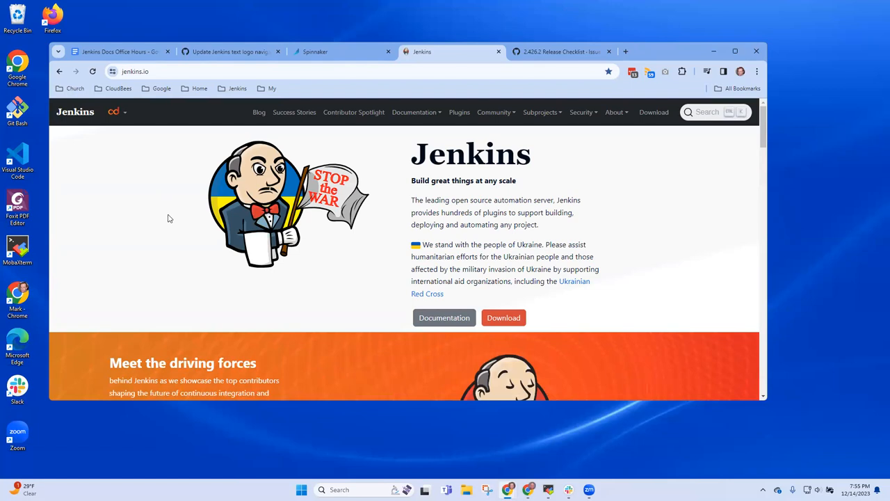
mouse_move(163, 223)
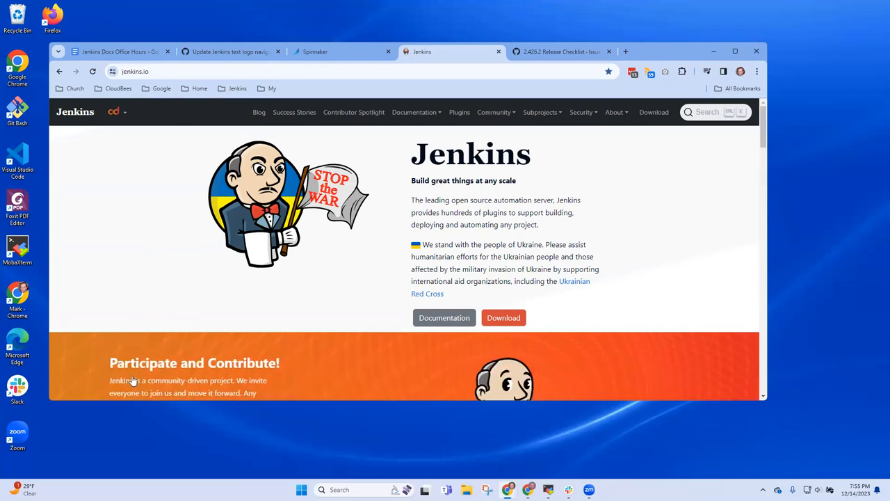
mouse_move(153, 317)
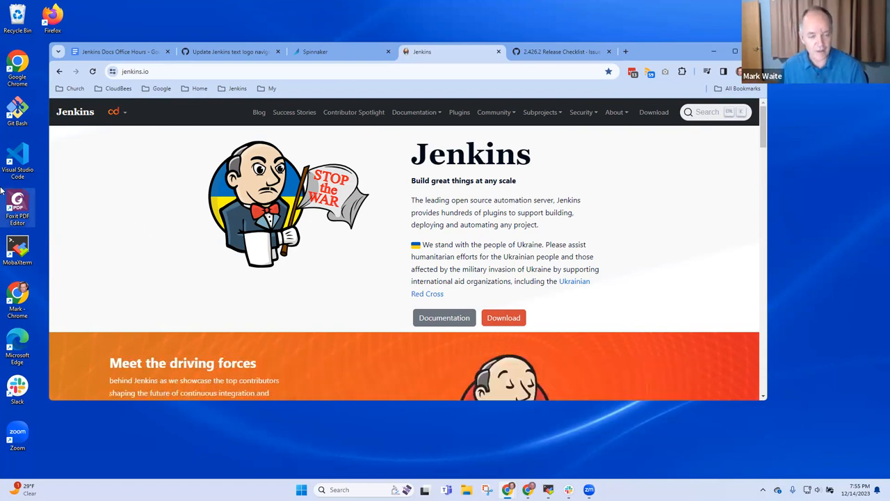
mouse_move(98, 117)
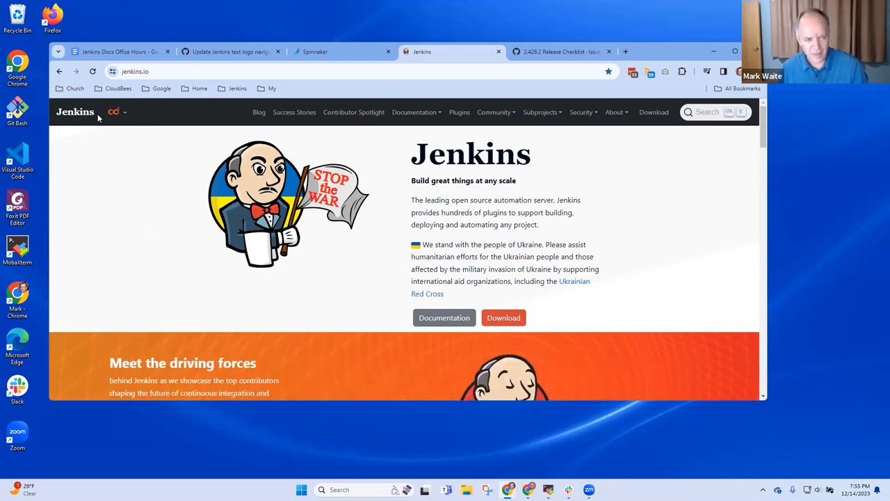
mouse_move(520, 152)
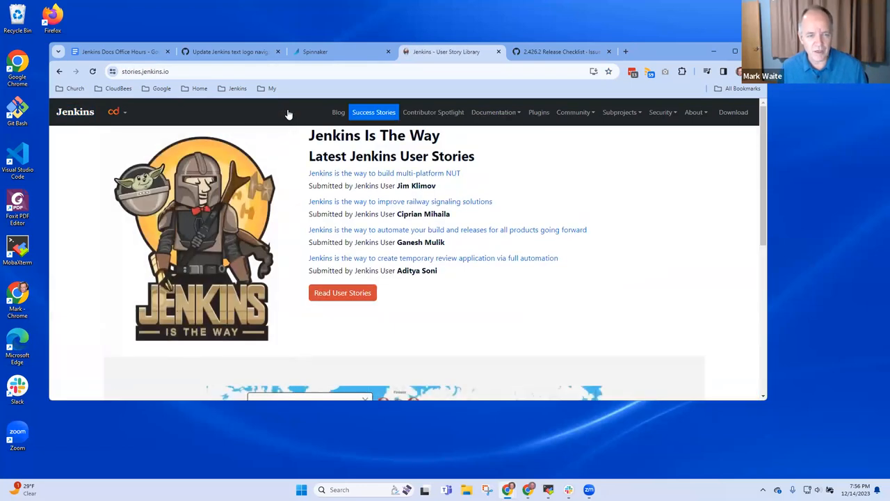
left_click(433, 112)
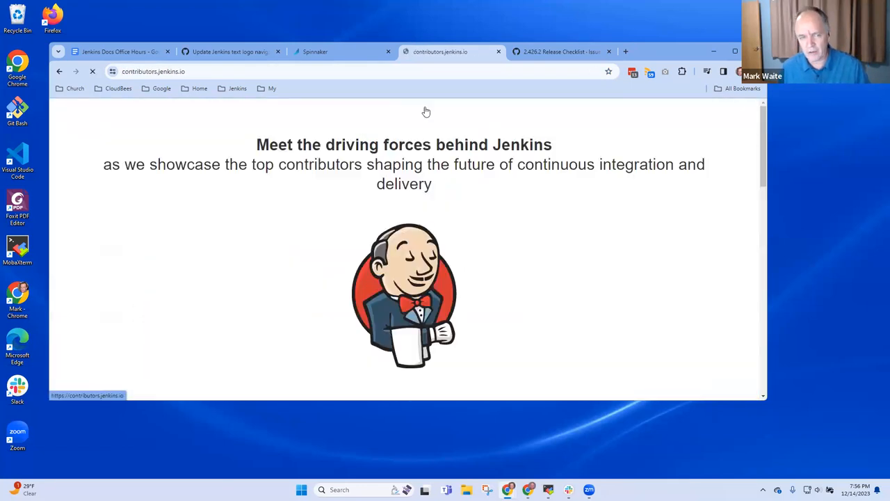
left_click(493, 112)
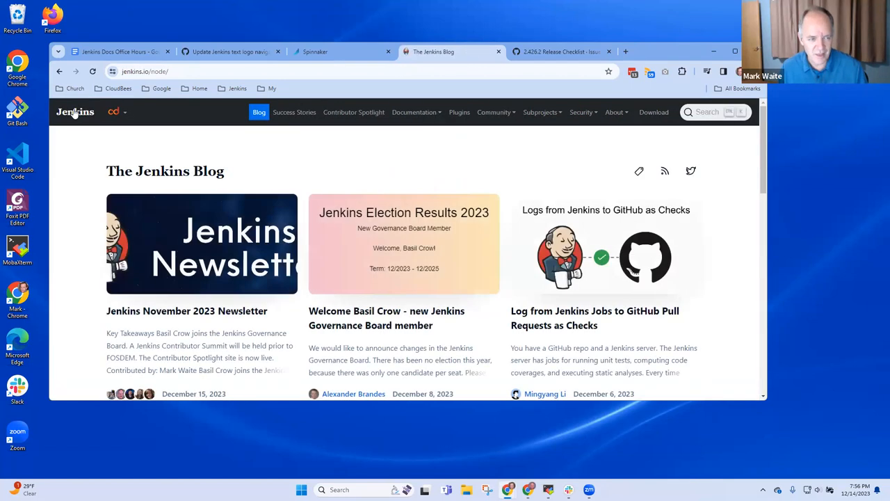
left_click(75, 111)
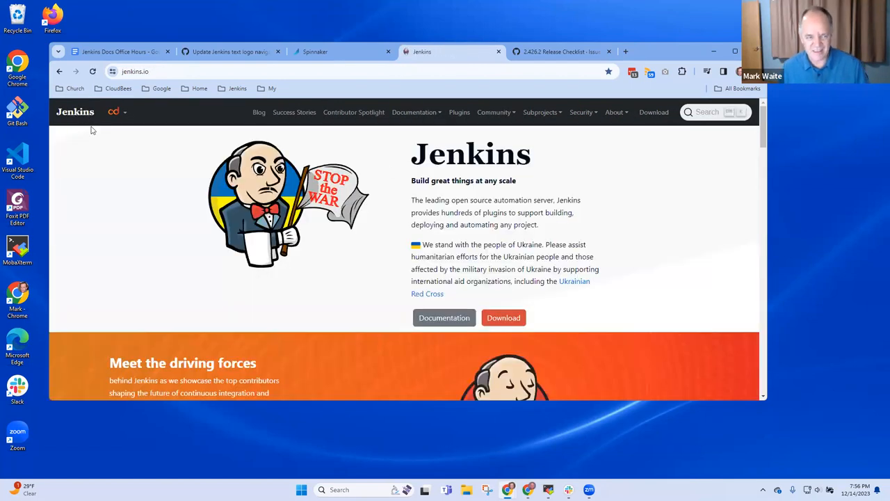
mouse_move(536, 139)
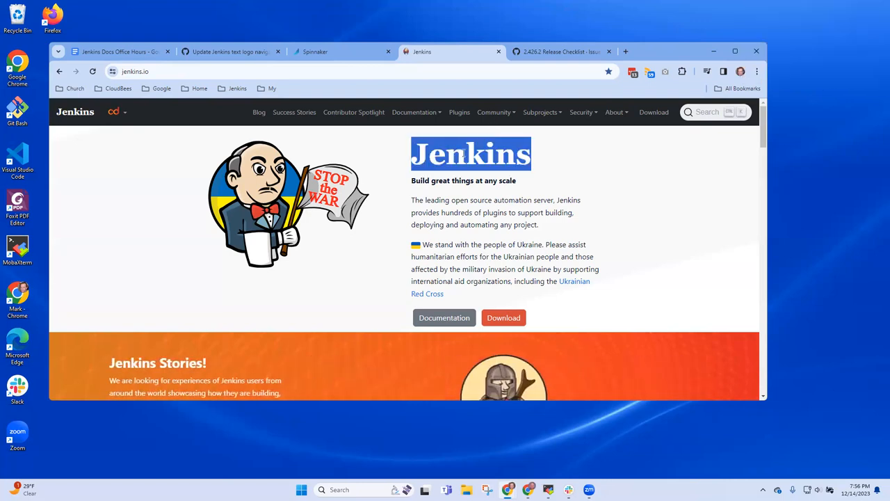
mouse_move(590, 210)
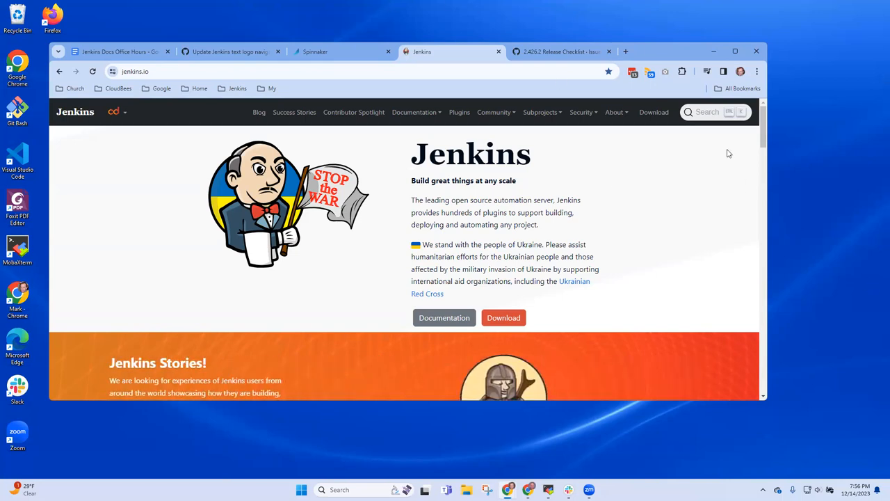
left_click(713, 111)
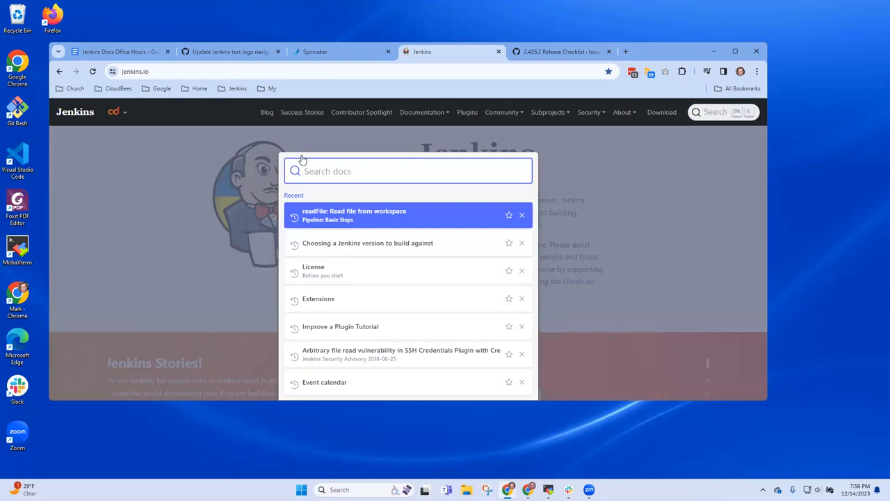
- Search the docs for 'checkout', then switch to the Docs Office Hours notes tab
type("checkout")
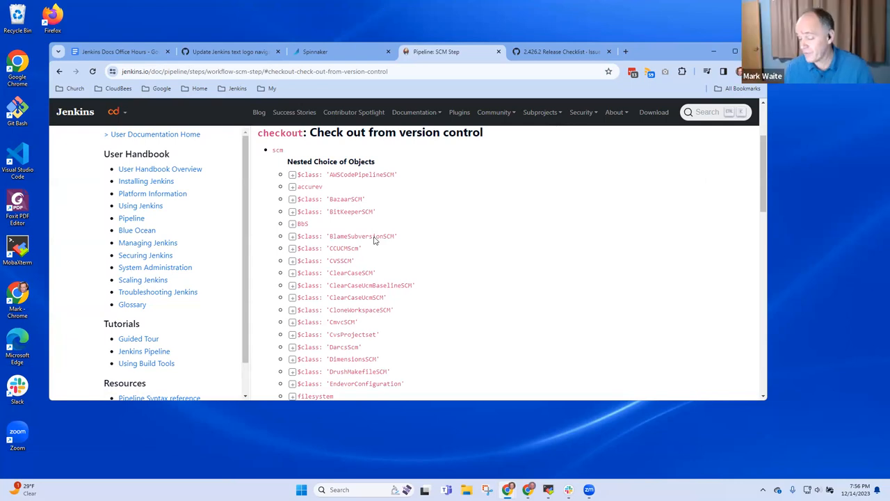
mouse_move(381, 244)
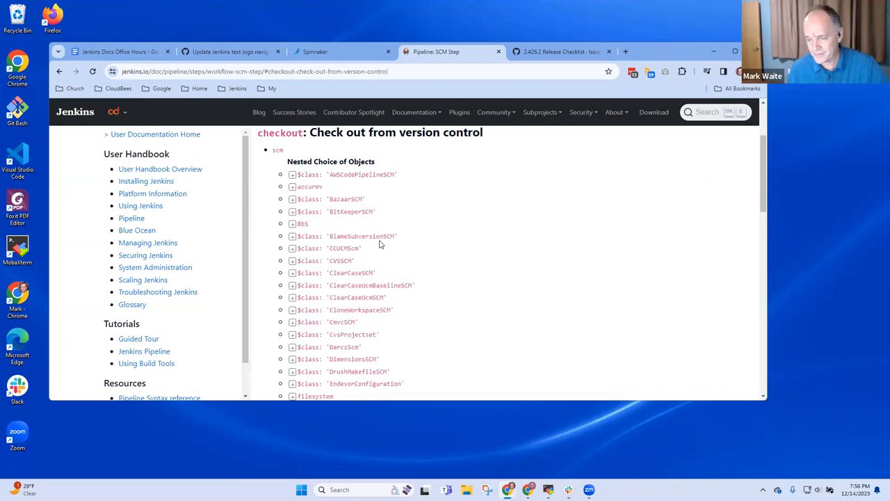
scroll("up", 3)
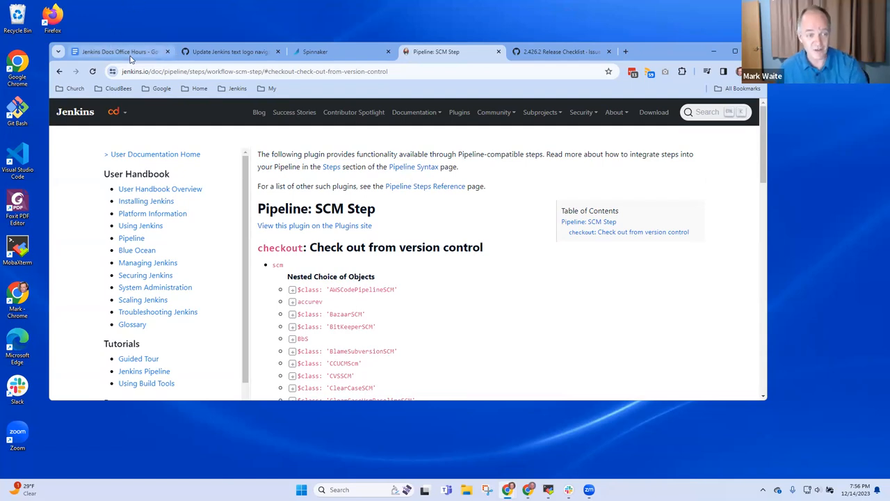
left_click(122, 52)
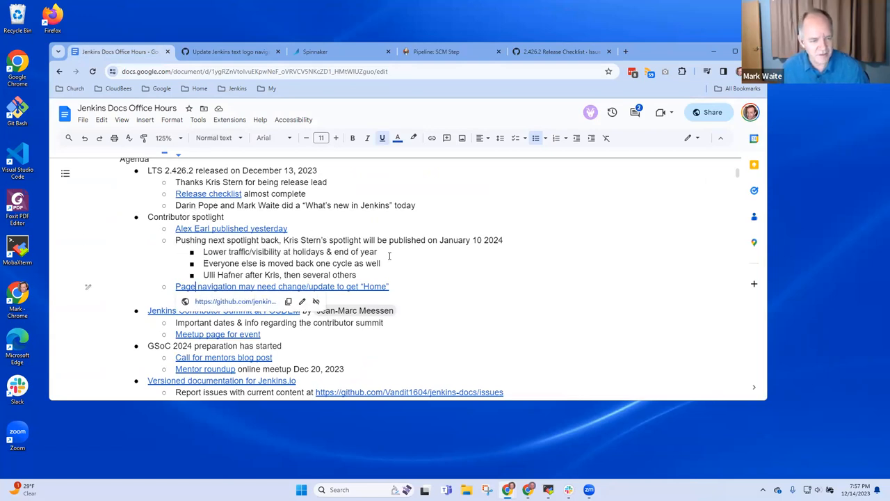
- Scroll the Jenkins Docs Office Hours agenda down to the sponsor attributions item
scroll("down", 3)
type("Components pull request")
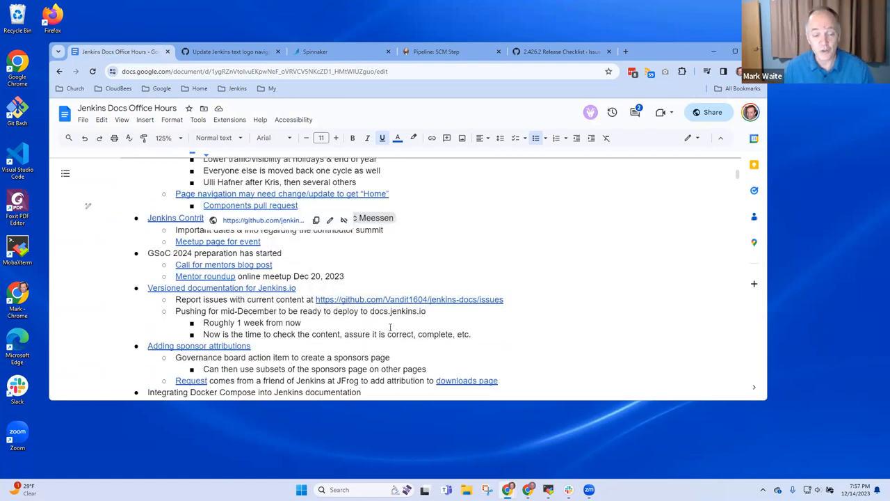
scroll("down", 3)
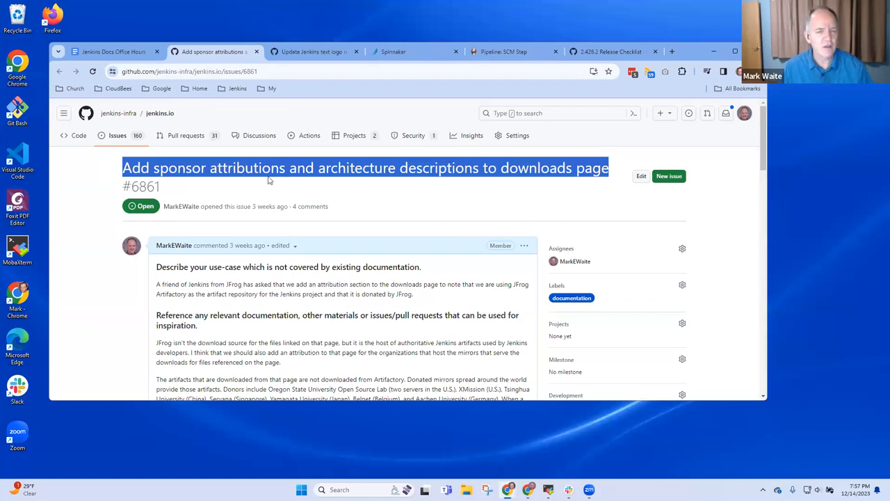
- Scroll issue #6861 to basil's comment and open the adoptium.net/sponsors/ link
scroll("down", 3)
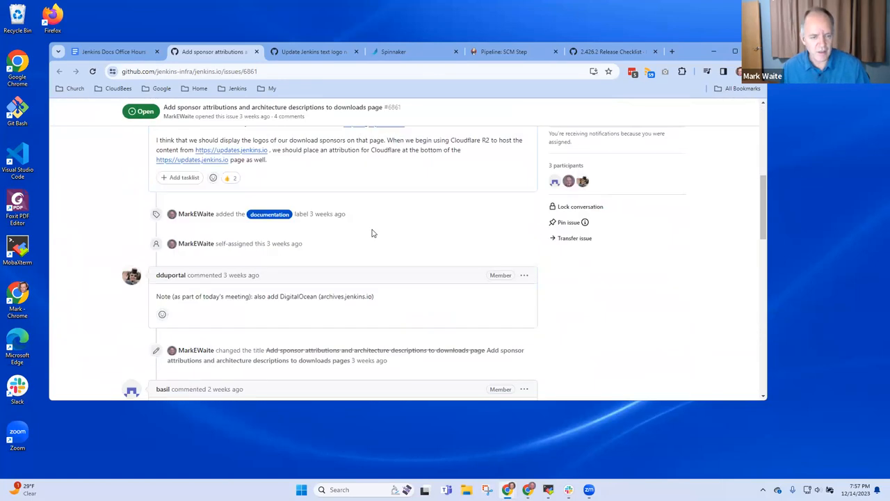
scroll("down", 3)
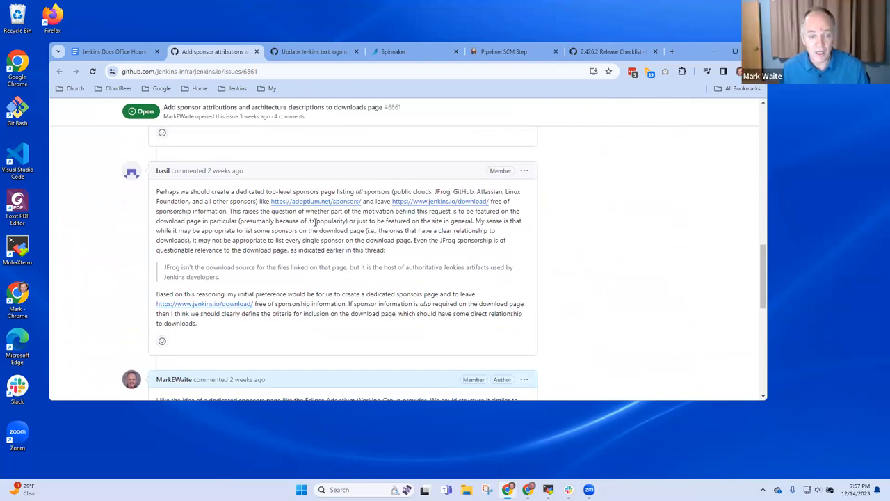
left_click(316, 201)
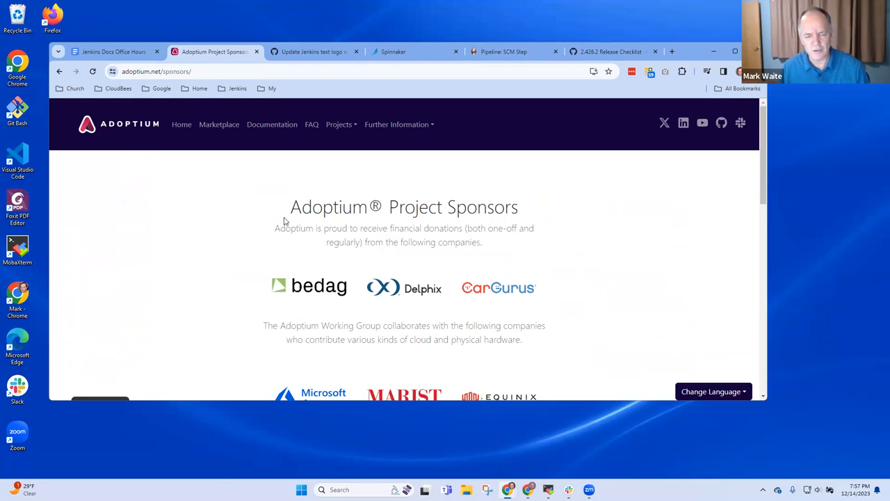
scroll("down", 3)
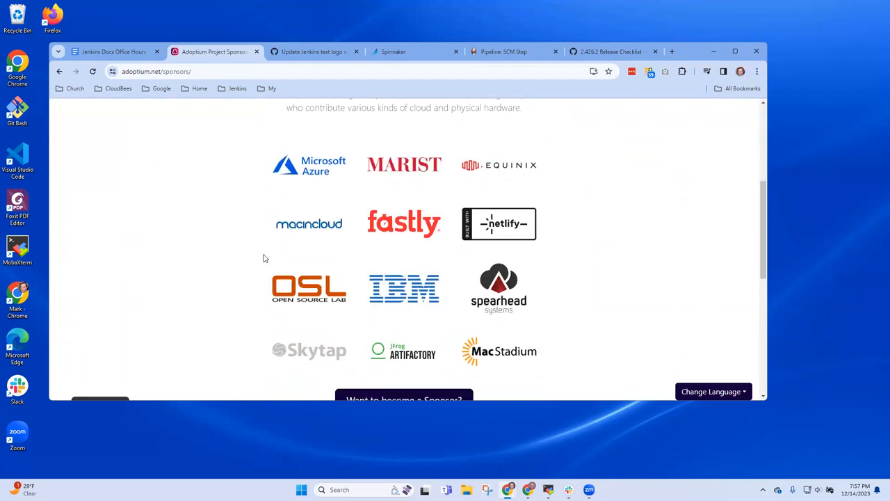
scroll("up", 3)
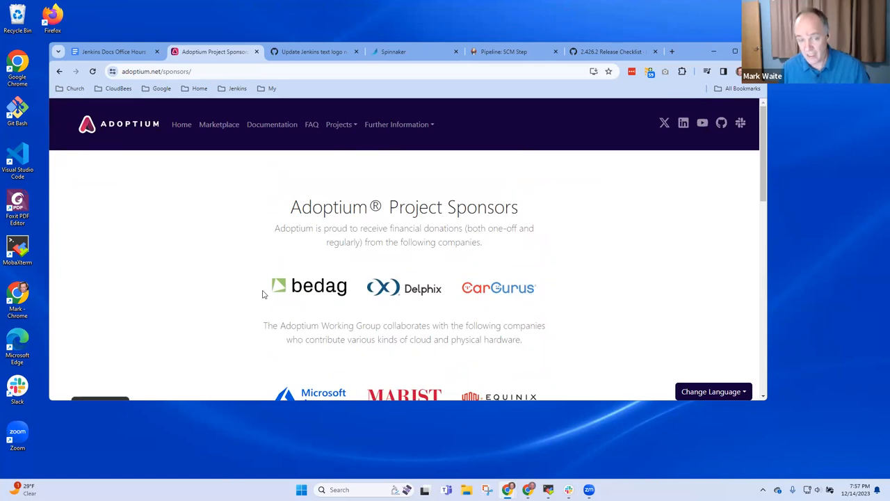
scroll("down", 3)
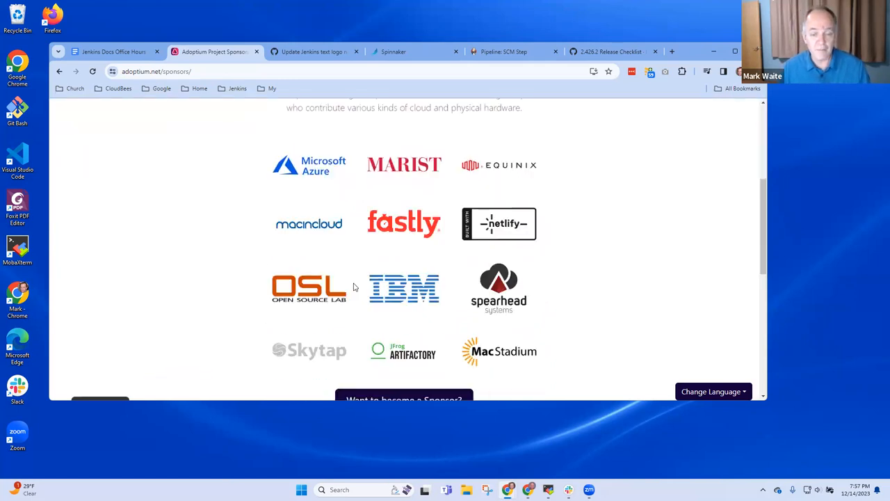
scroll("down", 3)
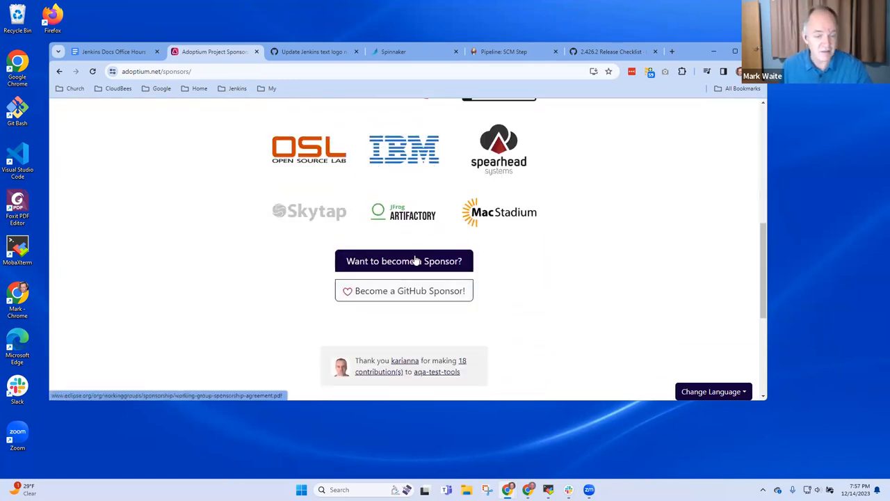
- Go back to issue #6861 and scroll to the 'Add a Sponsors page #6882' mention
scroll("up", 3)
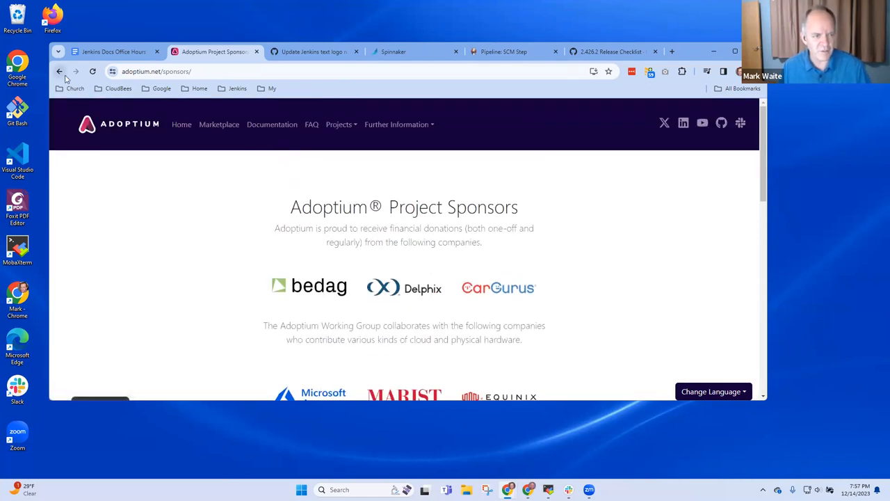
left_click(62, 71)
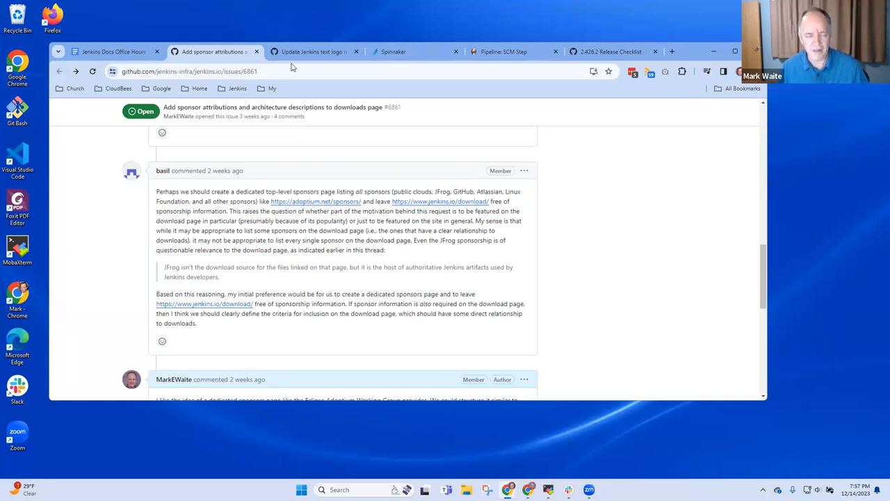
mouse_move(349, 321)
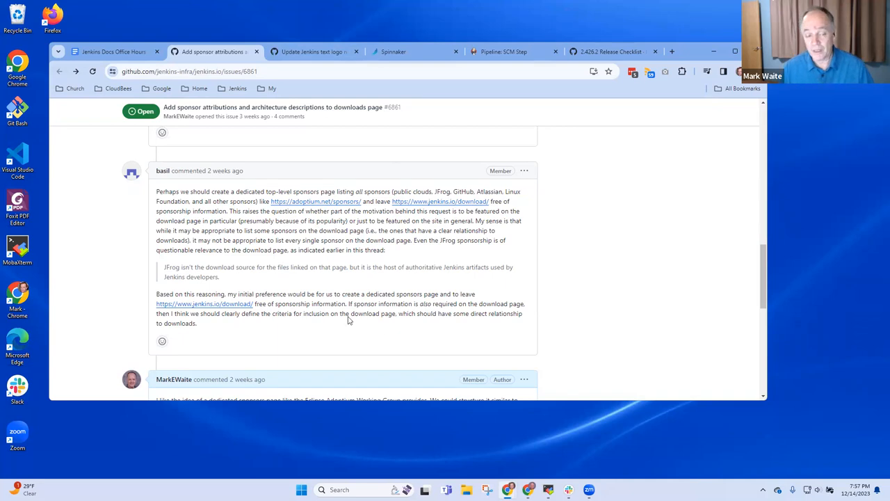
scroll("down", 3)
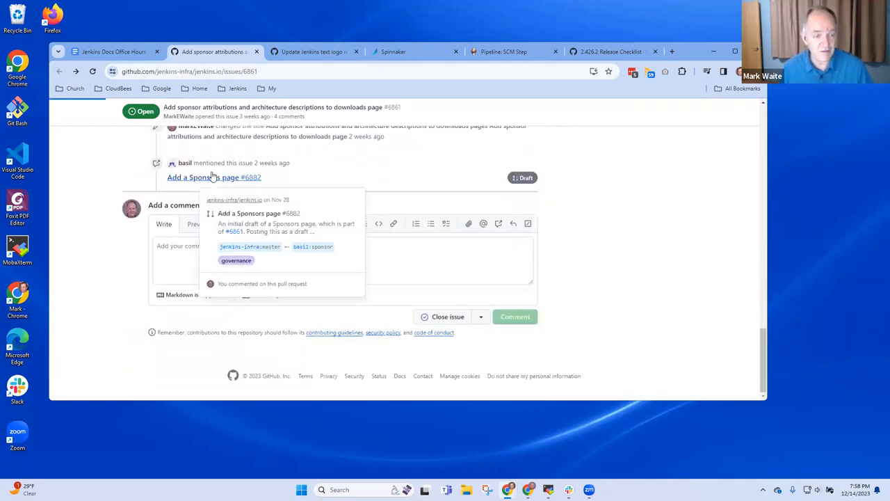
- Open the draft 'Add a Sponsors page' pull request #6882 and scroll down its conversation
left_click(215, 177)
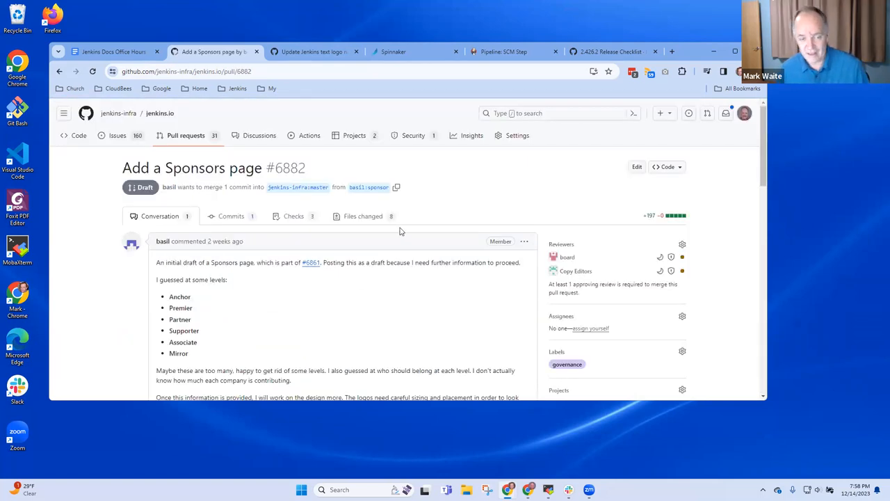
scroll("down", 3)
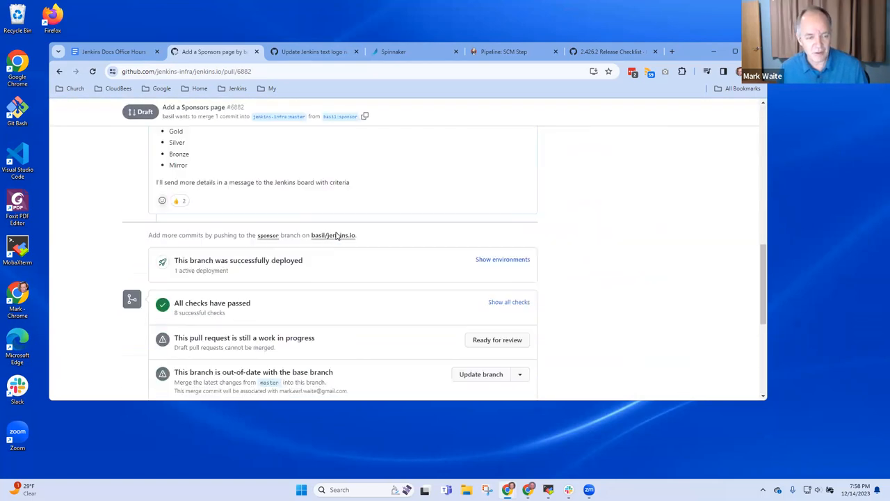
scroll("down", 3)
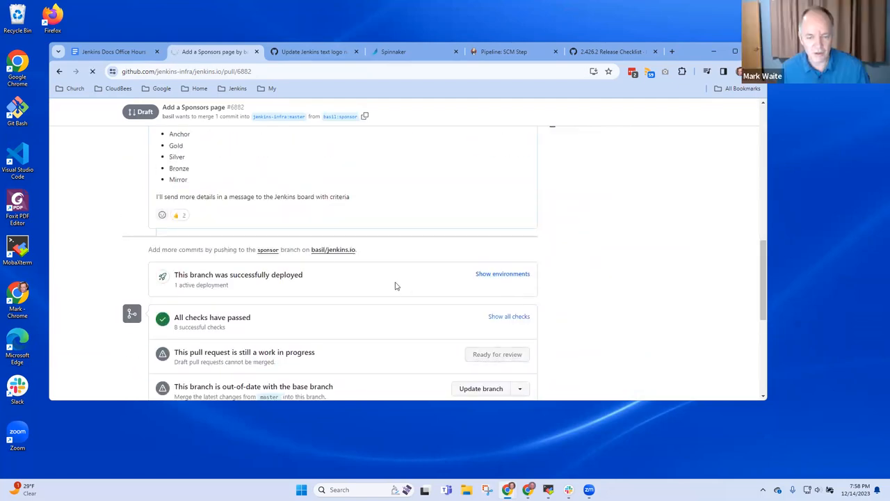
- Mark PR #6882 ready for review, then convert it back to draft
left_click(497, 354)
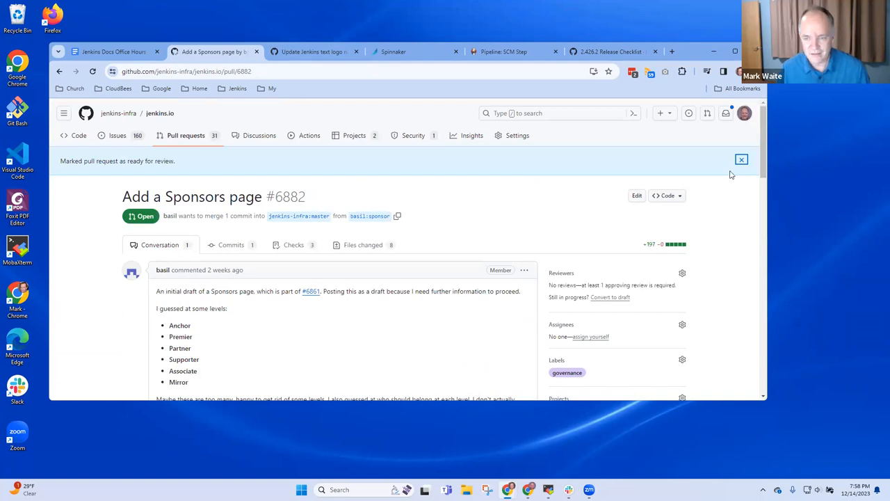
mouse_move(610, 297)
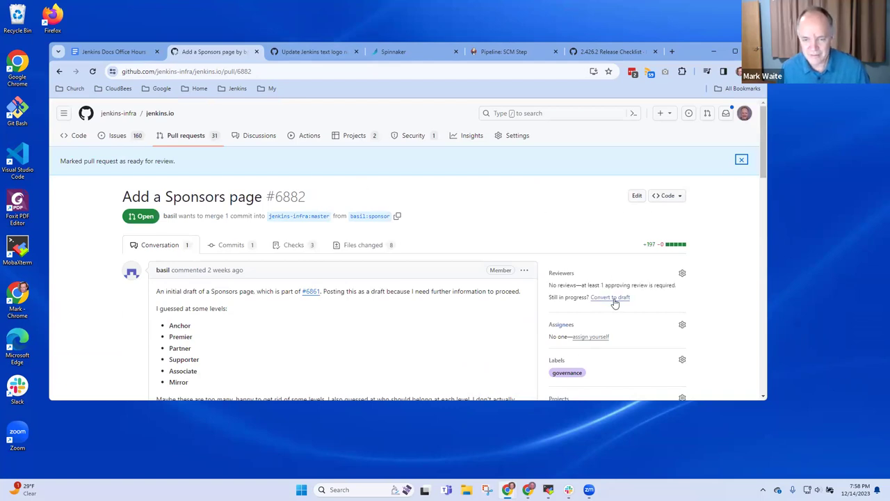
left_click(610, 297)
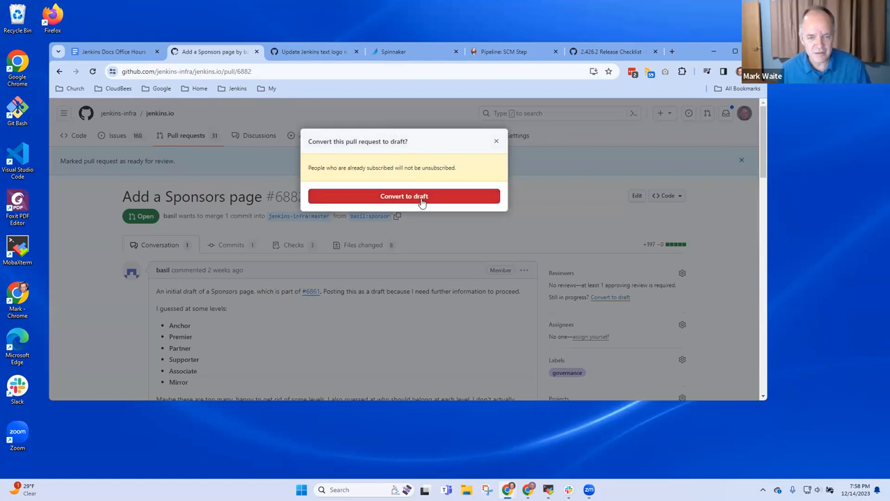
left_click(416, 200)
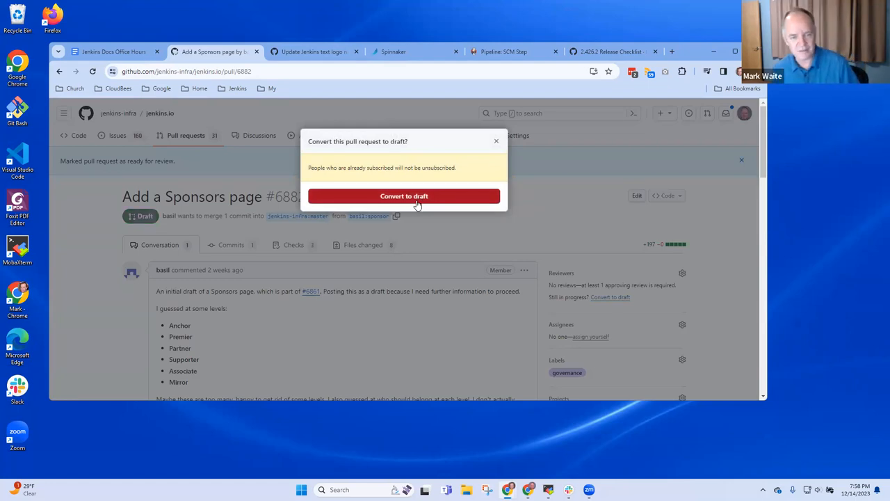
left_click(405, 195)
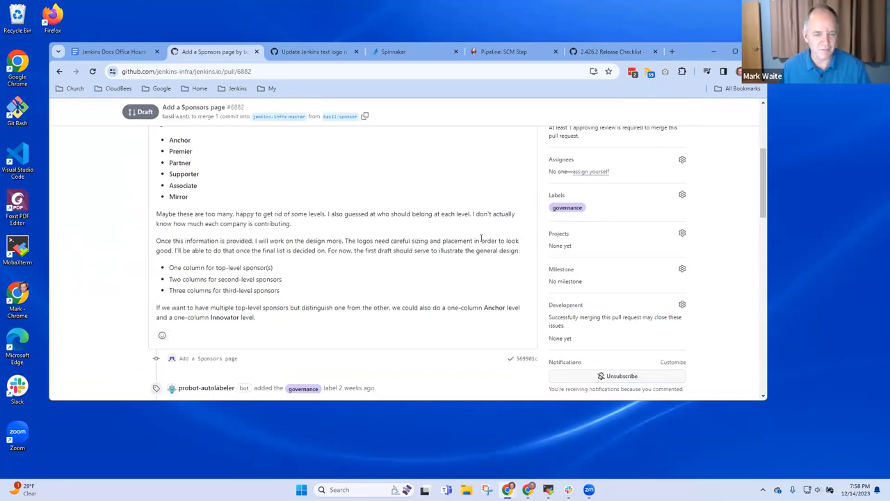
scroll("down", 3)
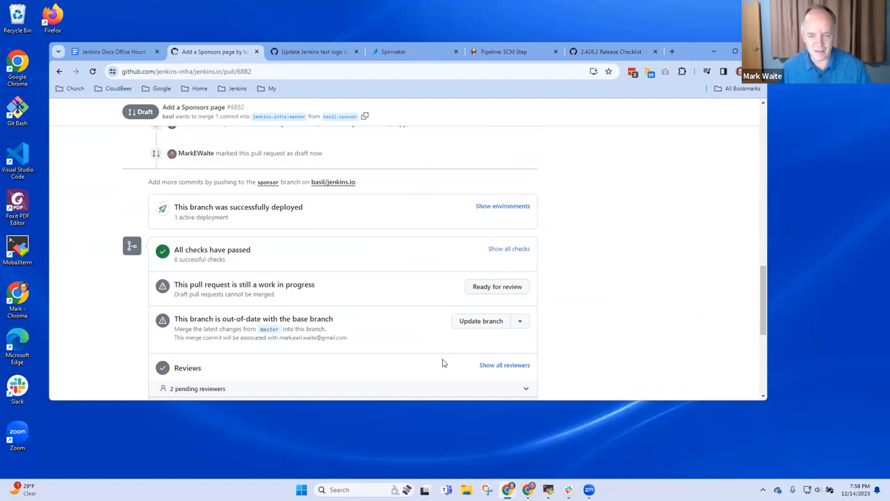
- Open the Netlify deploy preview past the safety warning and go to /project/sponsors
left_click(502, 206)
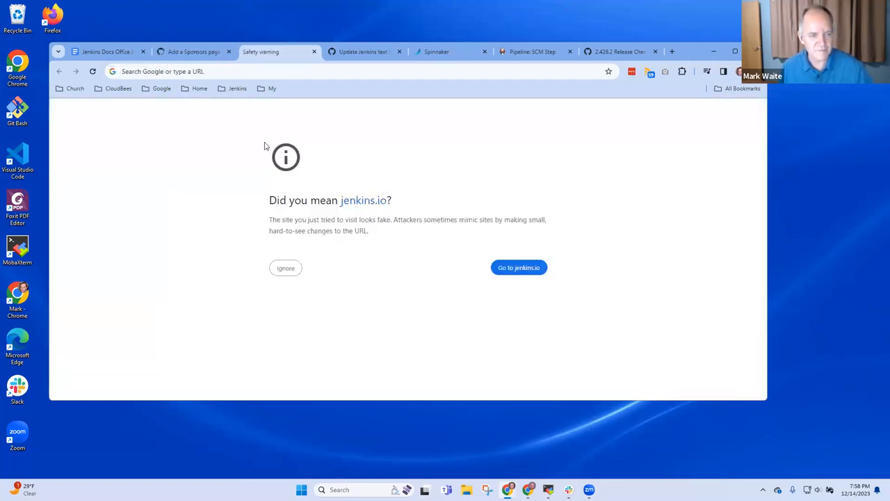
left_click(518, 267)
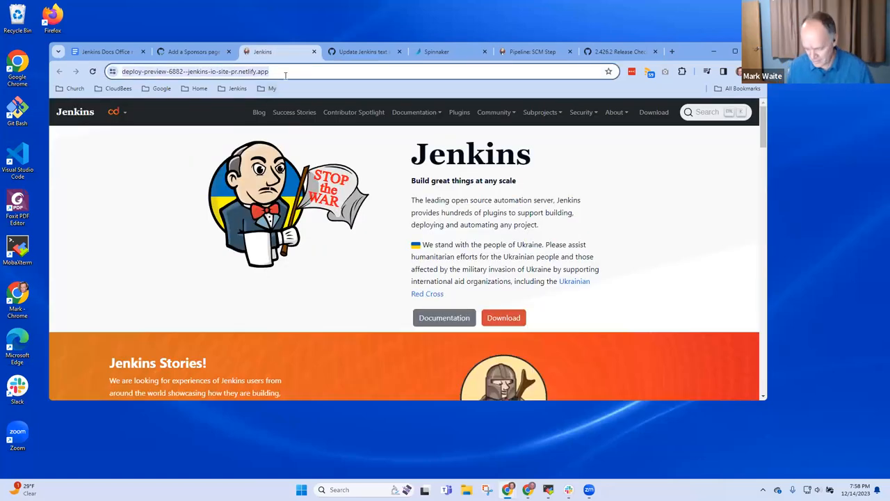
type("/project/sponsors/")
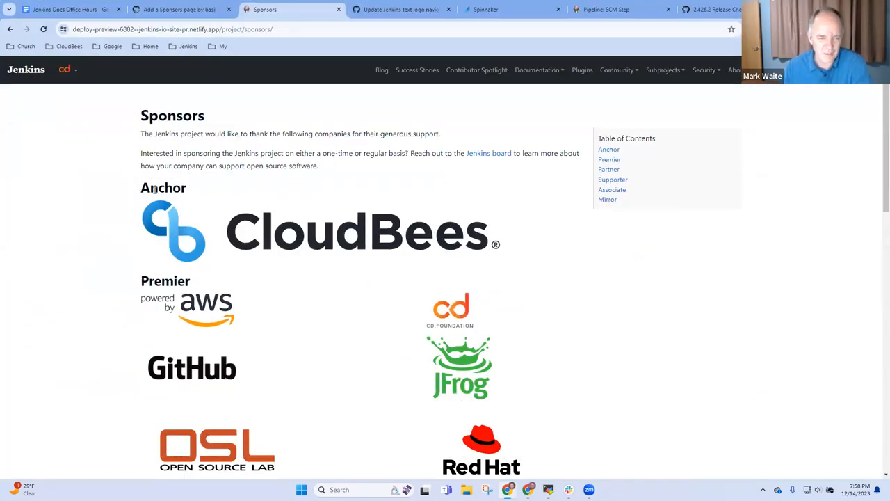
double_click(163, 188)
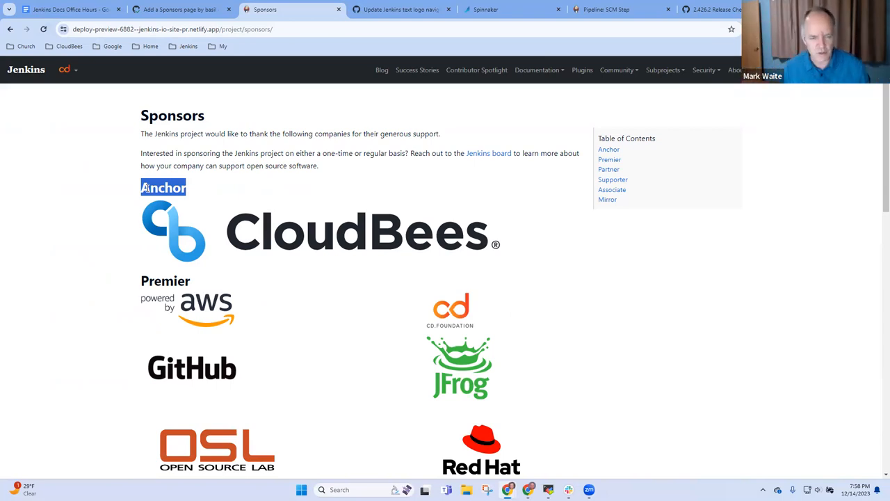
mouse_move(249, 224)
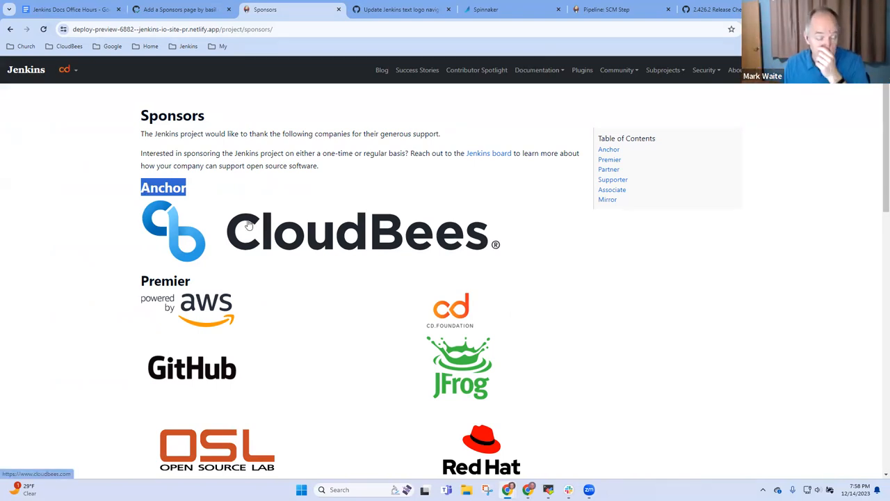
mouse_move(494, 251)
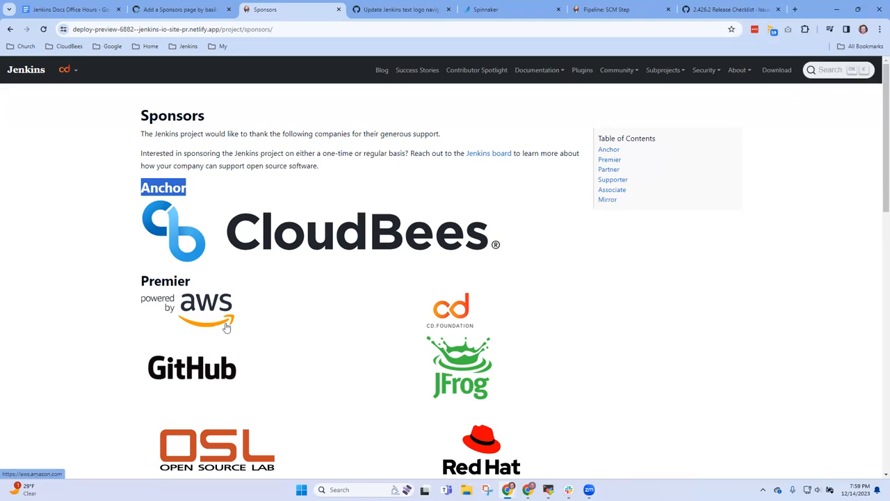
scroll("down", 3)
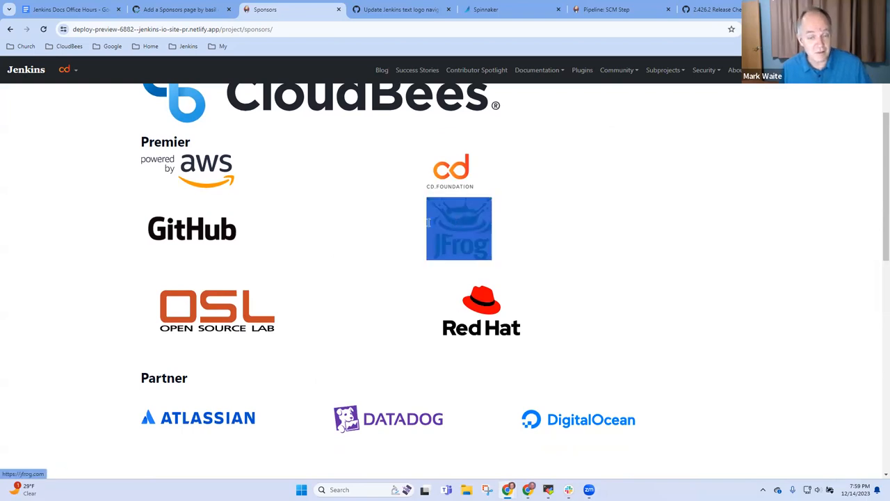
mouse_move(467, 182)
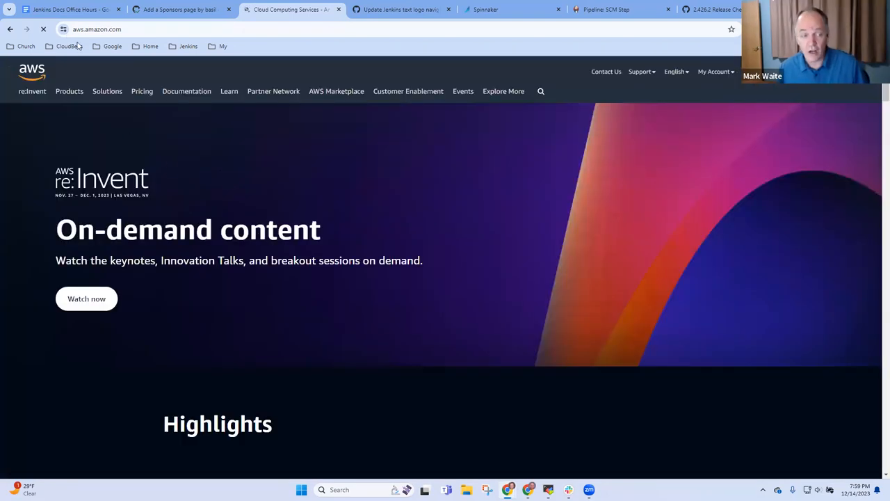
left_click(291, 9)
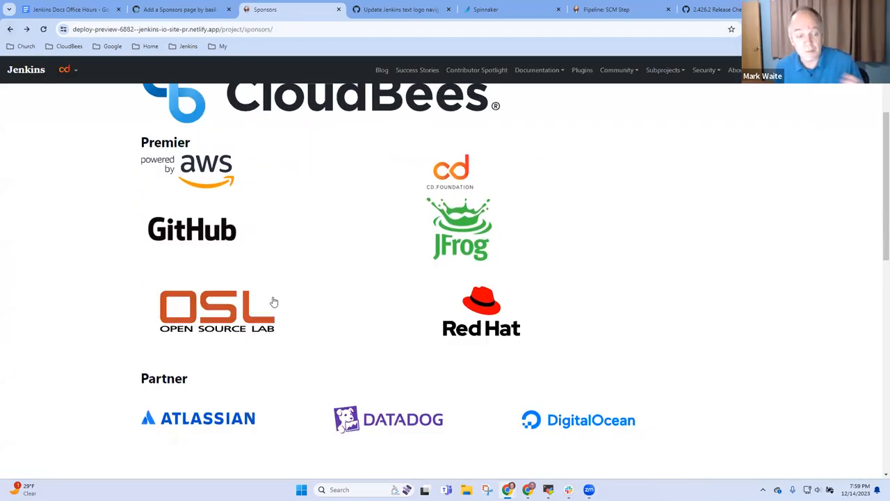
mouse_move(487, 307)
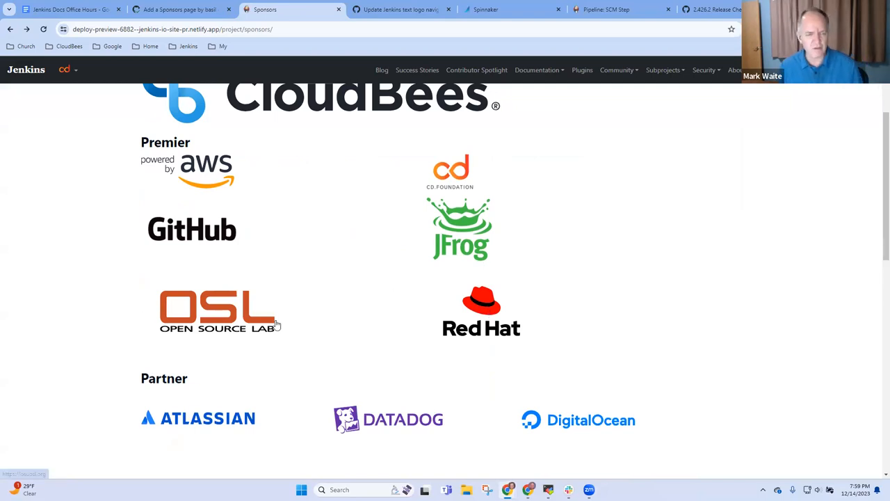
scroll("down", 3)
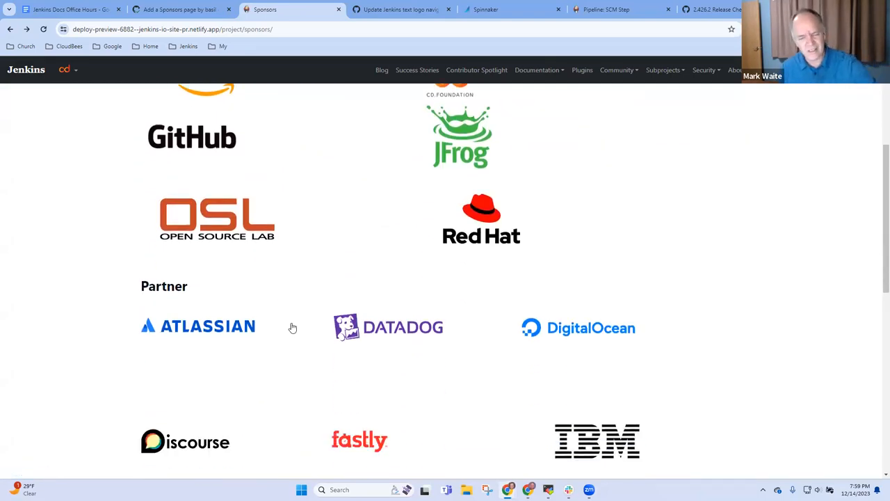
scroll("down", 3)
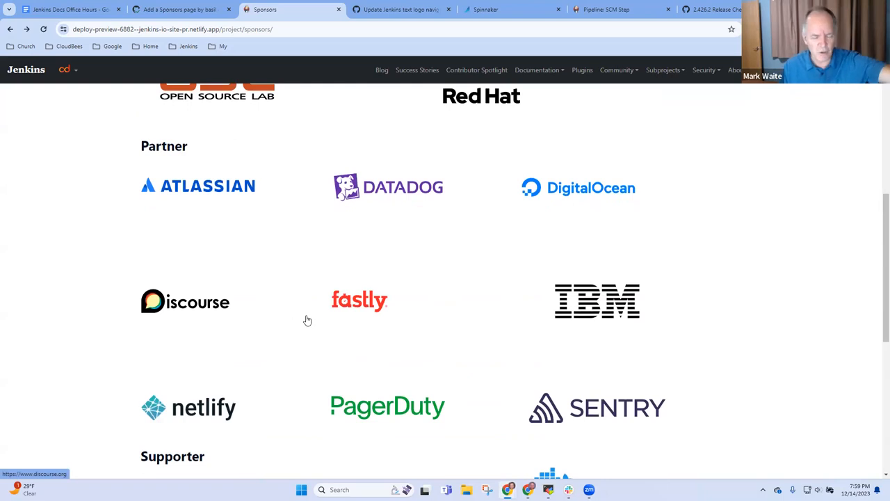
mouse_move(179, 198)
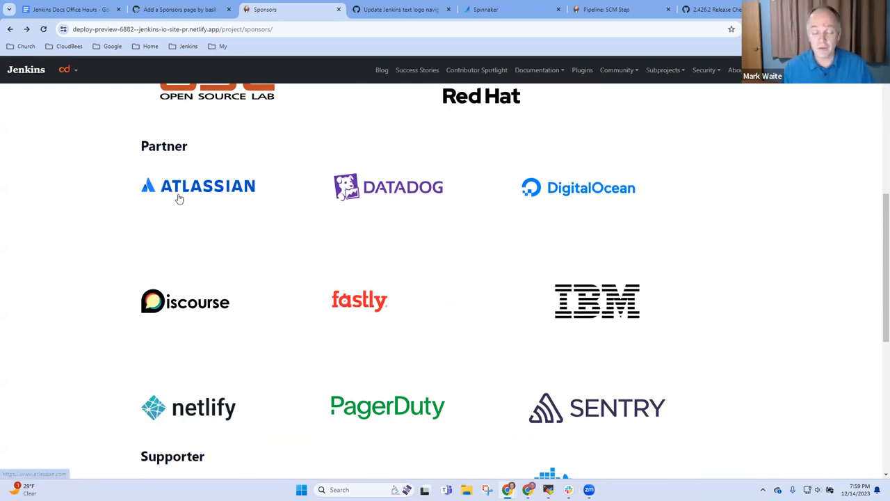
double_click(197, 186)
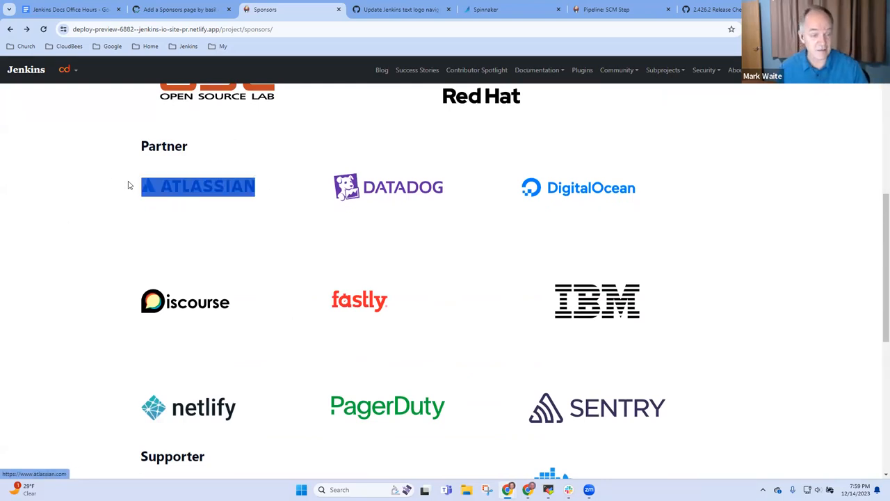
mouse_move(356, 168)
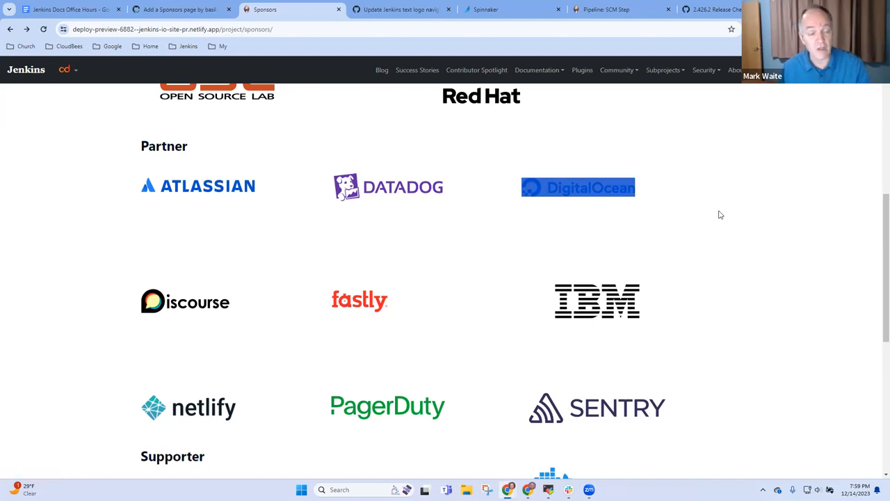
mouse_move(730, 345)
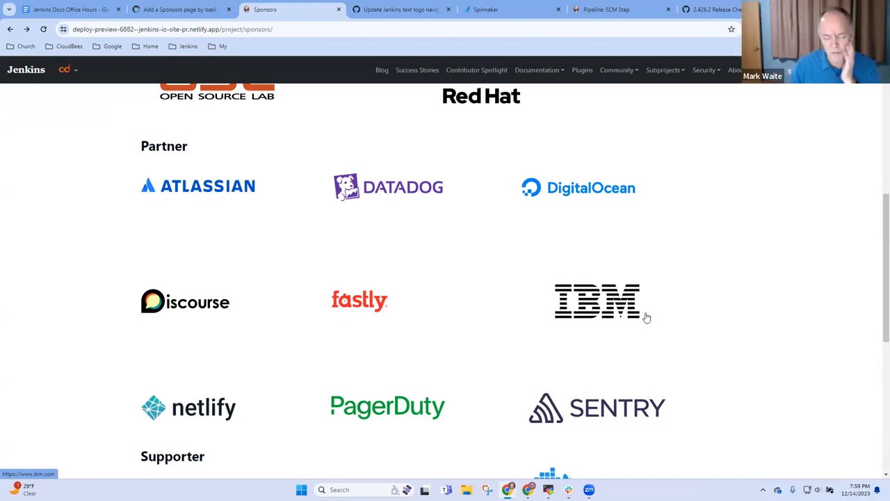
scroll("down", 3)
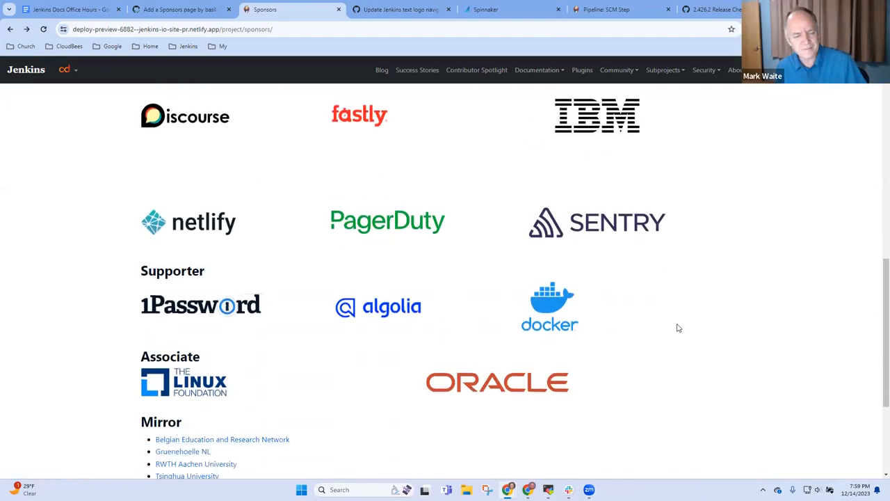
scroll("down", 3)
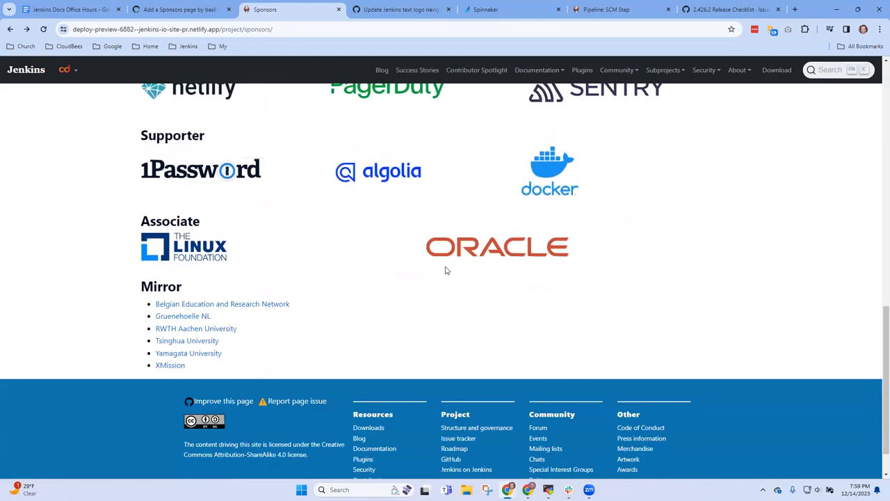
left_click(497, 246)
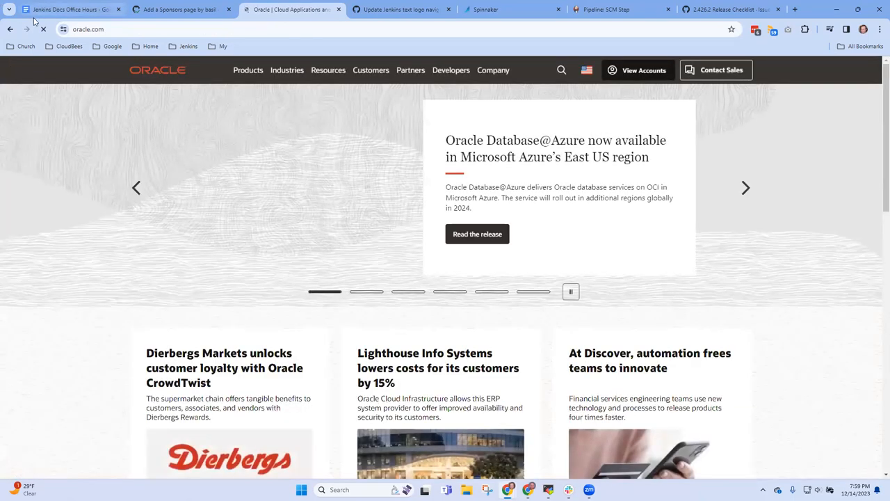
left_click(285, 9)
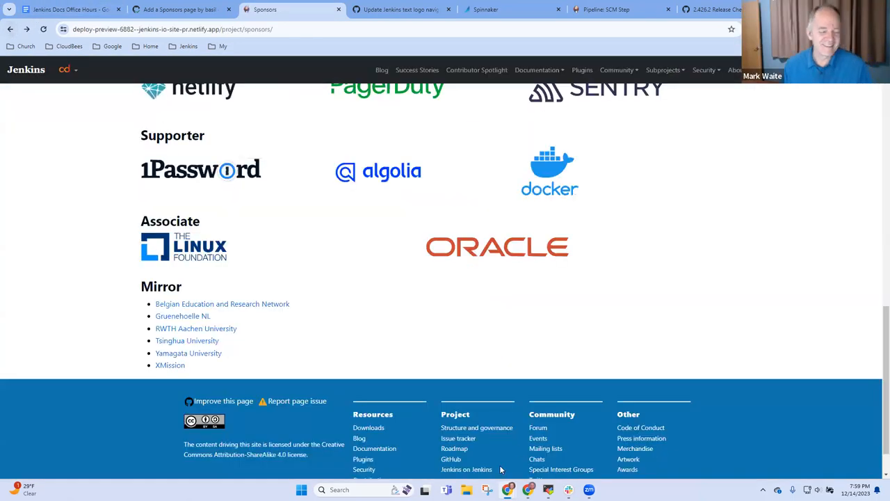
mouse_move(201, 338)
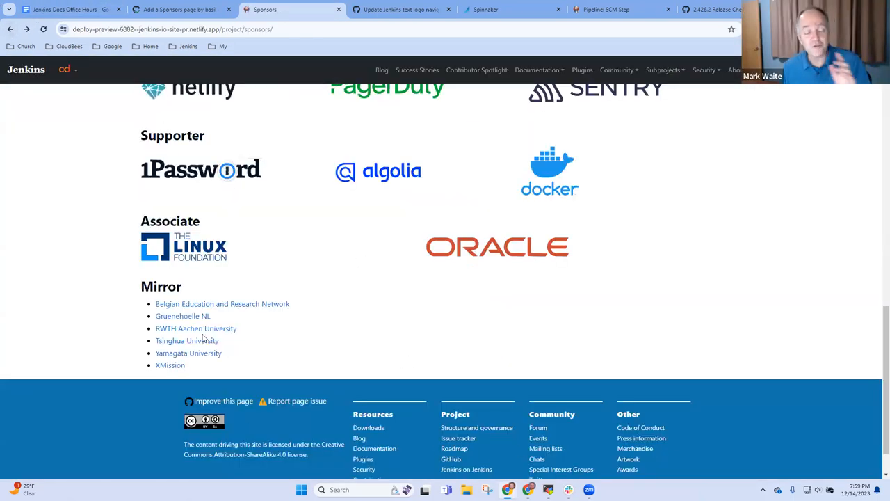
mouse_move(184, 247)
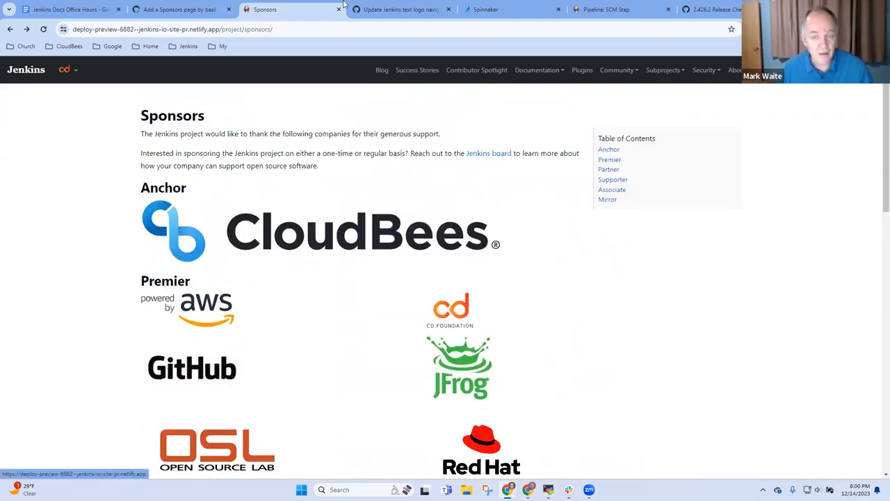
mouse_move(338, 238)
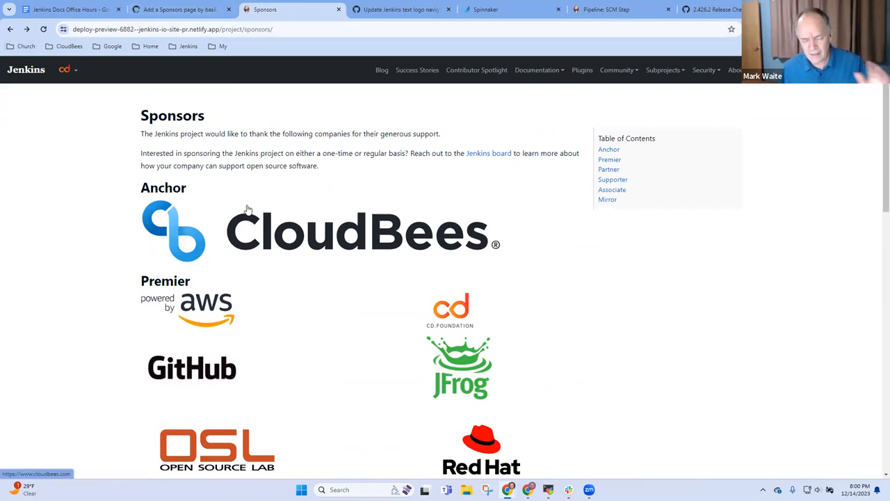
scroll("down", 3)
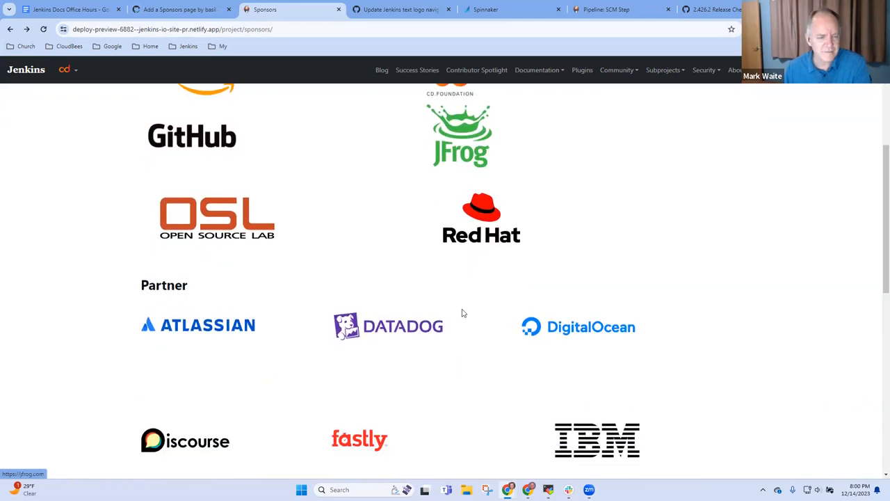
left_click(181, 12)
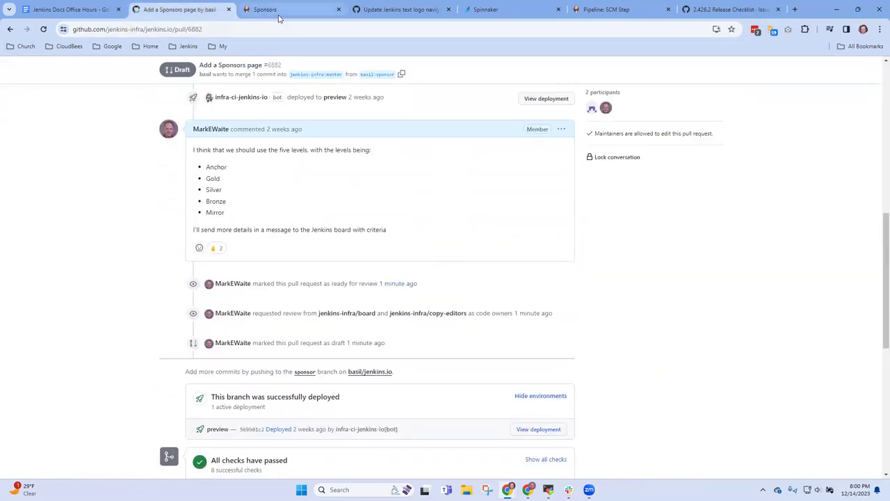
left_click(271, 10)
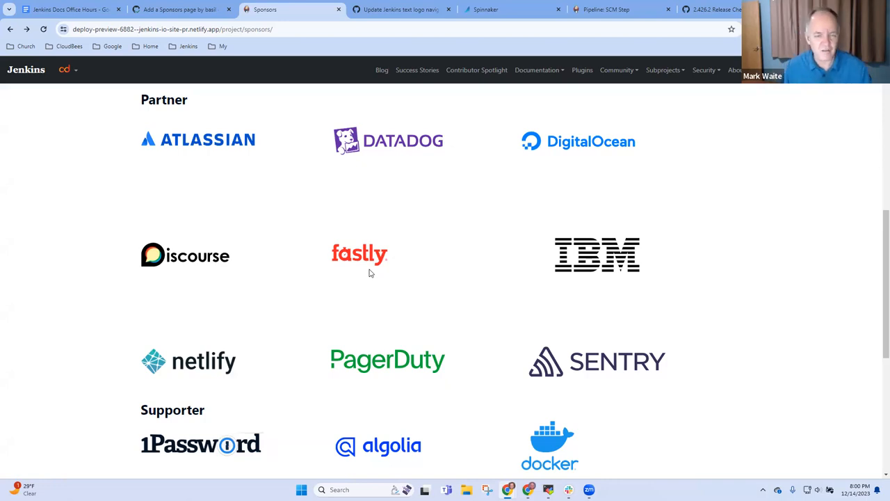
scroll("up", 3)
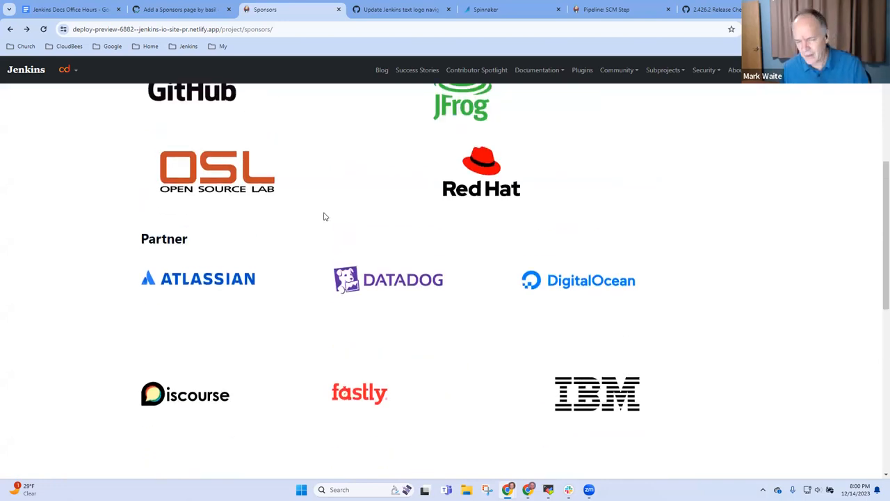
mouse_move(320, 220)
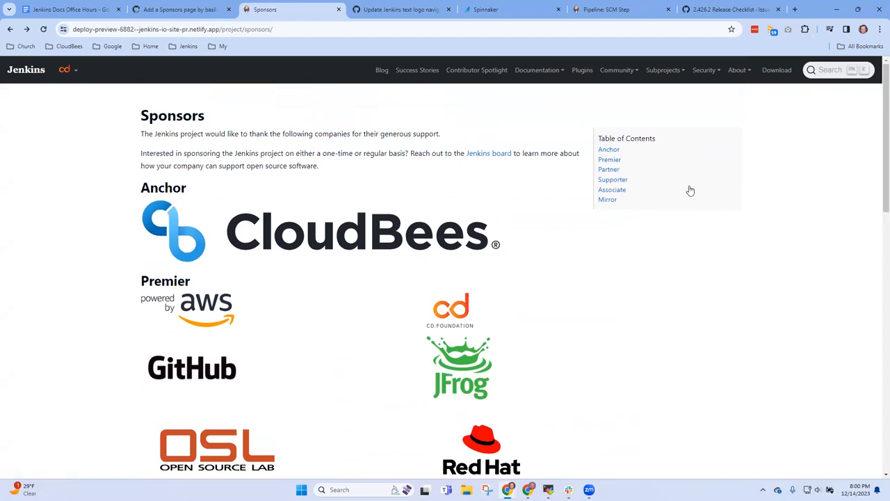
mouse_move(608, 204)
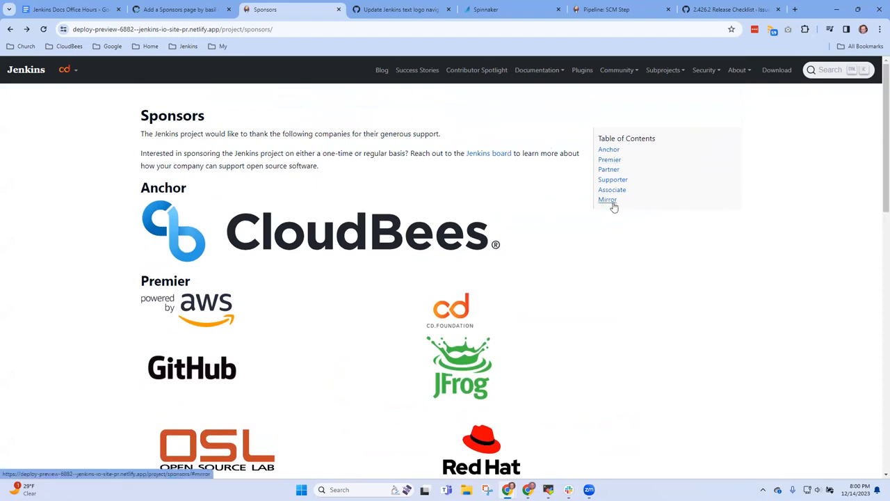
mouse_move(620, 243)
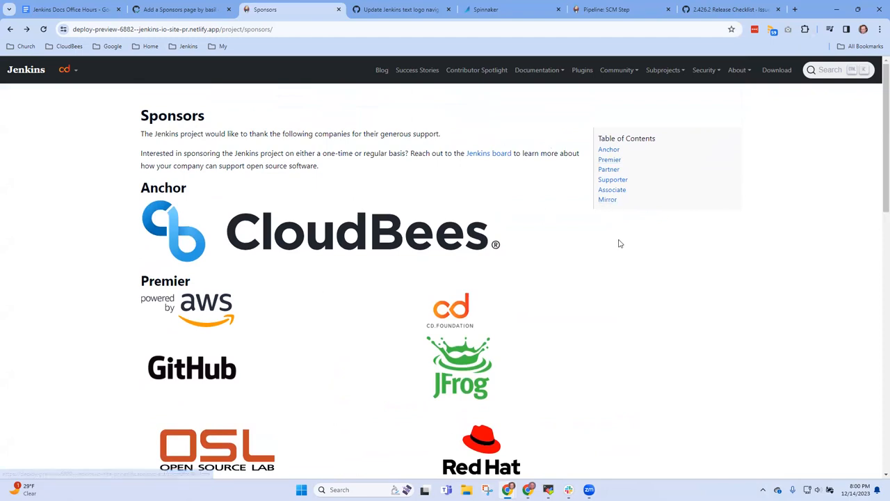
scroll("down", 3)
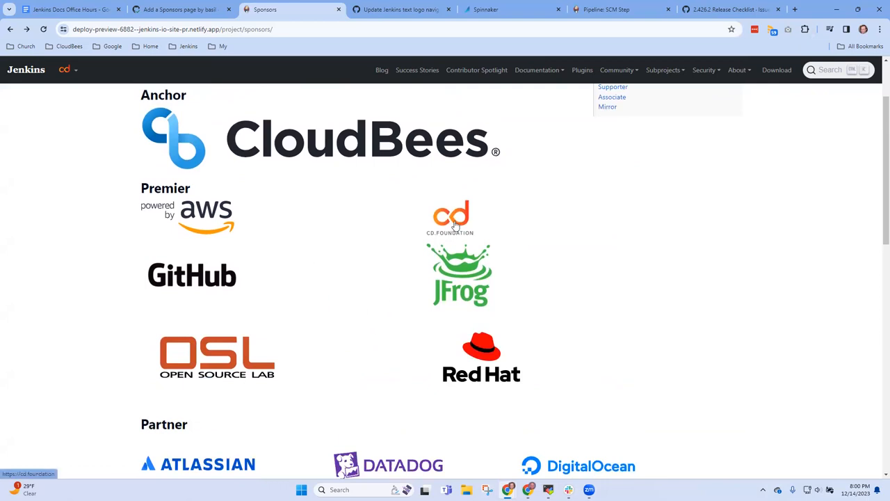
left_click(450, 216)
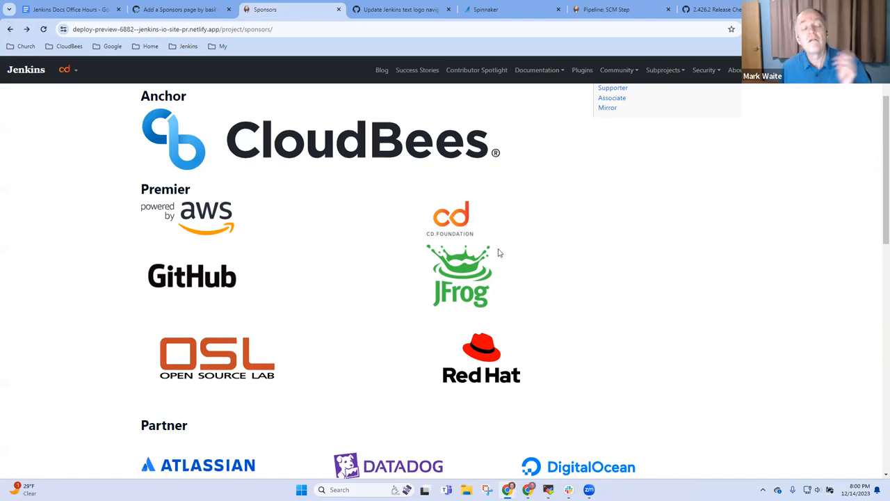
scroll("down", 3)
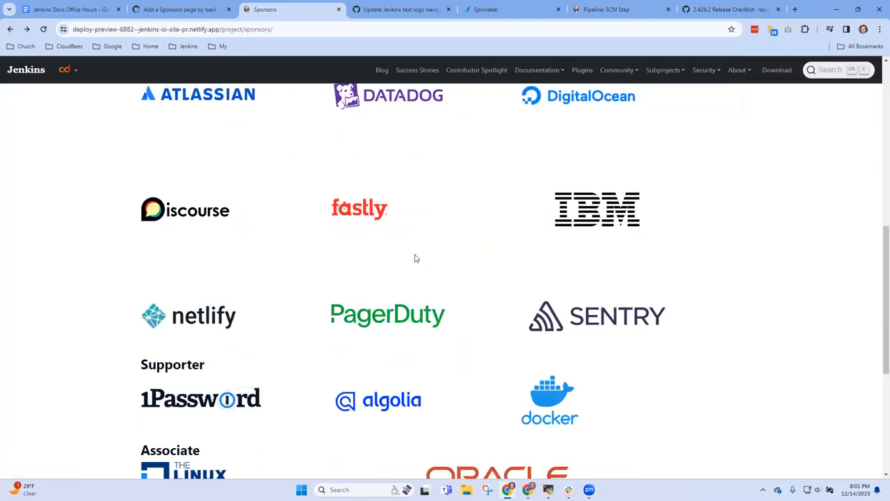
scroll("down", 3)
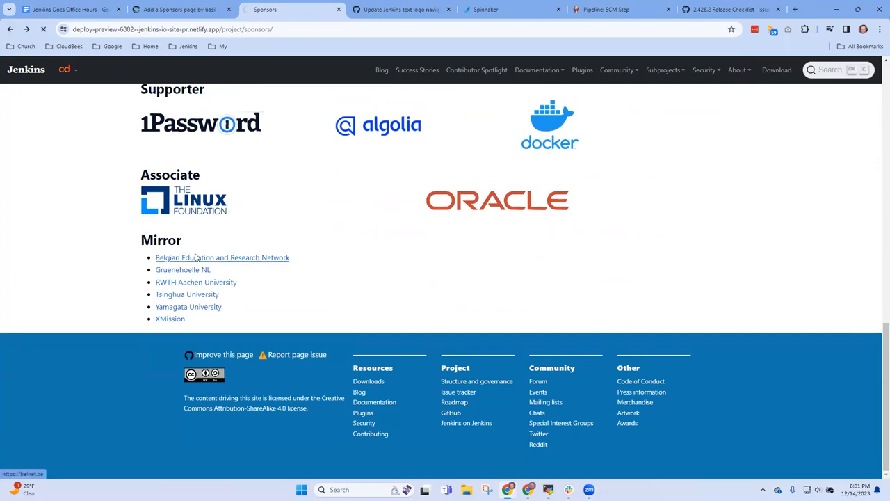
left_click(221, 257)
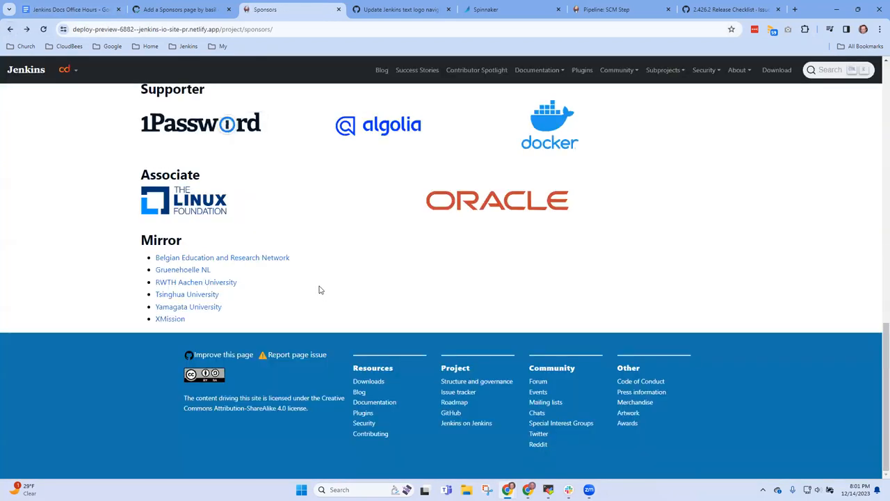
scroll("up", 3)
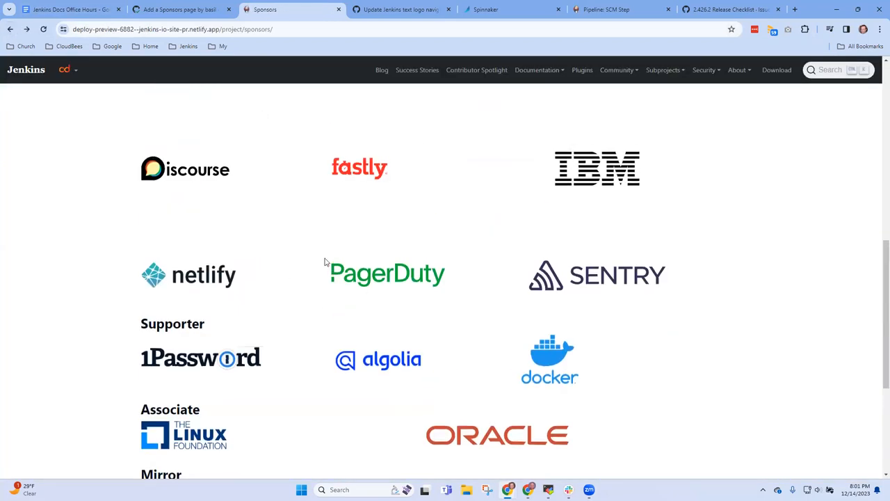
scroll("up", 3)
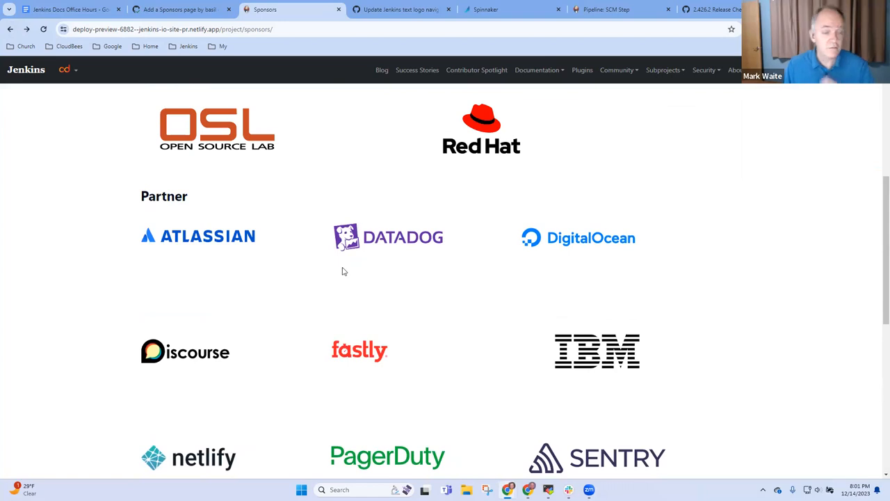
scroll("up", 3)
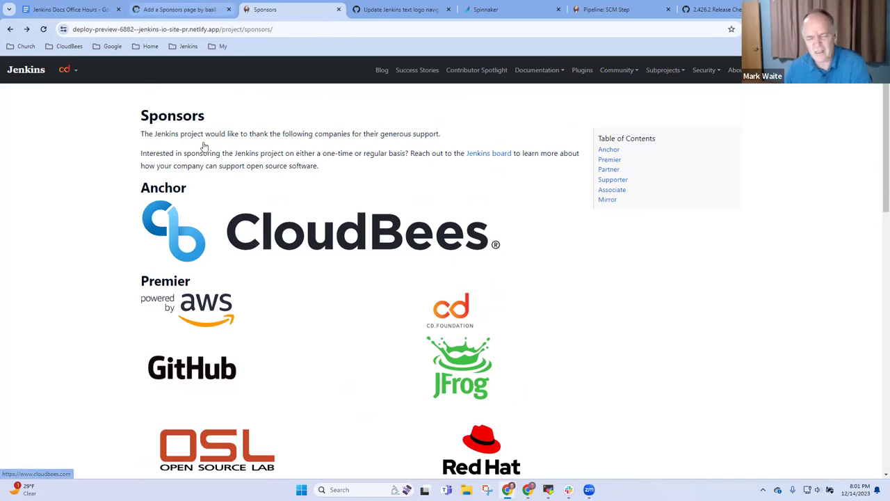
mouse_move(282, 424)
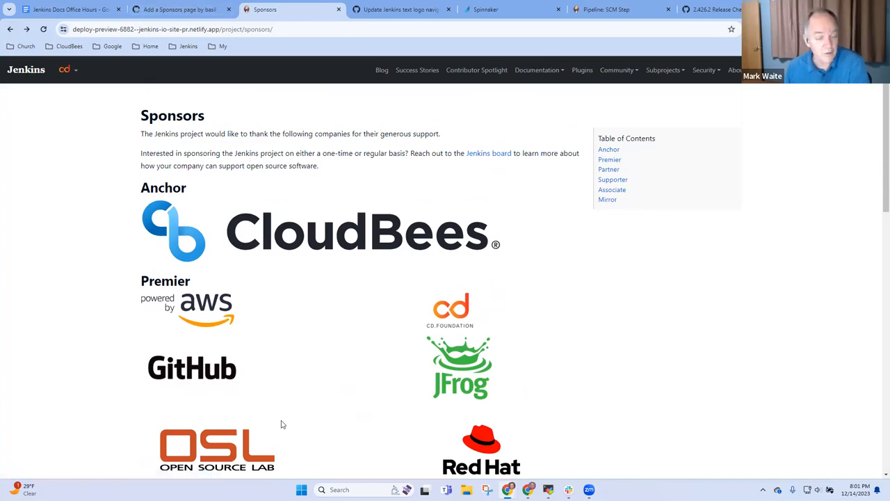
scroll("down", 3)
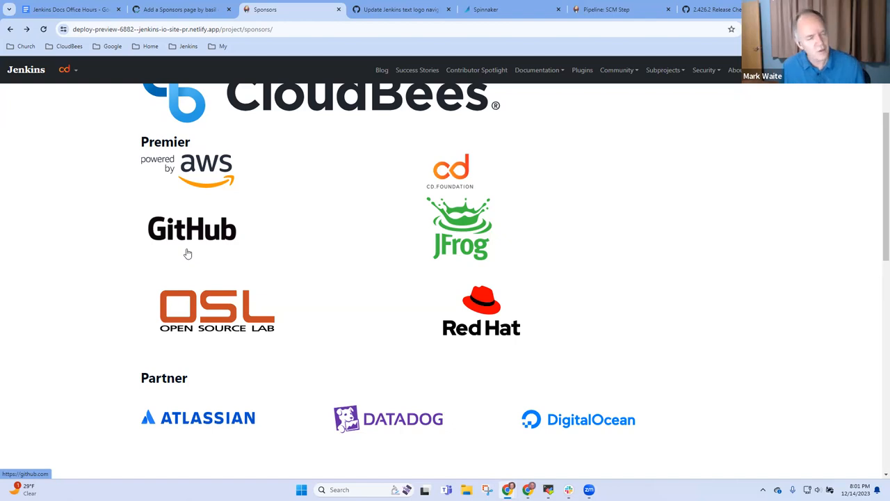
mouse_move(455, 230)
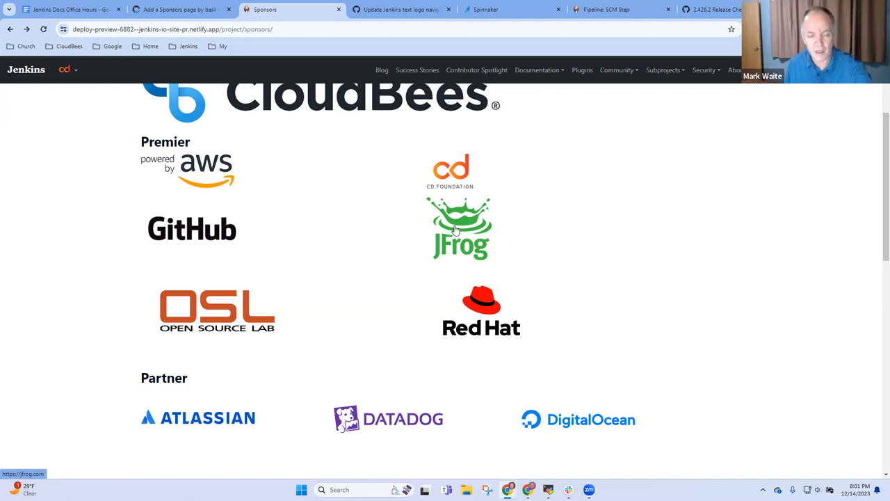
mouse_move(437, 319)
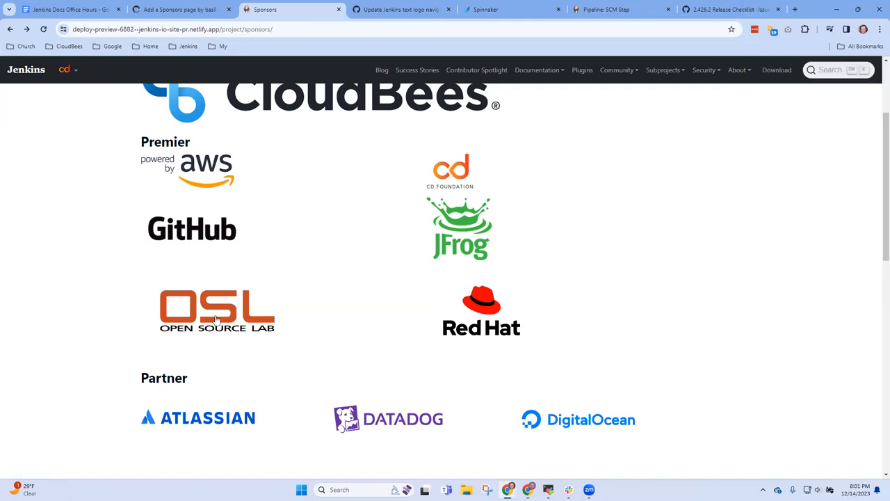
mouse_move(240, 361)
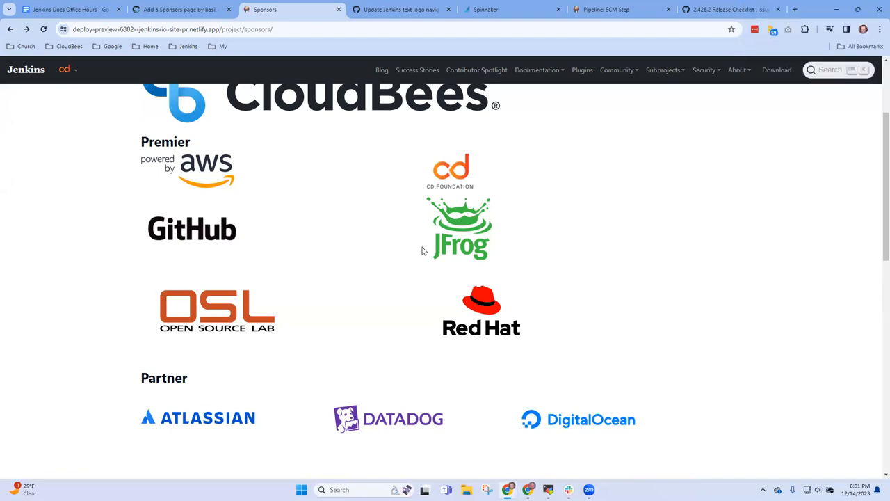
mouse_move(464, 239)
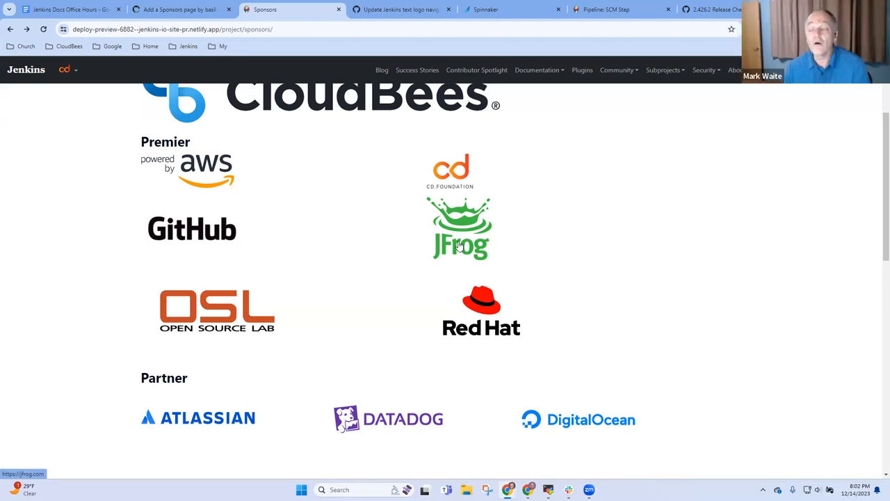
mouse_move(407, 263)
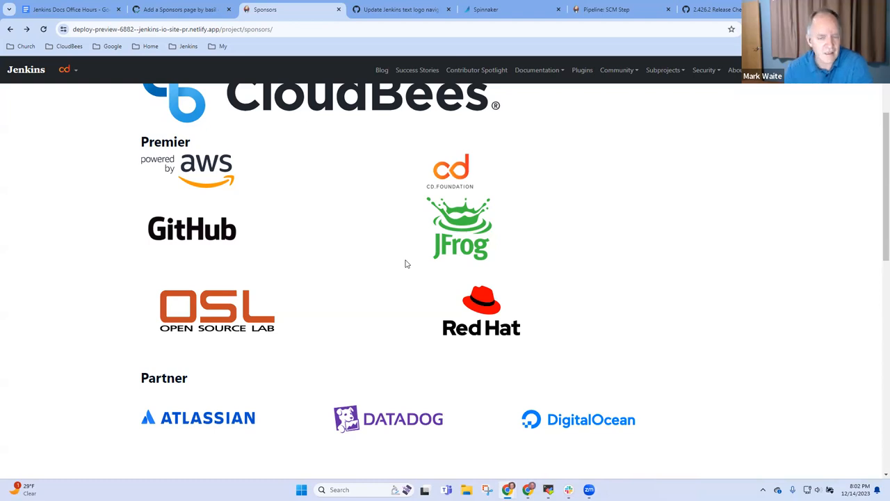
mouse_move(470, 240)
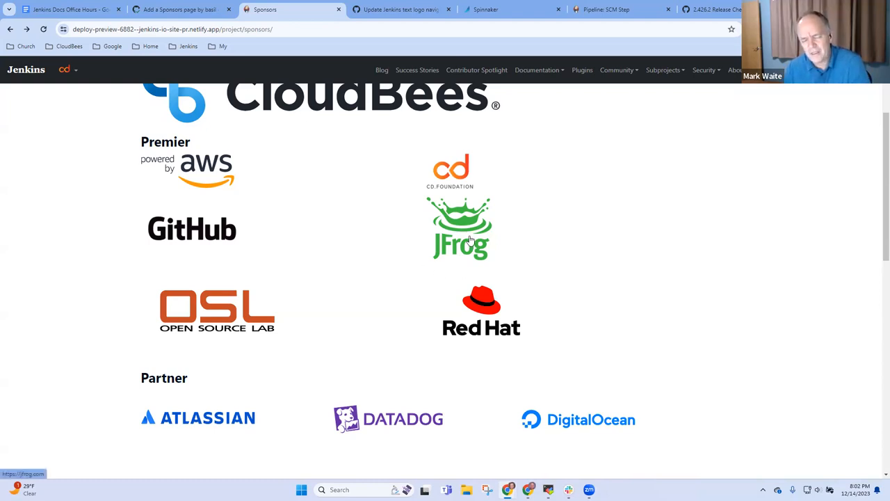
left_click(458, 230)
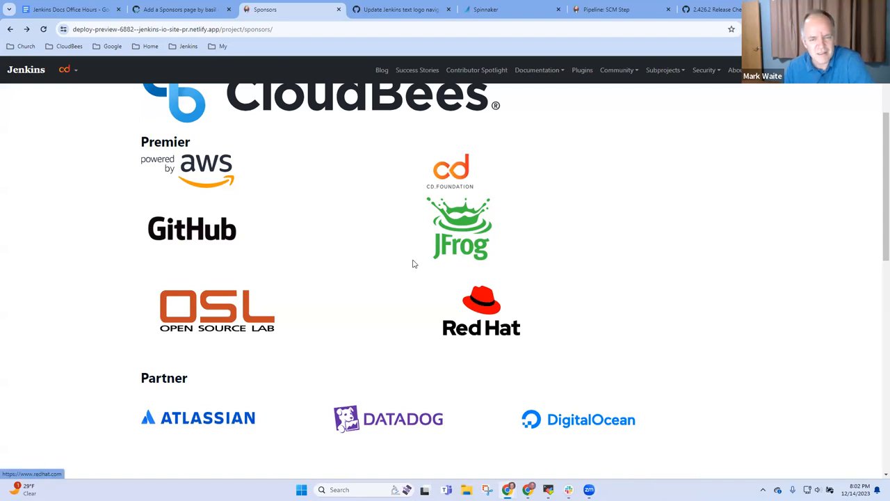
mouse_move(408, 267)
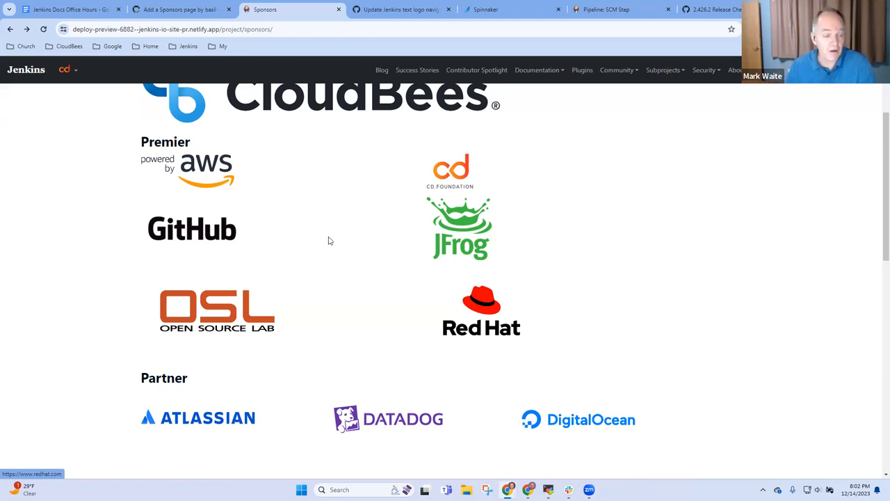
mouse_move(429, 304)
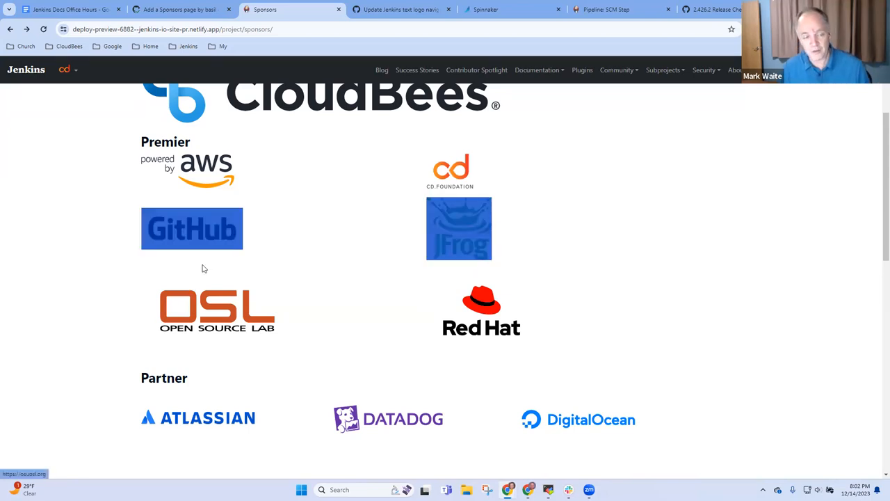
left_click(192, 229)
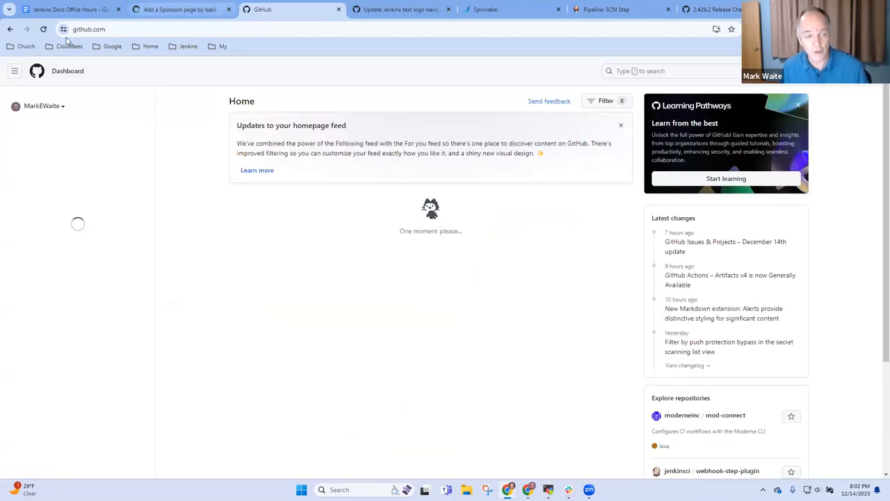
left_click(277, 10)
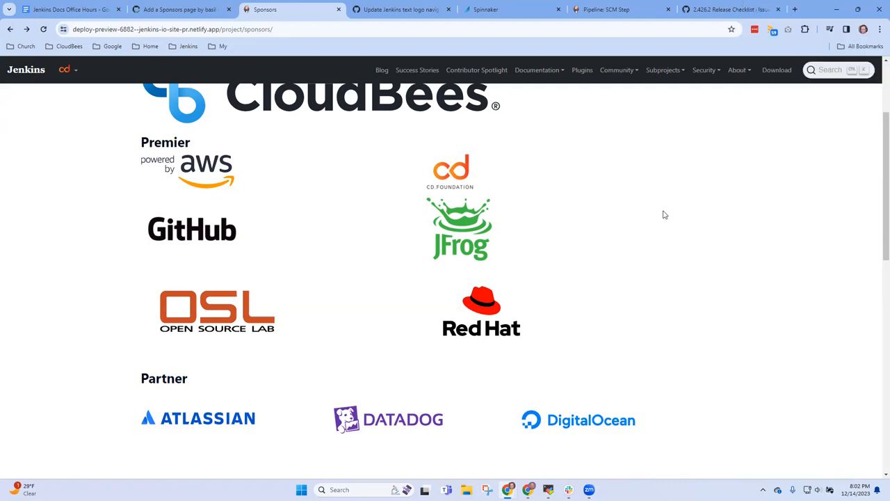
mouse_move(497, 246)
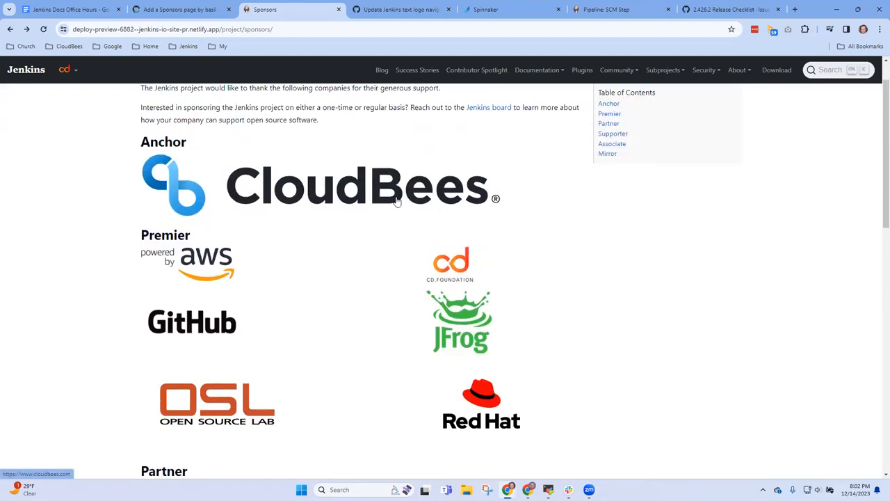
scroll("up", 3)
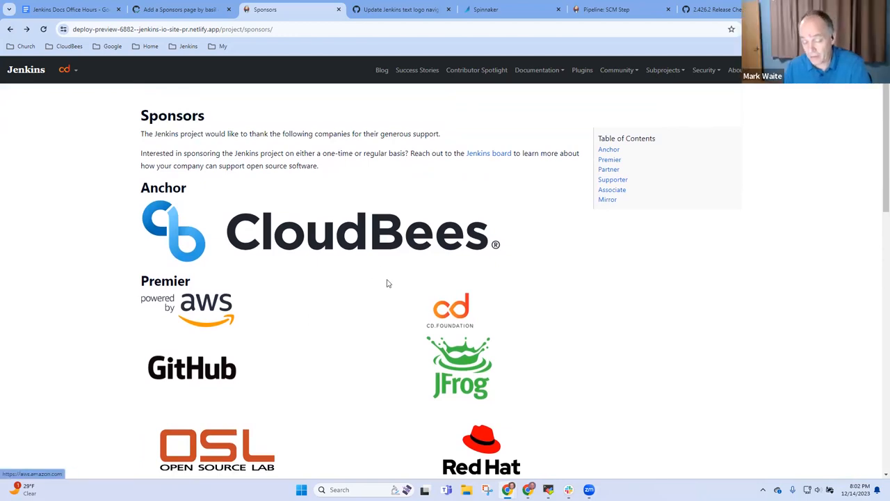
mouse_move(407, 249)
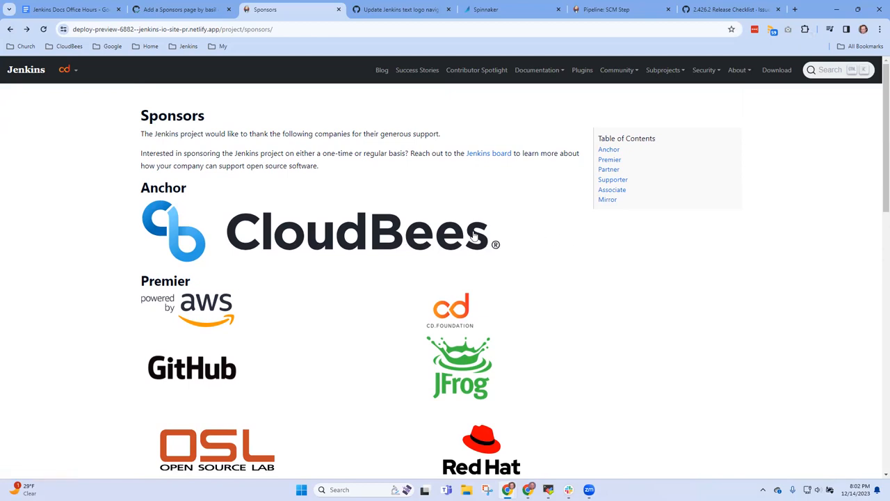
mouse_move(386, 240)
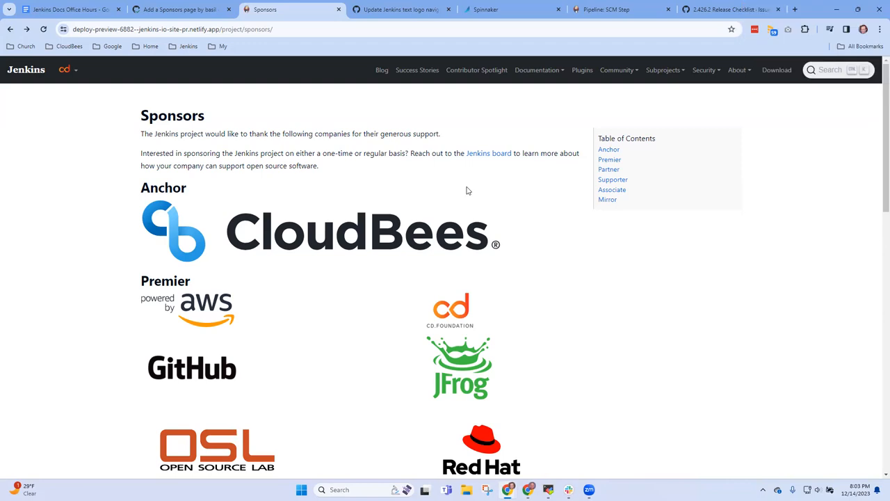
mouse_move(398, 323)
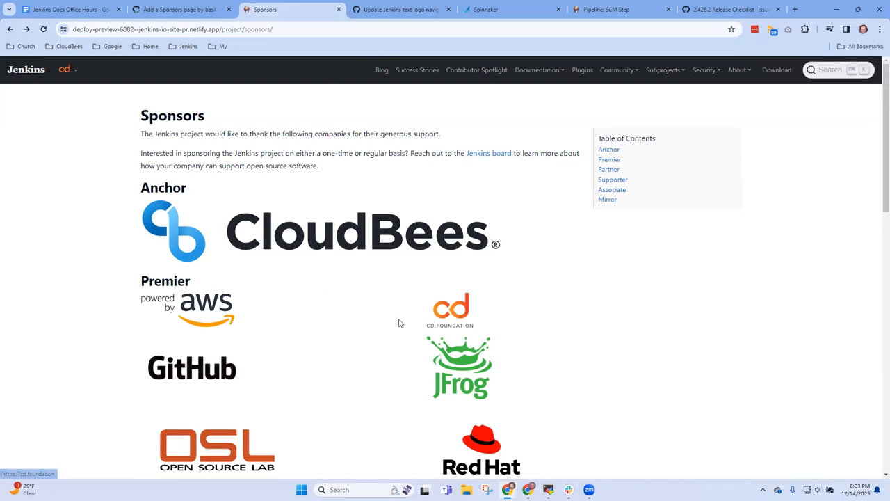
scroll("down", 3)
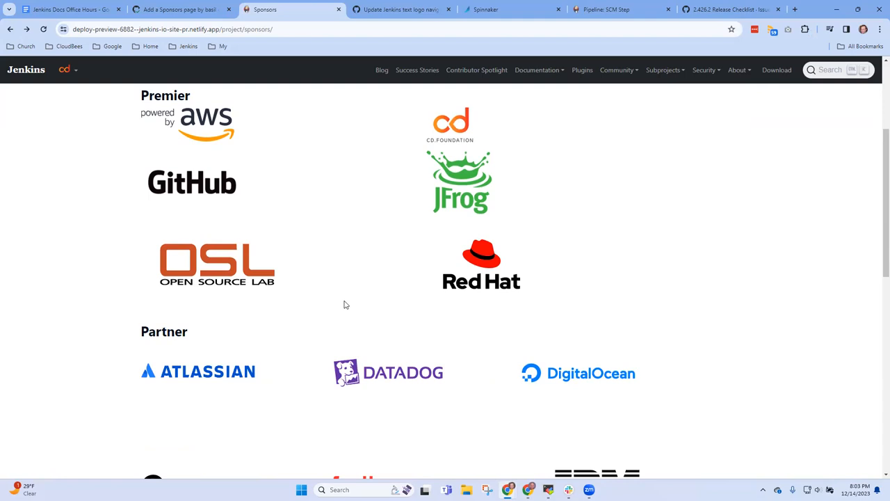
mouse_move(352, 306)
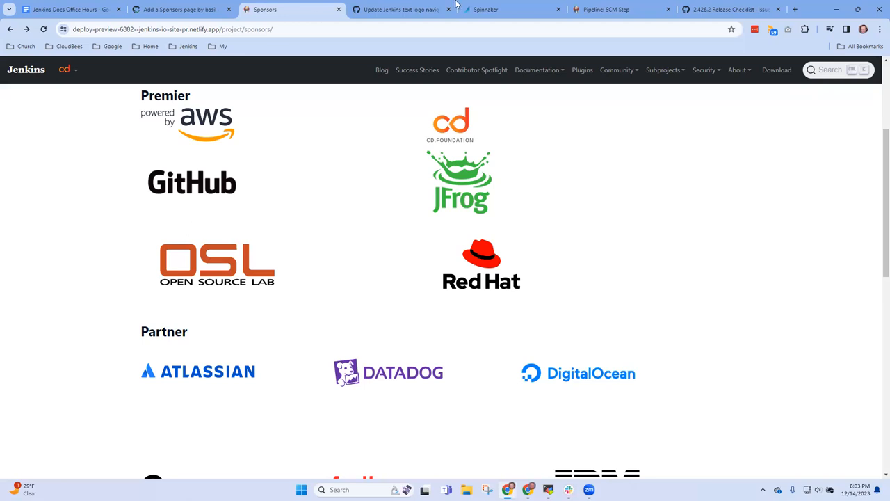
mouse_move(506, 9)
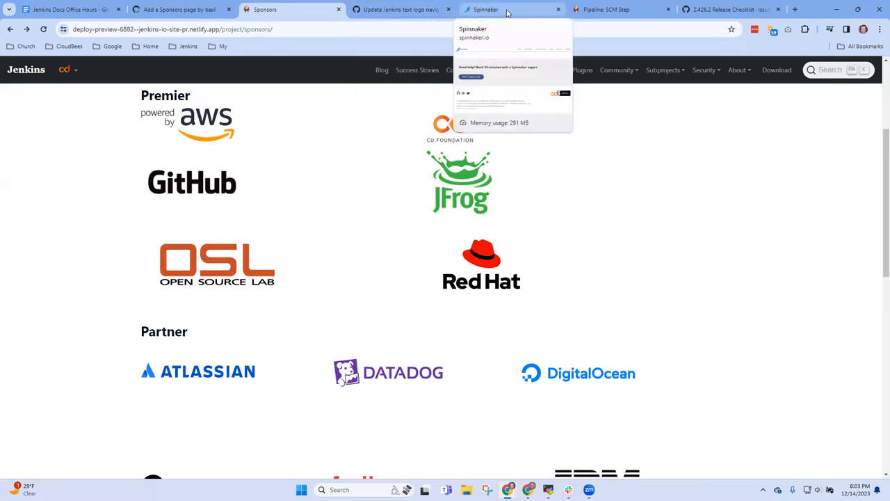
- Switch to the adoptium.net Project Sponsors tab and scroll through its donor and hardware logos
left_click(505, 9)
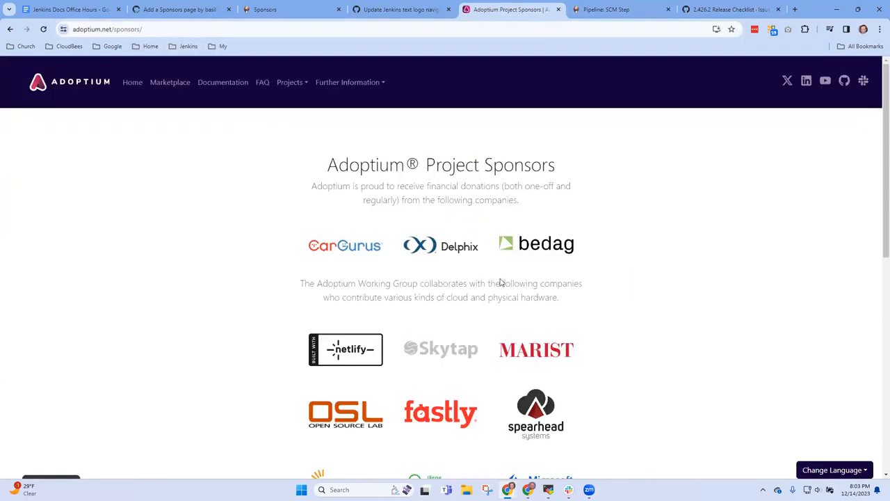
scroll("down", 3)
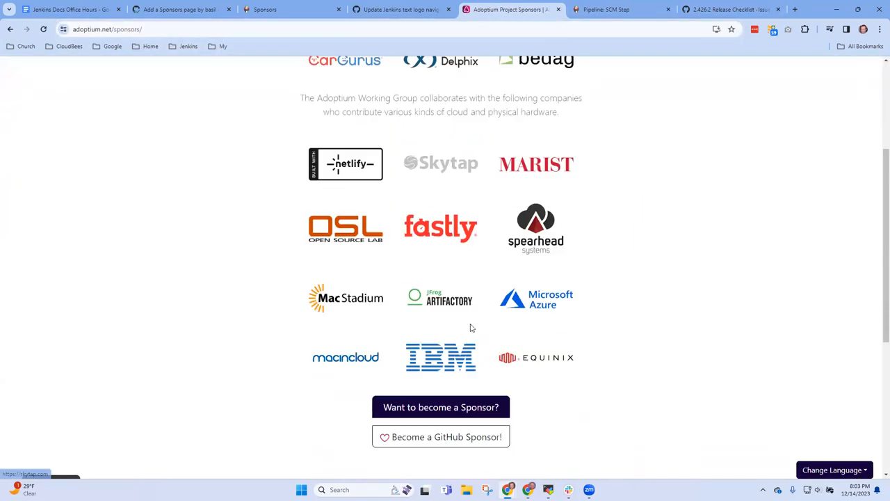
scroll("up", 3)
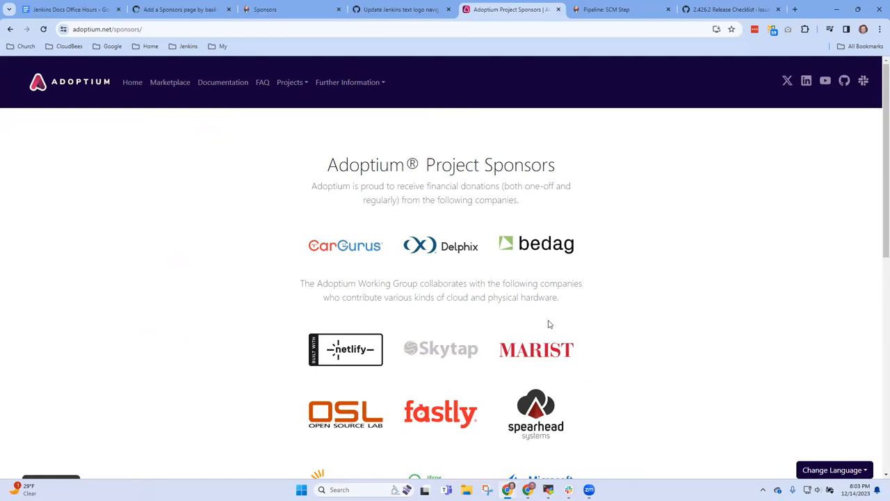
scroll("down", 3)
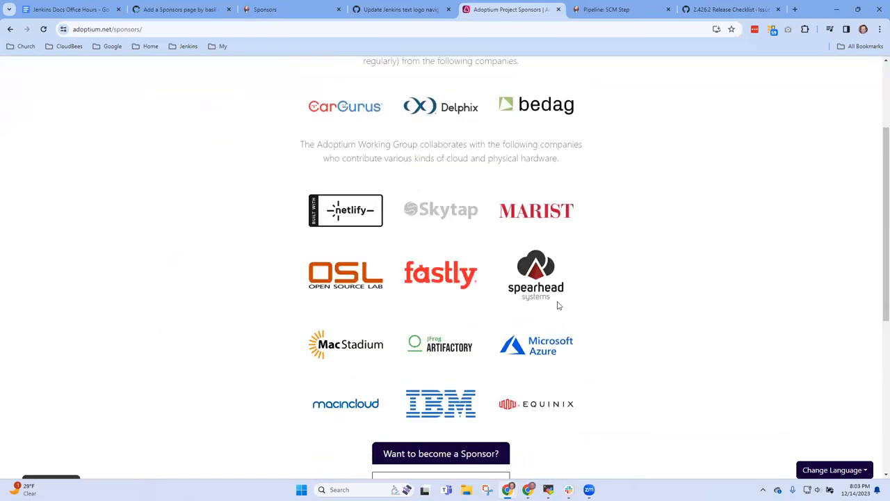
mouse_move(552, 316)
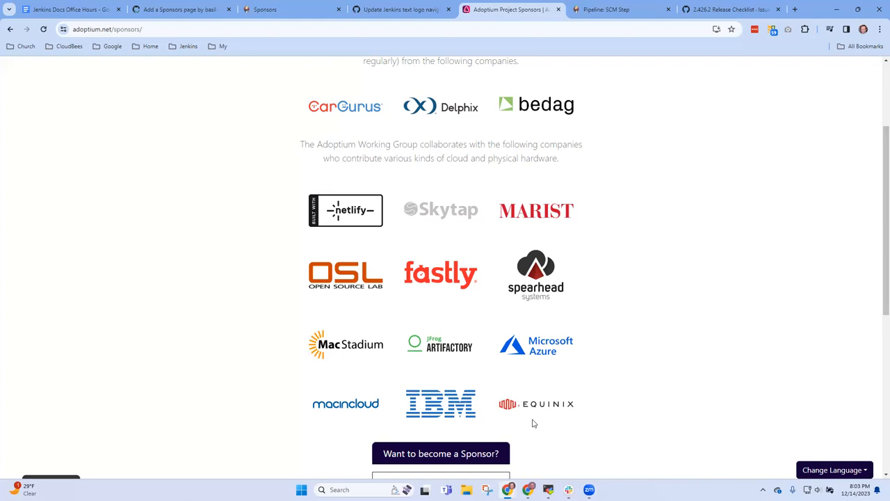
mouse_move(321, 389)
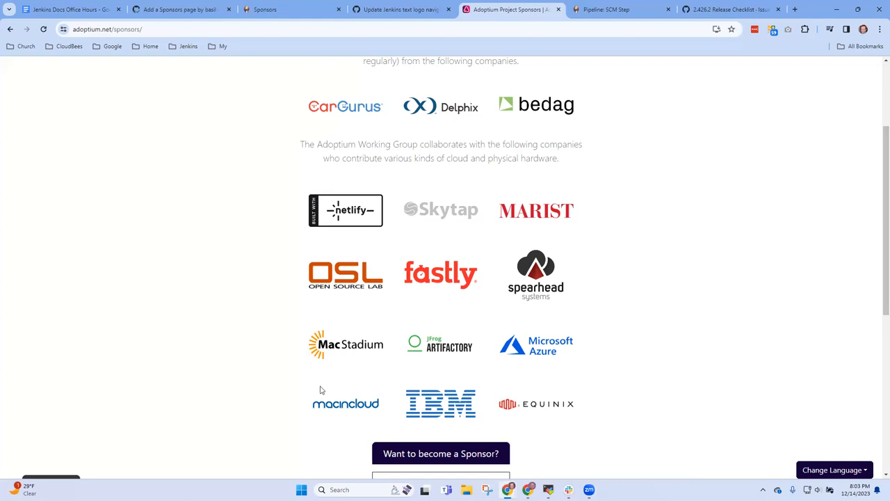
mouse_move(440, 345)
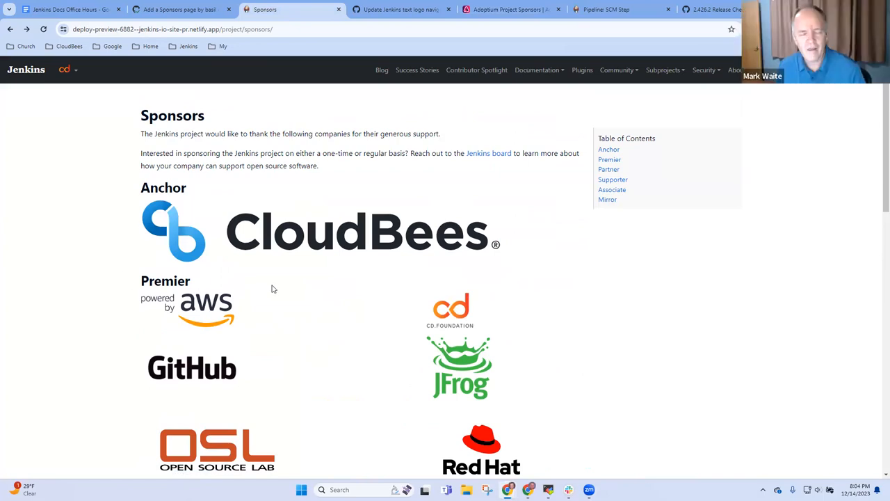
mouse_move(267, 289)
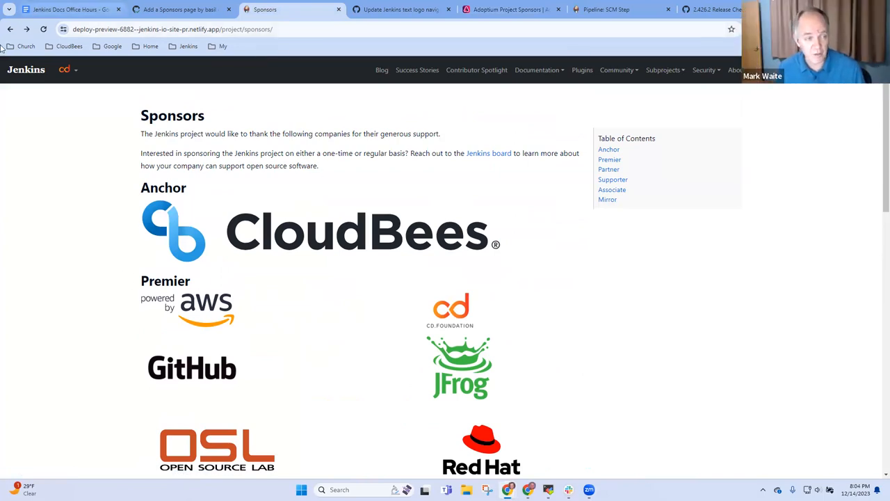
- Highlight PR #6882's Anchor, Gold, Silver, Bronze and Mirror levels, then scroll to the merge area
left_click(177, 12)
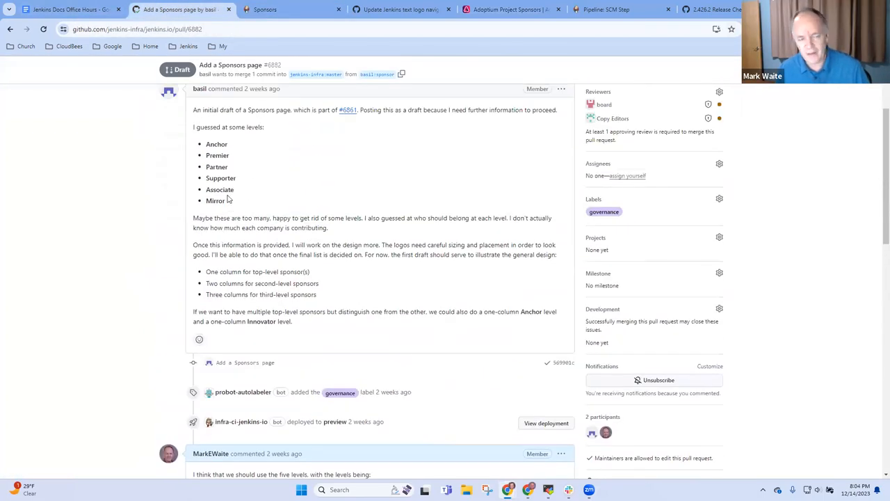
left_click_drag(206, 144, 234, 200)
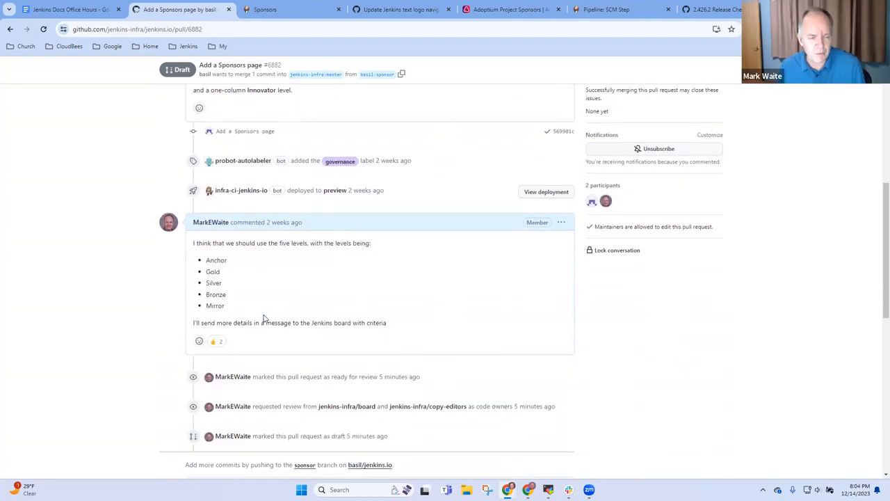
left_click_drag(206, 259, 224, 305)
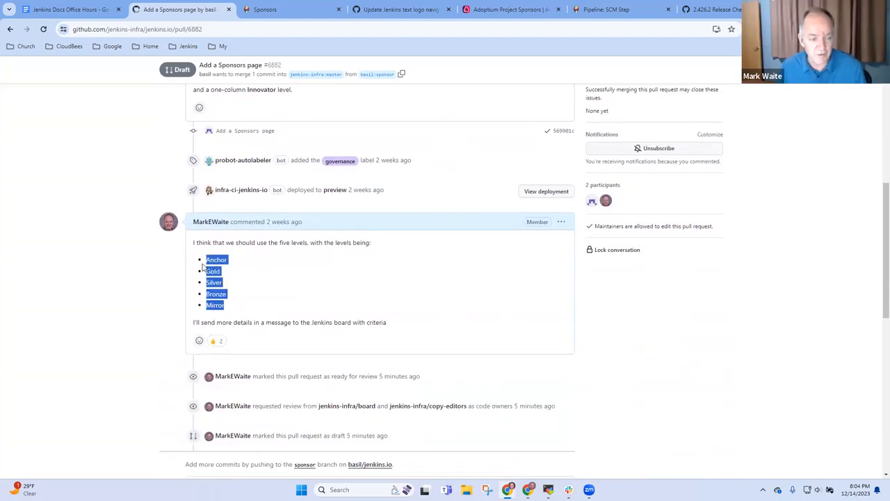
left_click(290, 290)
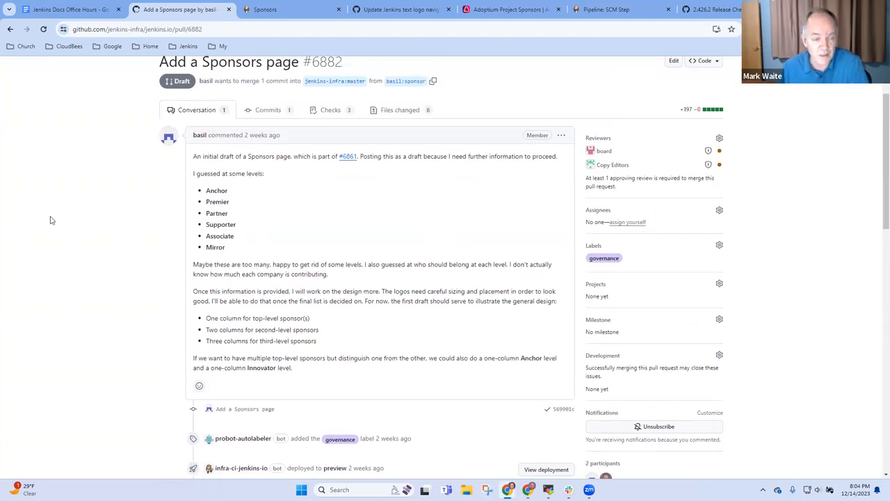
mouse_move(645, 67)
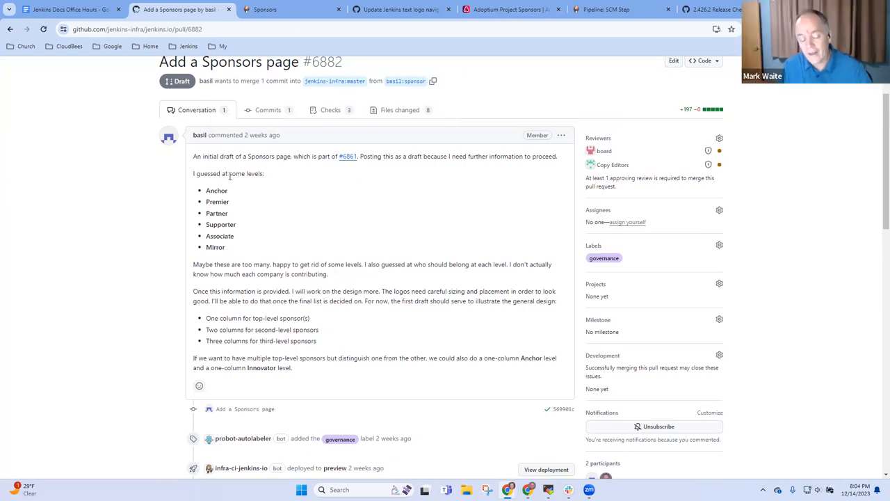
mouse_move(232, 184)
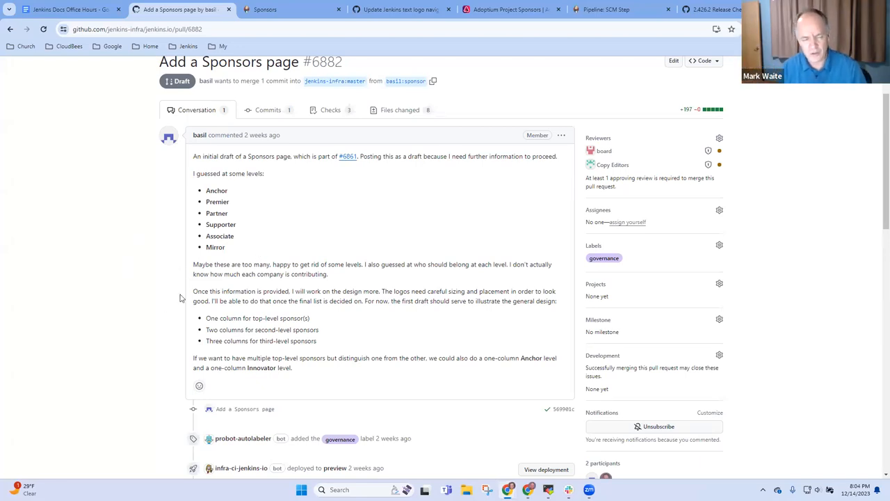
scroll("down", 3)
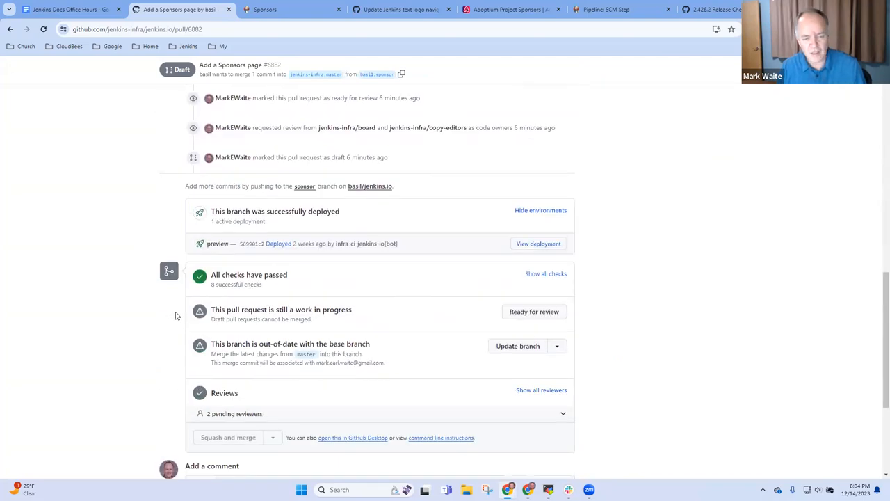
scroll("down", 3)
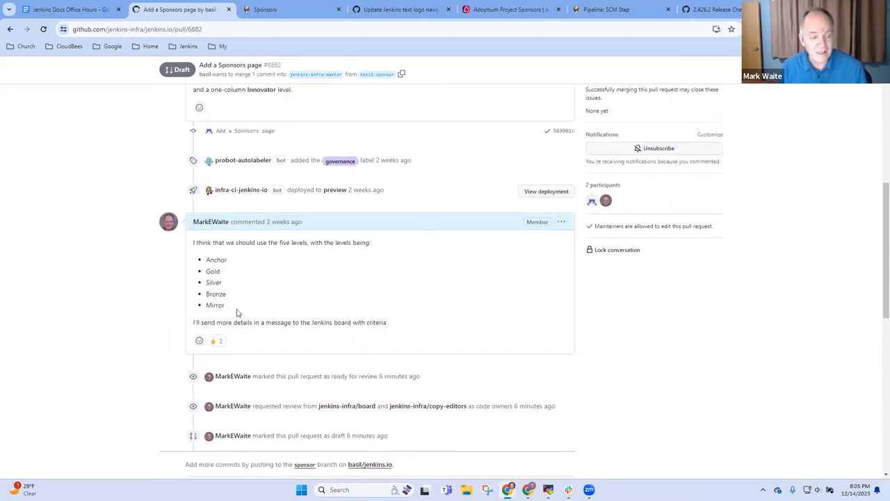
left_click_drag(206, 270, 225, 304)
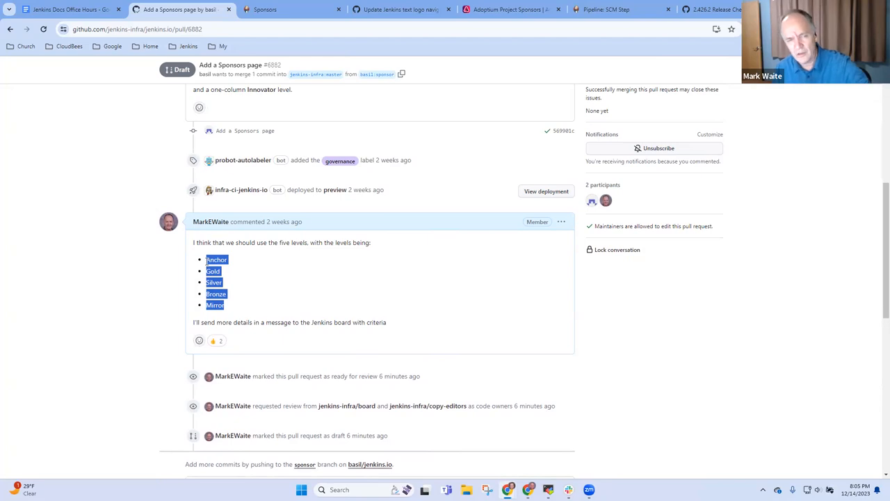
left_click(342, 290)
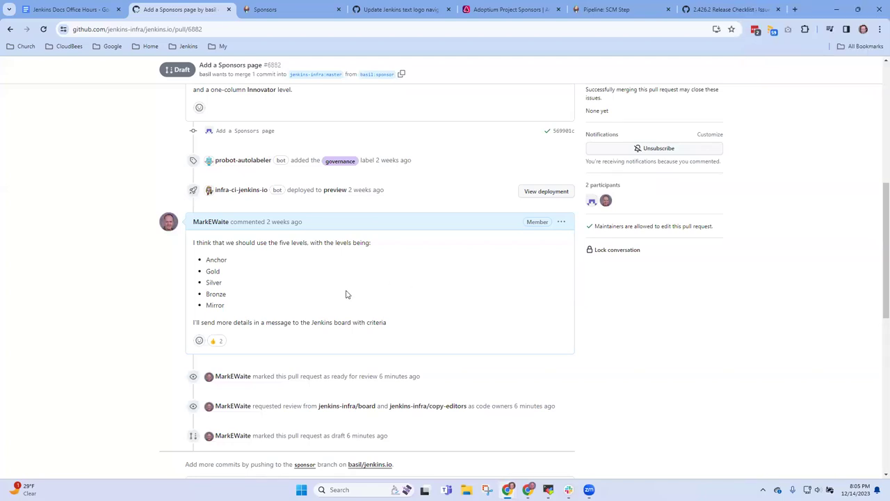
mouse_move(494, 137)
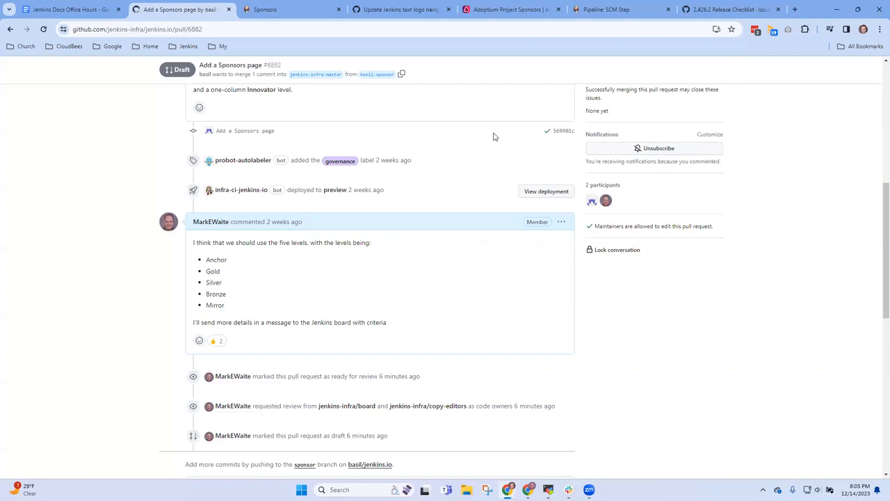
mouse_move(525, 9)
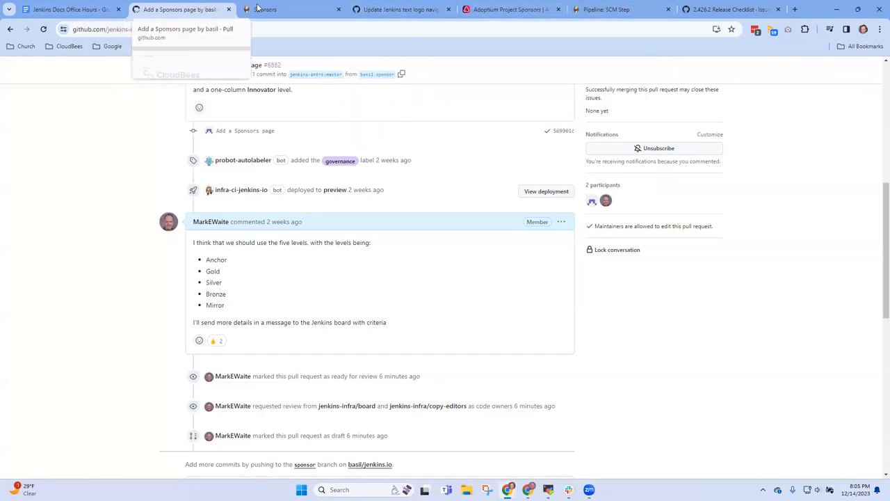
- Switch to the Netlify Sponsors preview tab and scroll past the Anchor and Premier tiers
left_click(278, 10)
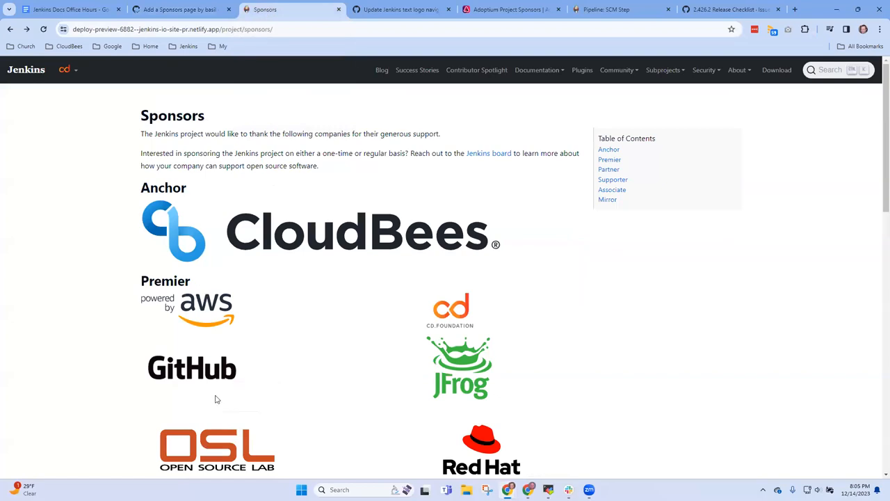
mouse_move(220, 391)
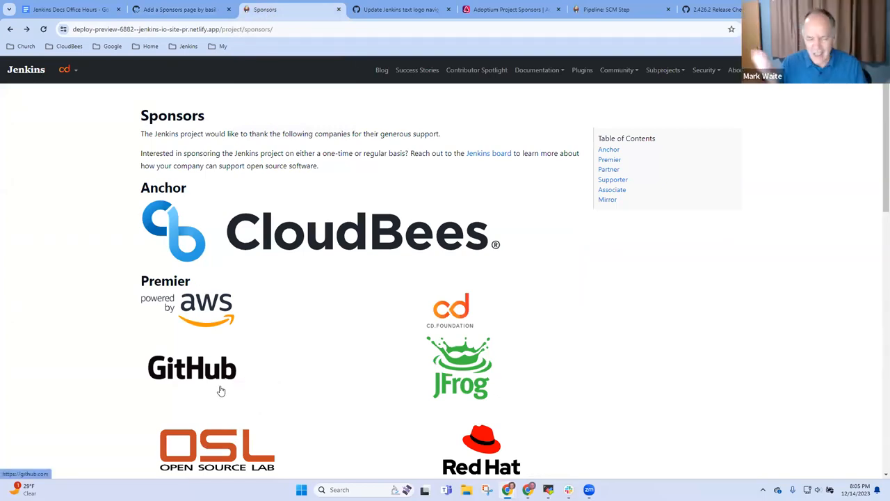
mouse_move(218, 386)
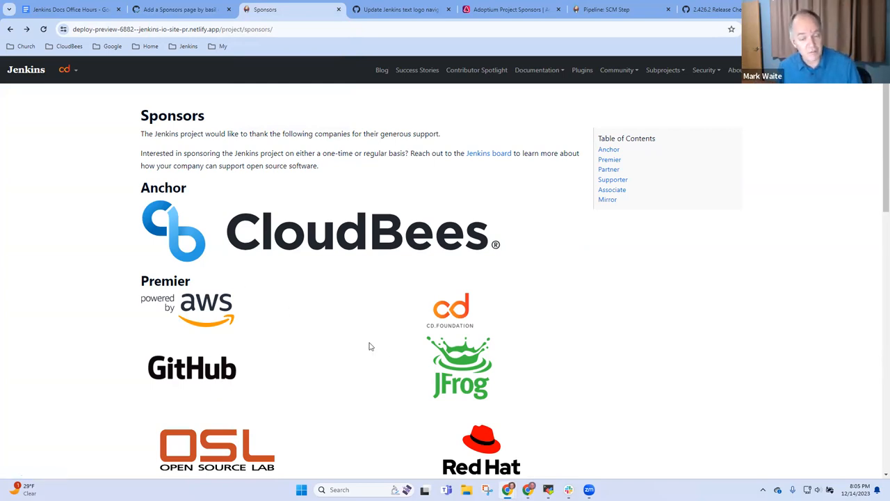
scroll("down", 3)
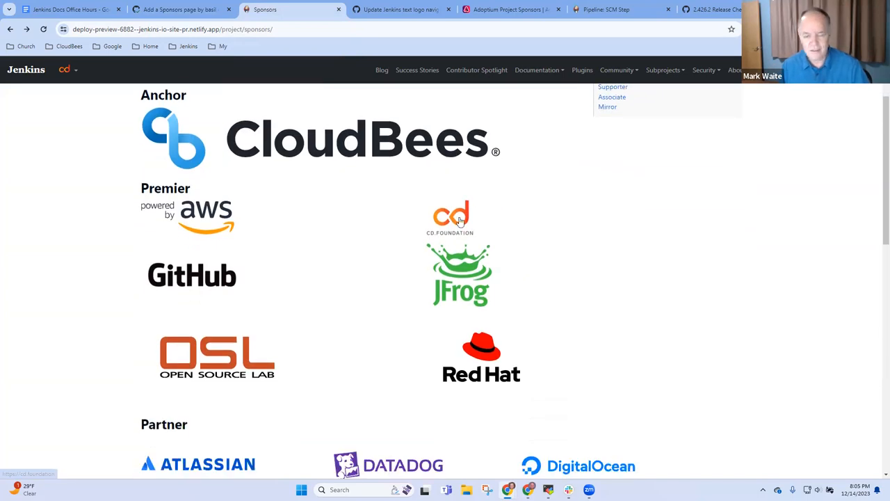
mouse_move(455, 218)
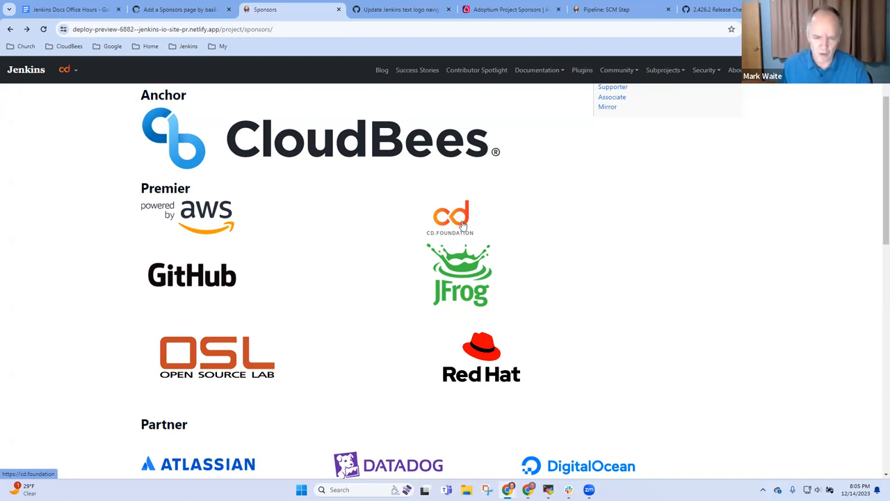
mouse_move(195, 296)
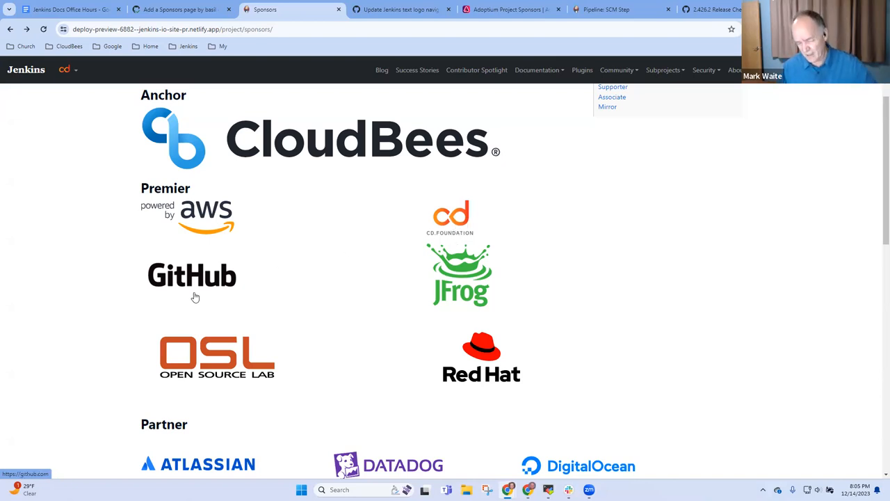
mouse_move(196, 296)
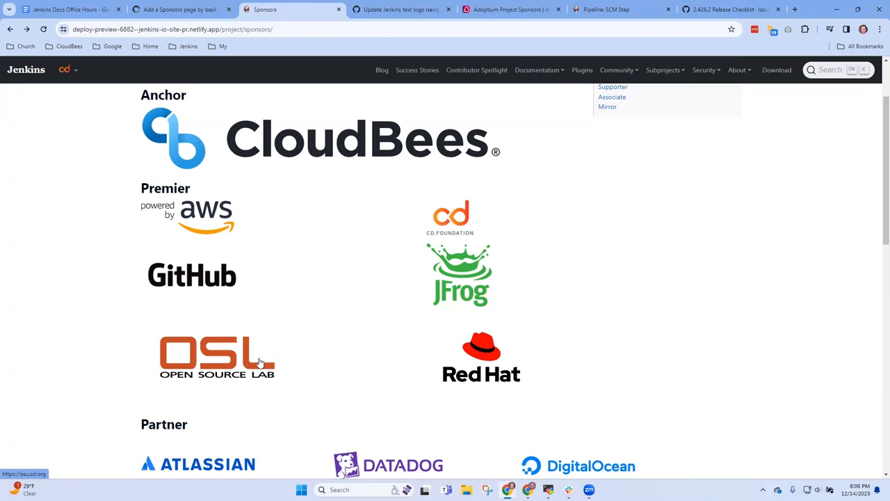
mouse_move(212, 363)
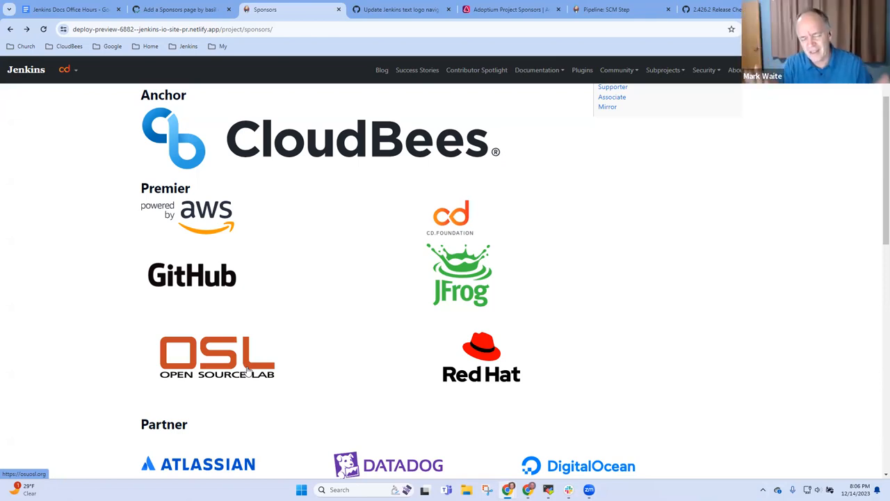
mouse_move(541, 348)
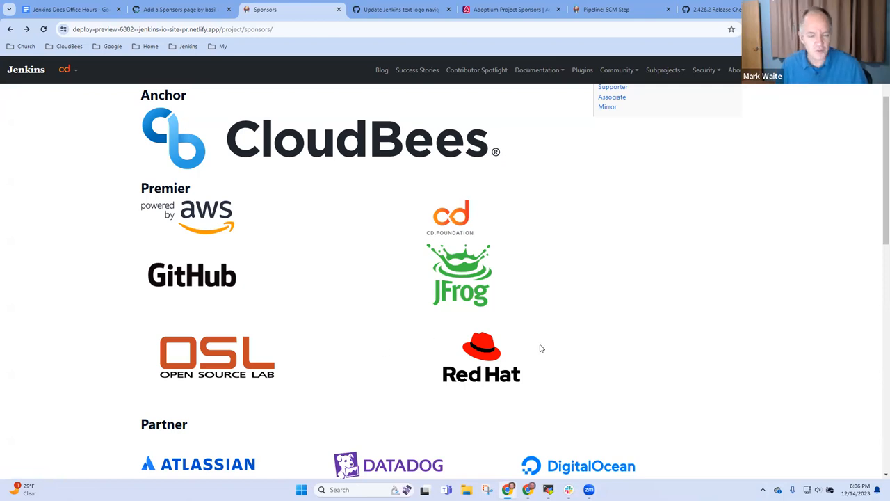
mouse_move(482, 366)
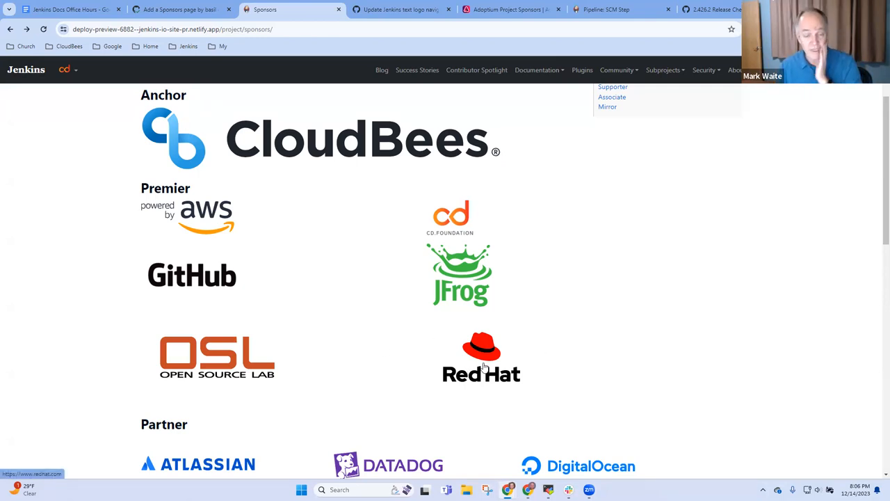
mouse_move(468, 231)
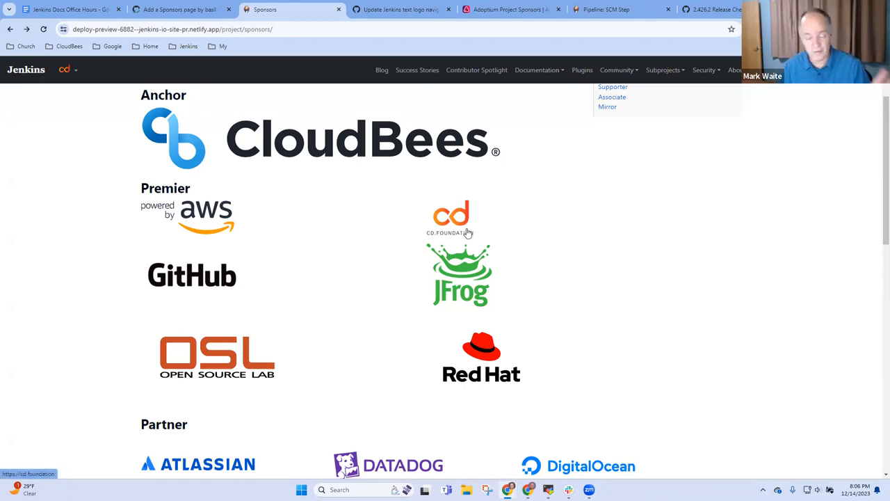
mouse_move(526, 336)
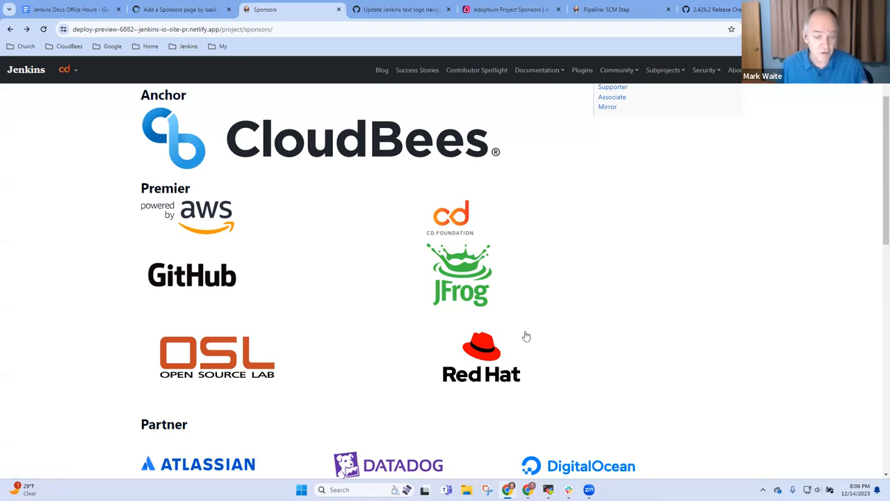
mouse_move(473, 348)
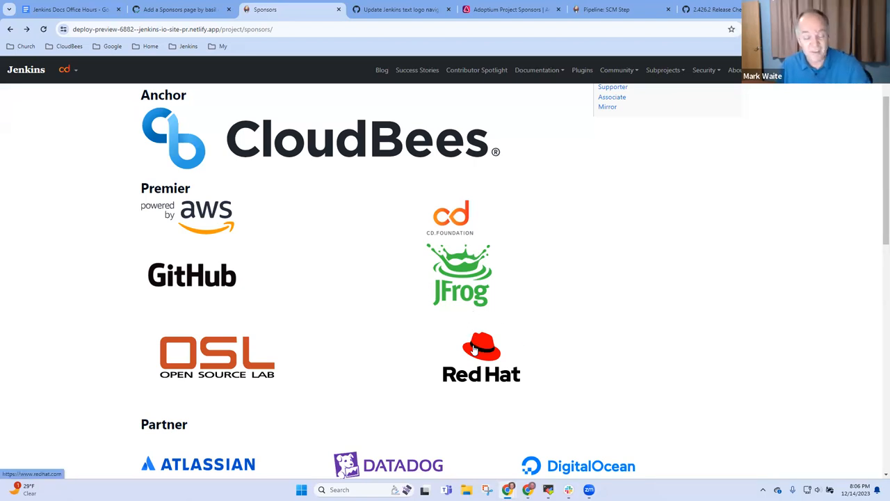
scroll("down", 3)
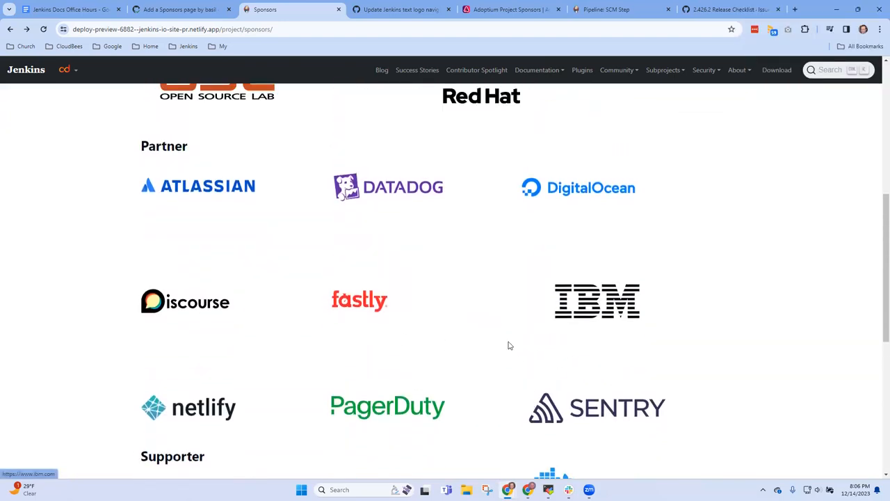
mouse_move(483, 330)
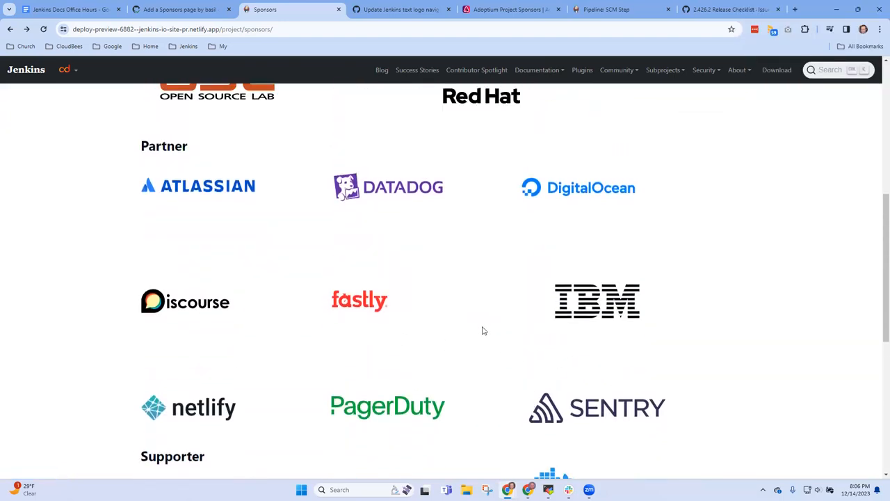
mouse_move(376, 410)
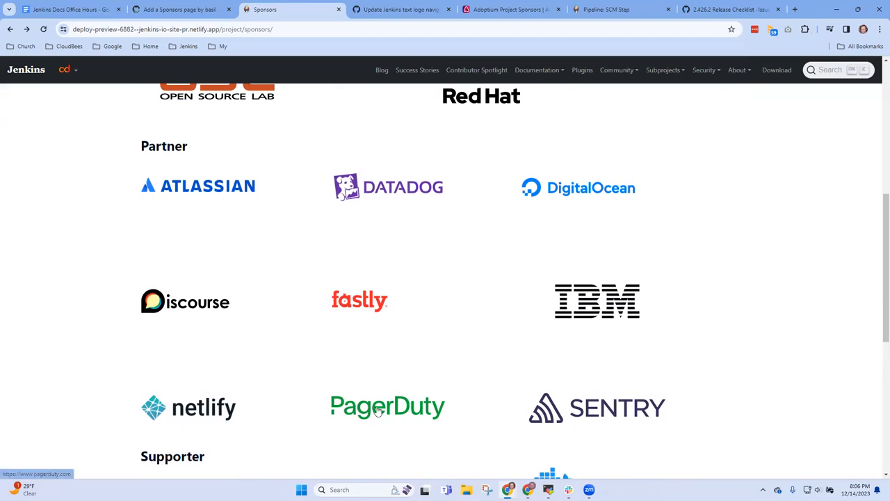
scroll("down", 3)
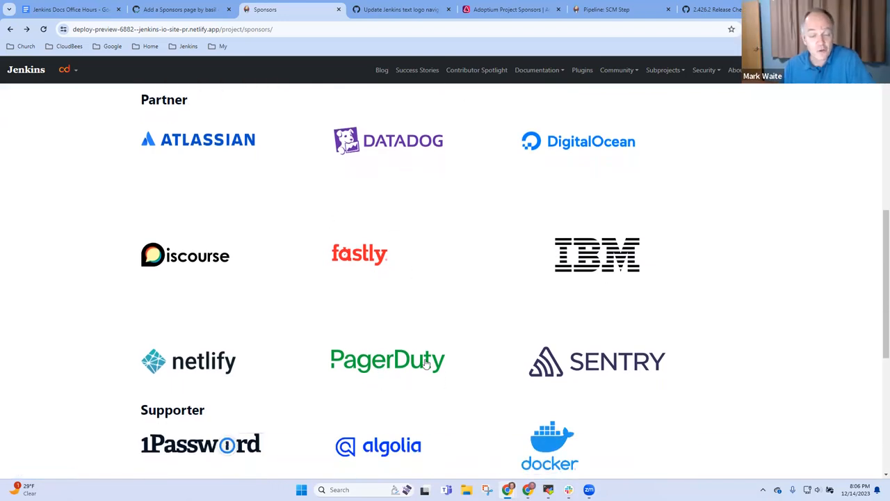
mouse_move(401, 367)
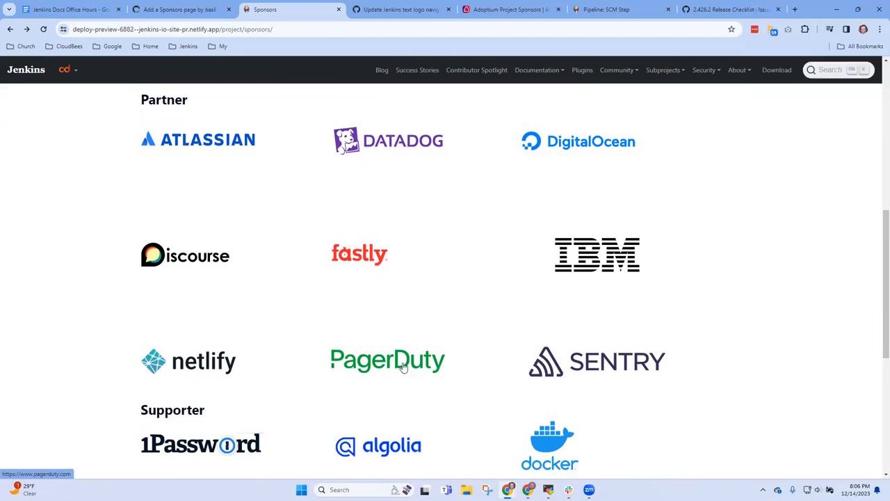
mouse_move(440, 372)
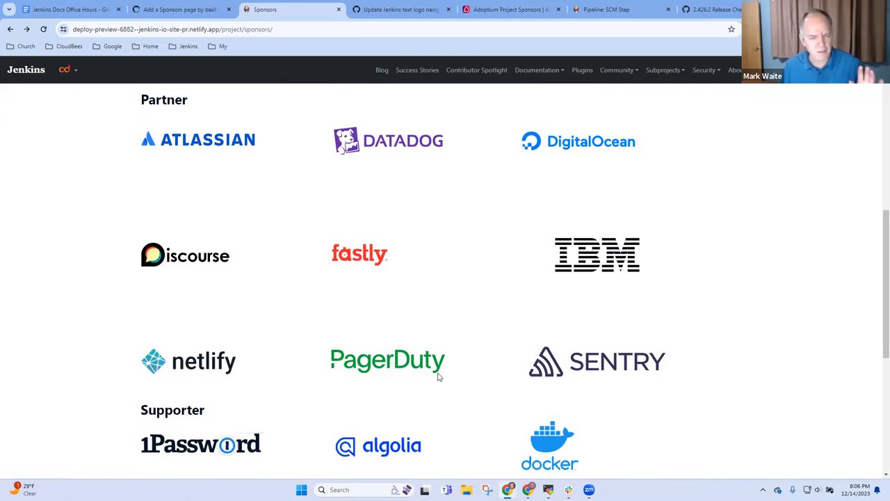
mouse_move(355, 374)
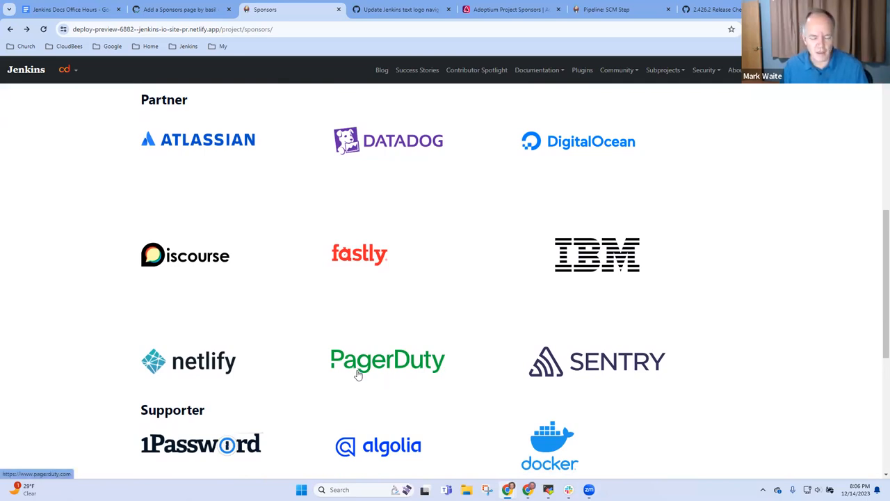
mouse_move(306, 366)
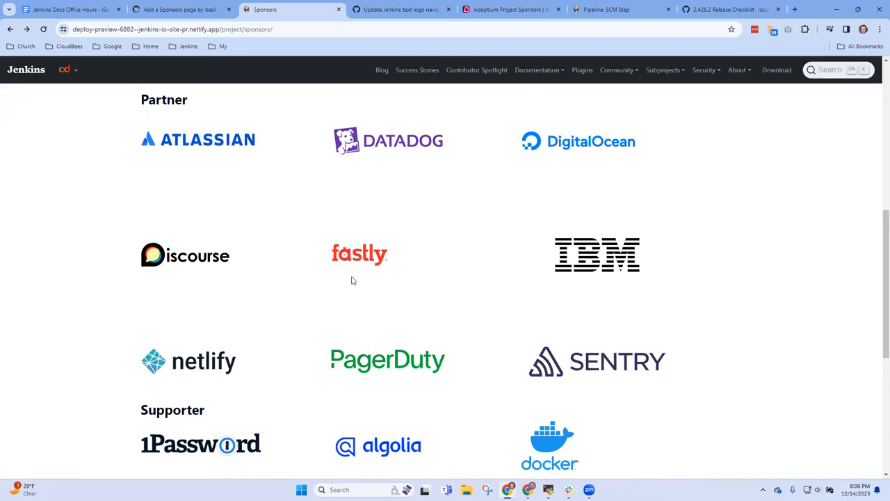
mouse_move(319, 331)
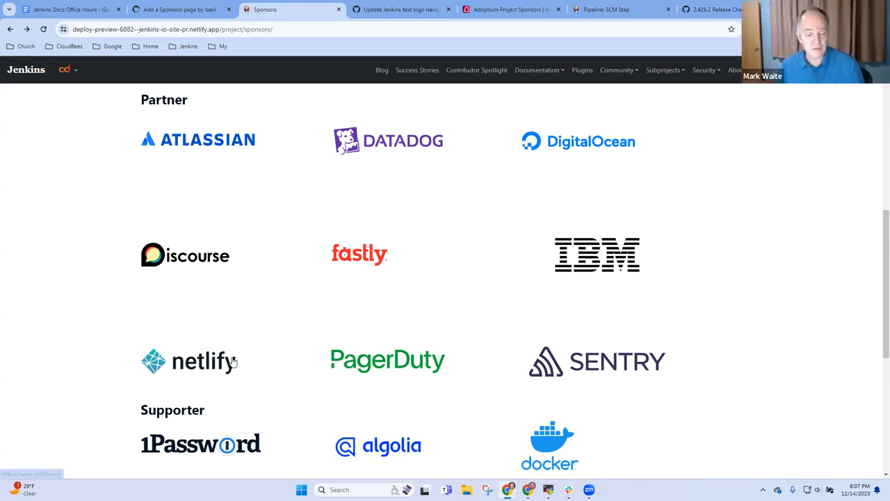
mouse_move(192, 354)
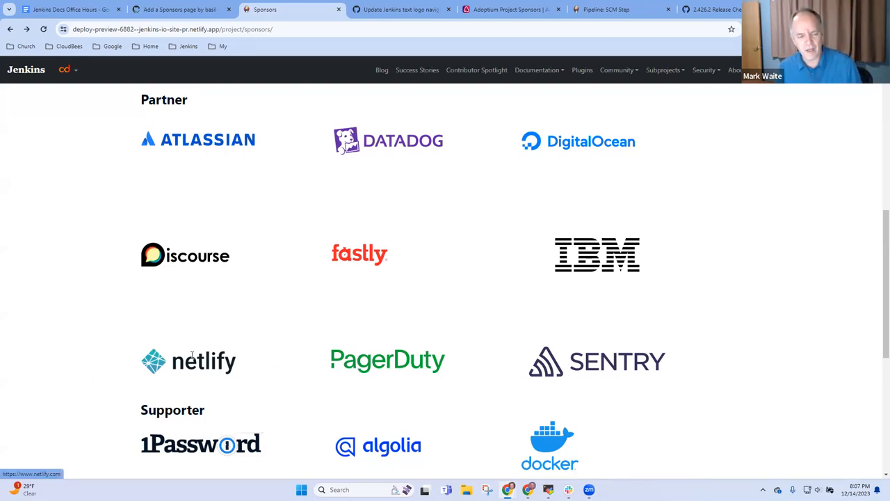
mouse_move(201, 256)
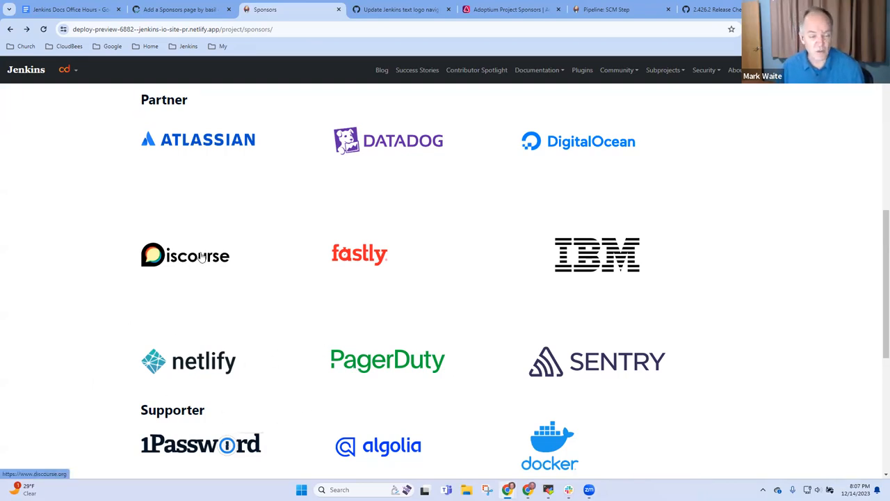
mouse_move(310, 310)
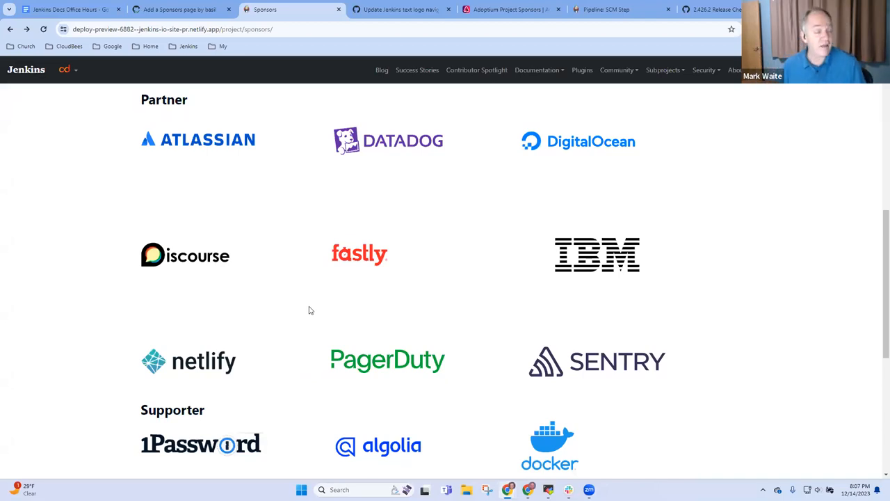
mouse_move(396, 295)
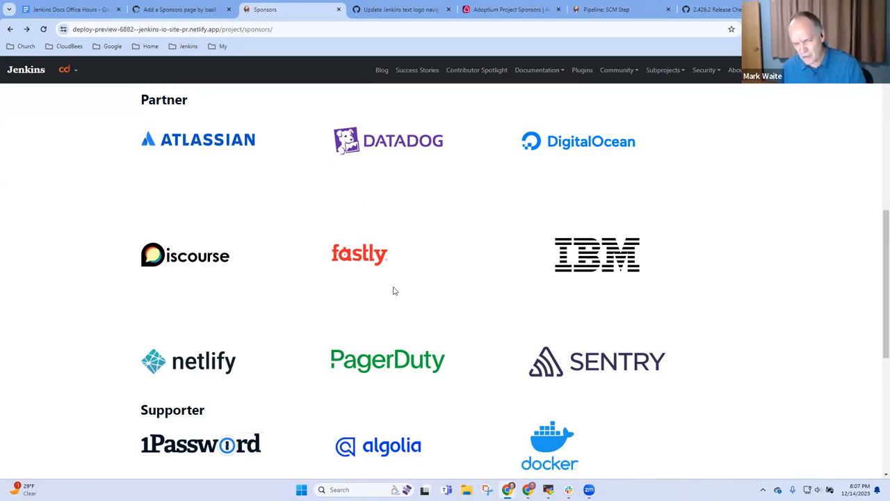
mouse_move(401, 282)
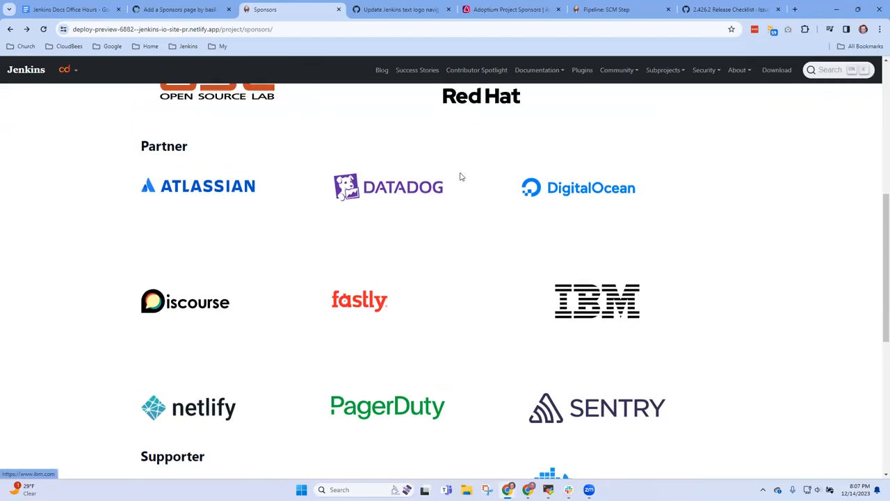
mouse_move(68, 103)
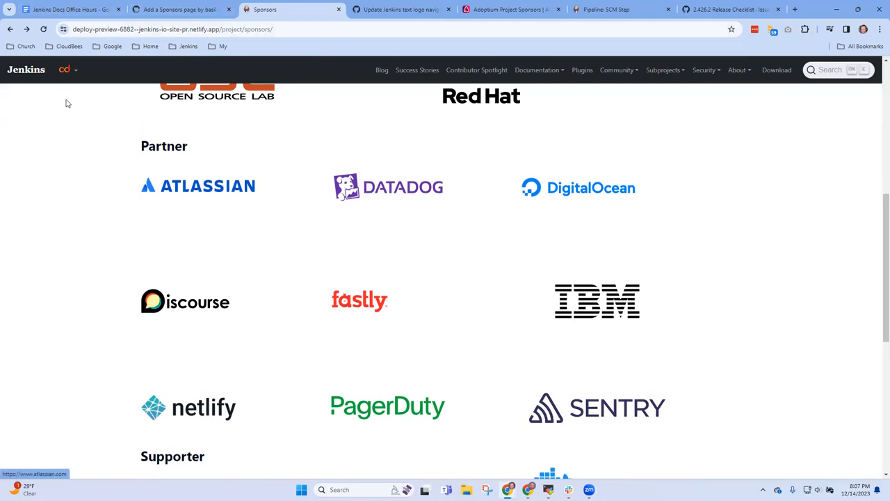